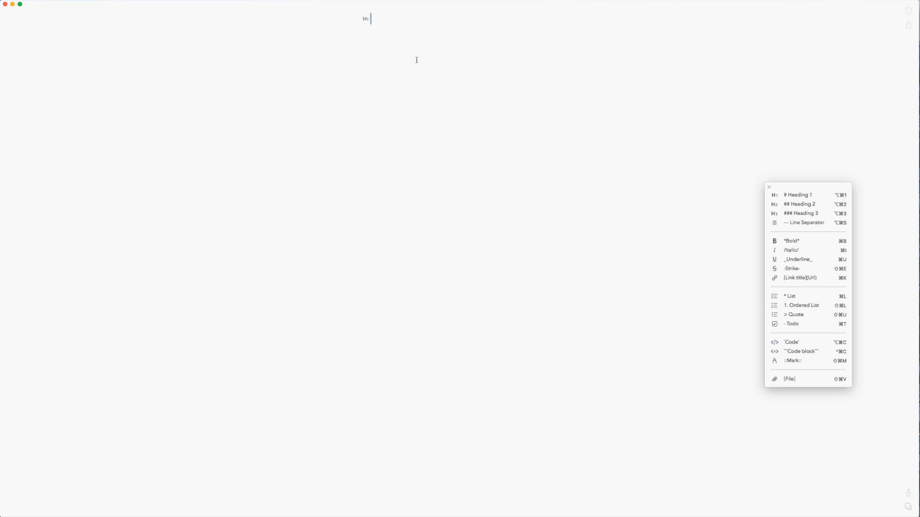
Step: Head the note 'House Project' with a to-do checklist running from wireframe to code
text(House Project)
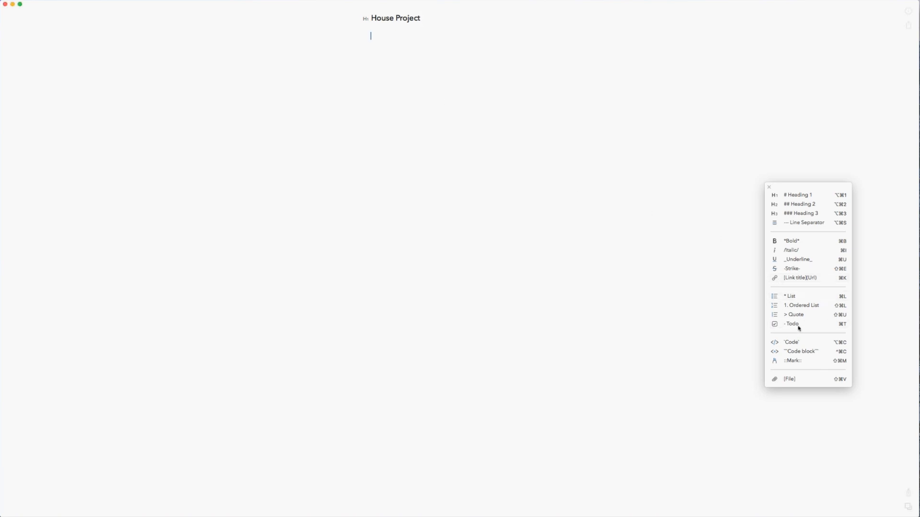
click(792, 324)
text(wirefarme)
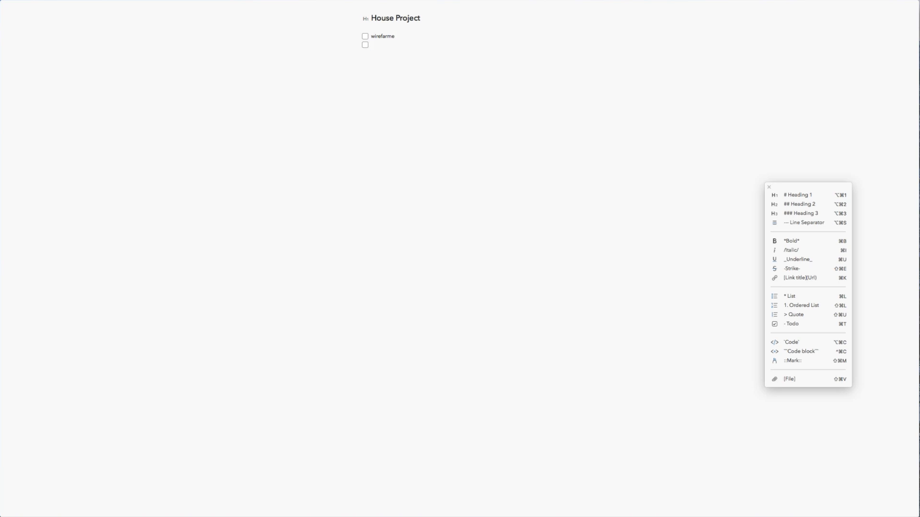
text(style guide)
text(illustration)
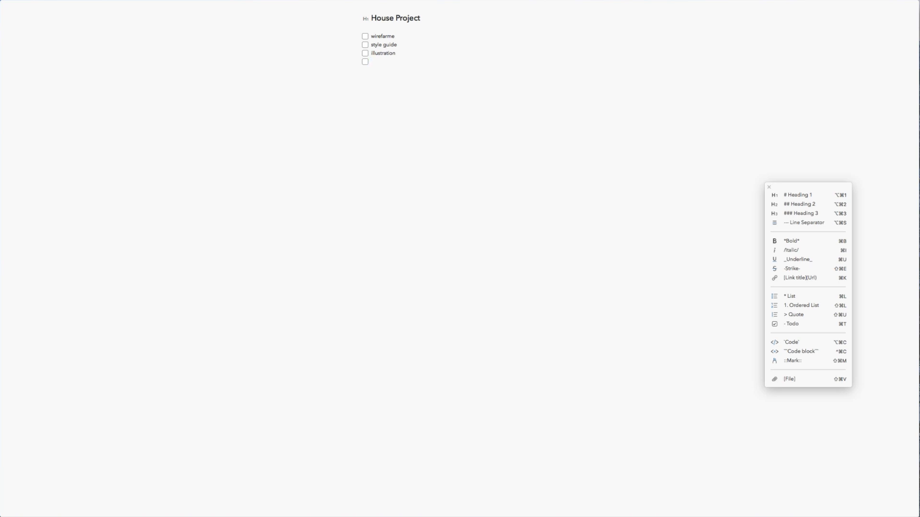
text(mockup)
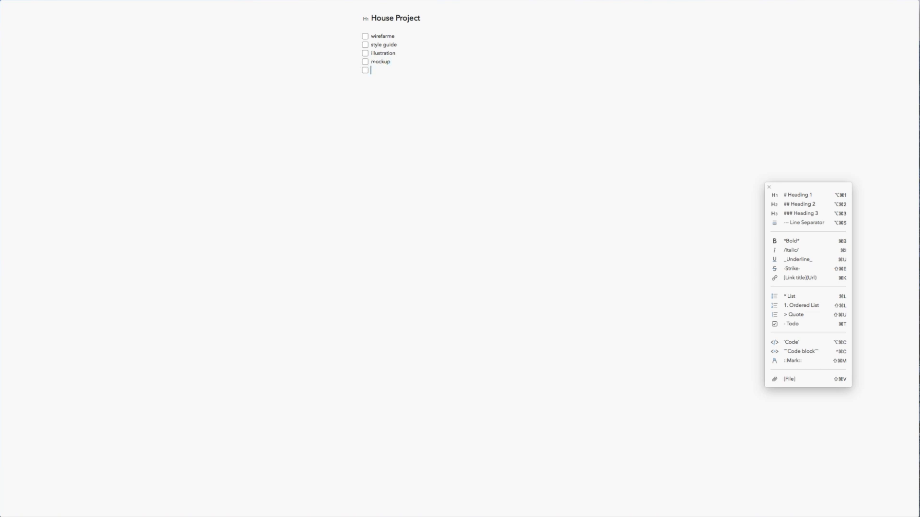
text(design)
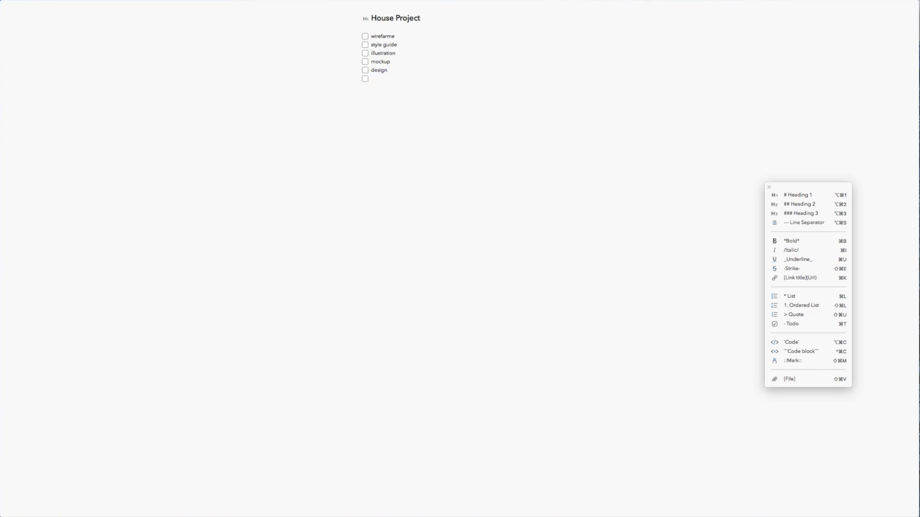
click(372, 78)
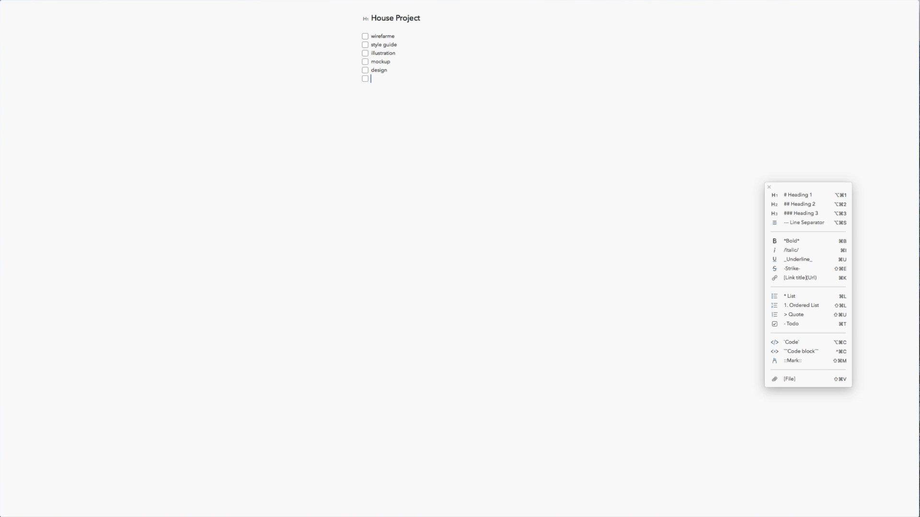
text(code)
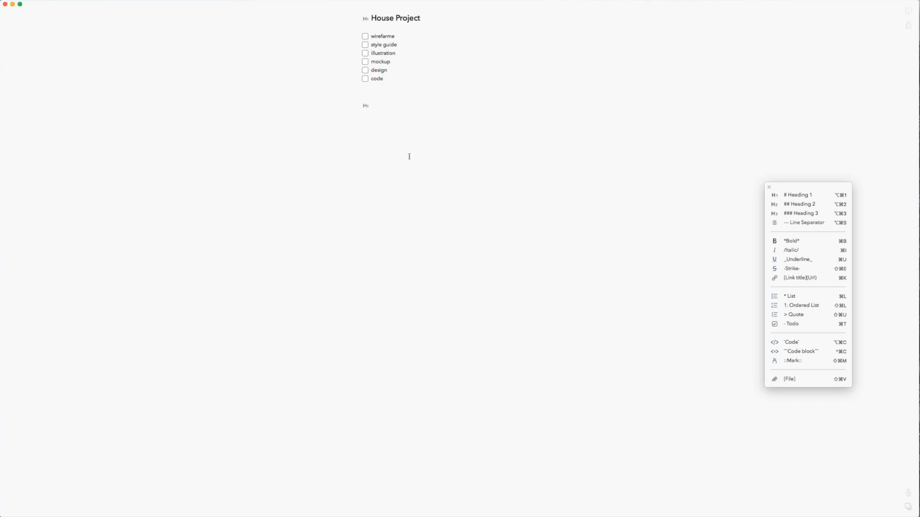
Step: Add a 'Website' heading with bullets: landing page, nav with logo, h1 - heading, call to action - get started
text(Web)
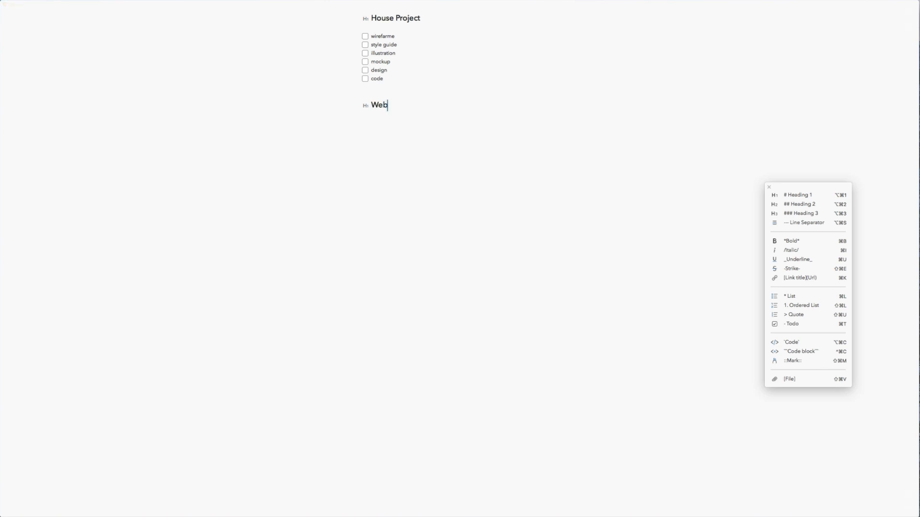
text(site)
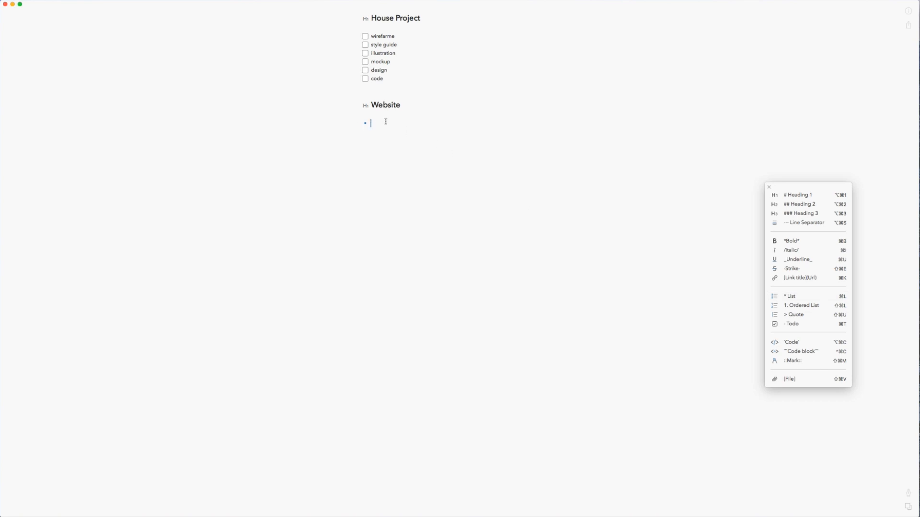
text(landing page)
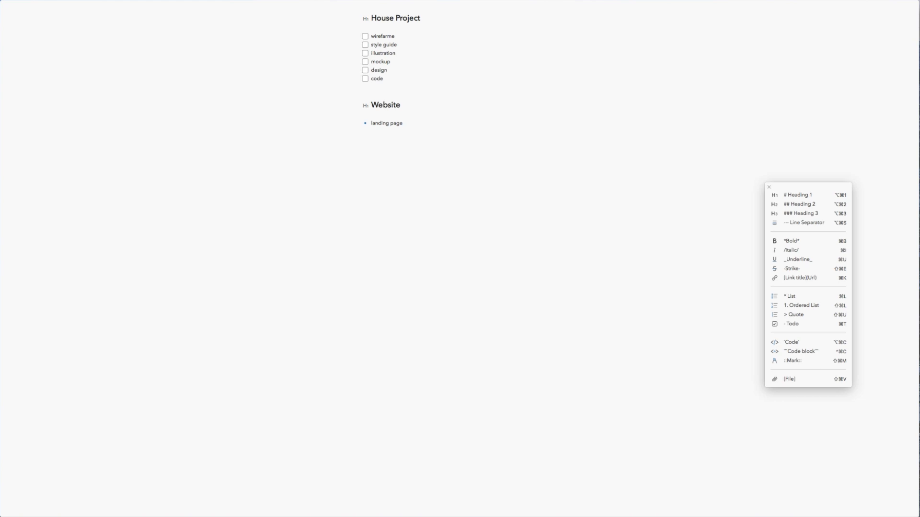
click(395, 123)
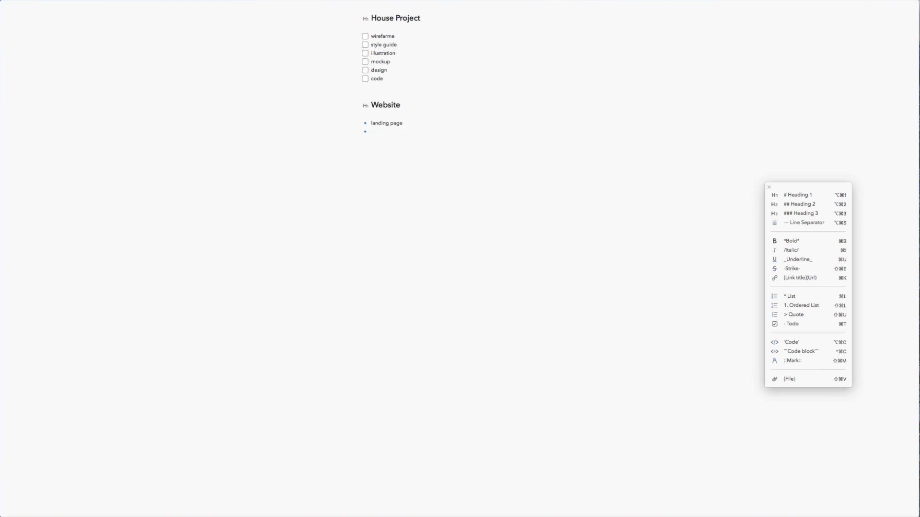
text(an)
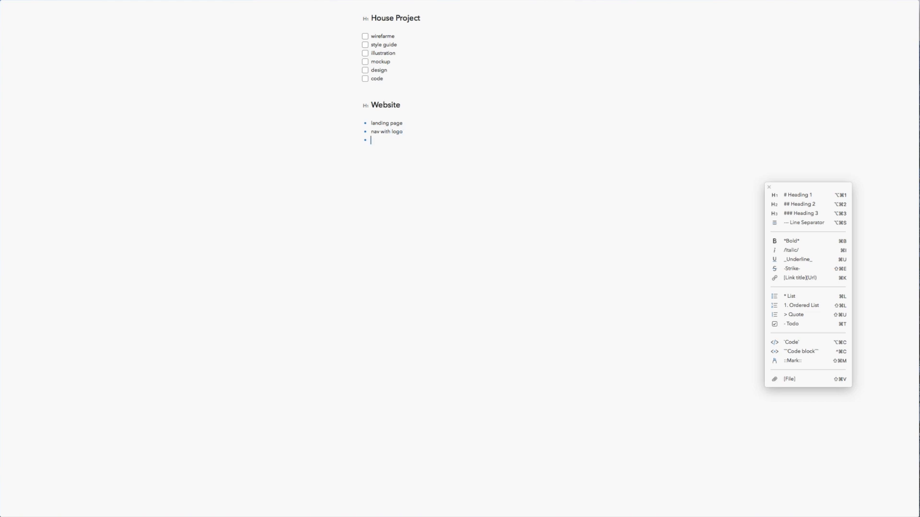
text(h1 - hea)
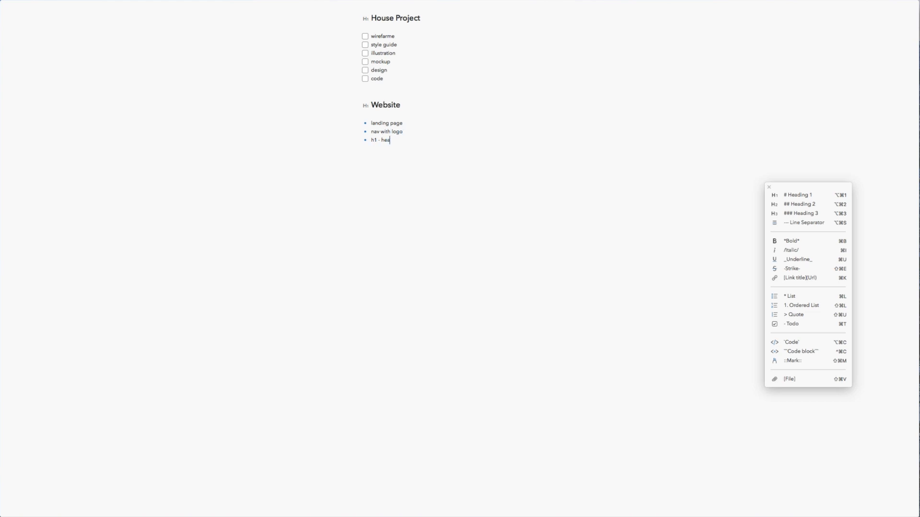
text(ding)
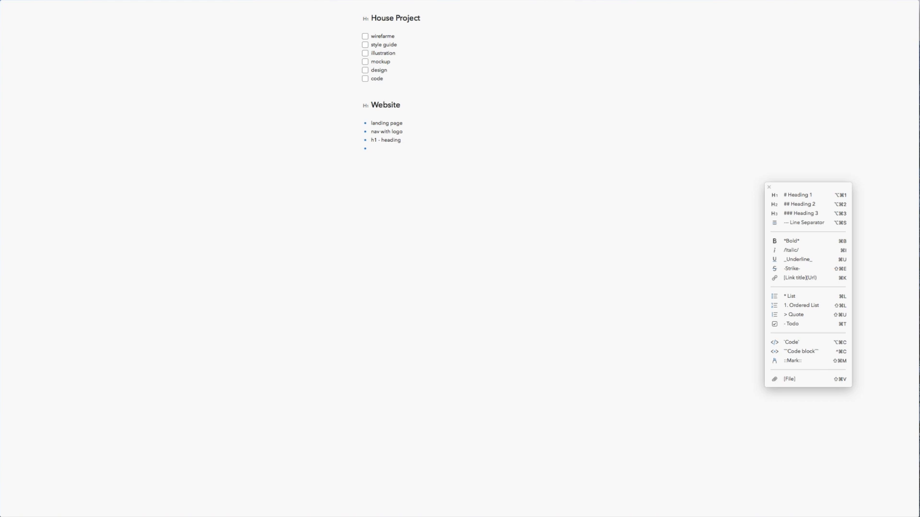
text(call)
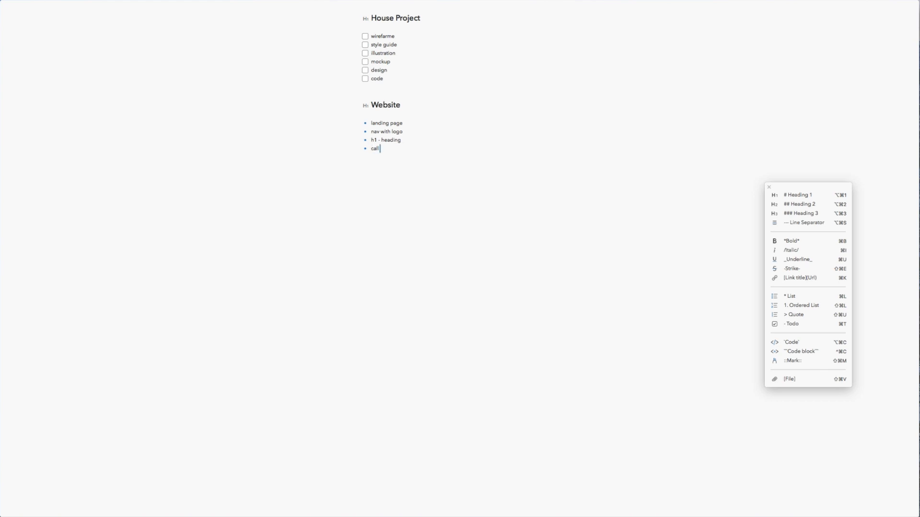
text(to action - get s)
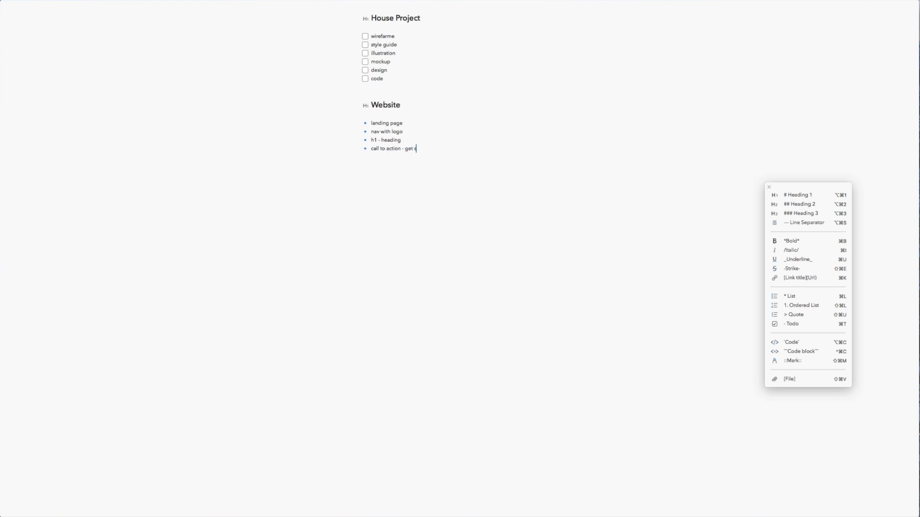
text(tarted)
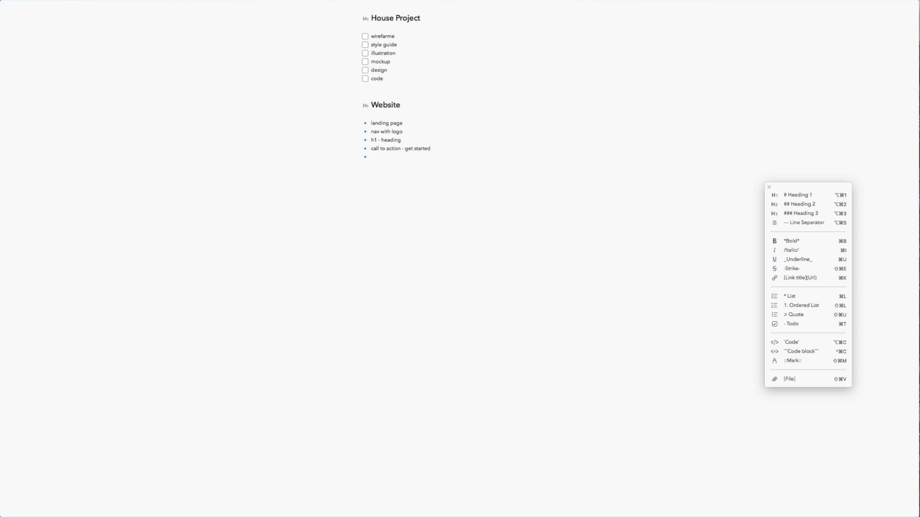
Step: Add a 'review' bullet and replace 'heading' in the h1 bullet with '- family'
text(review - *)
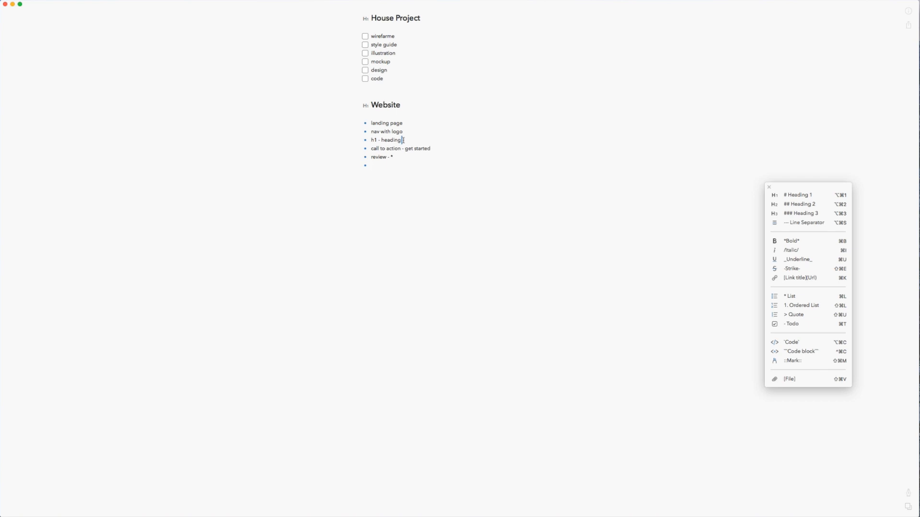
double_click(390, 139)
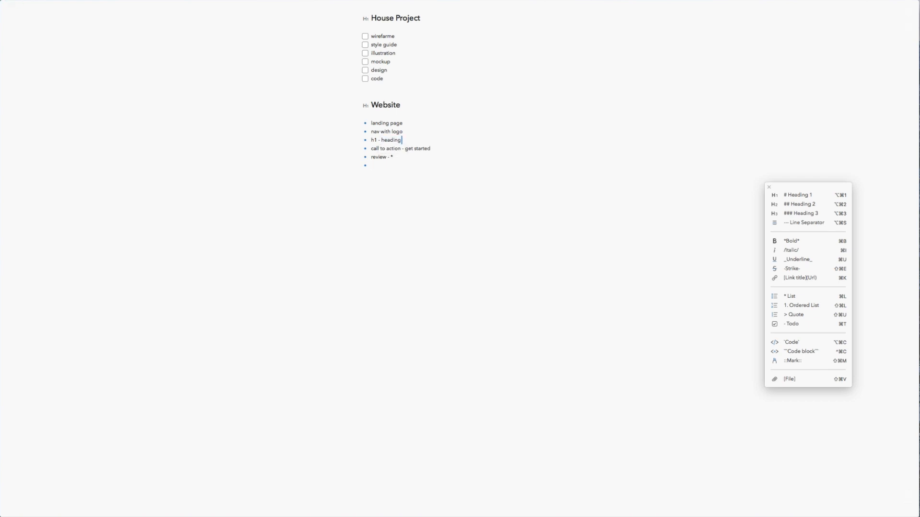
text(- family)
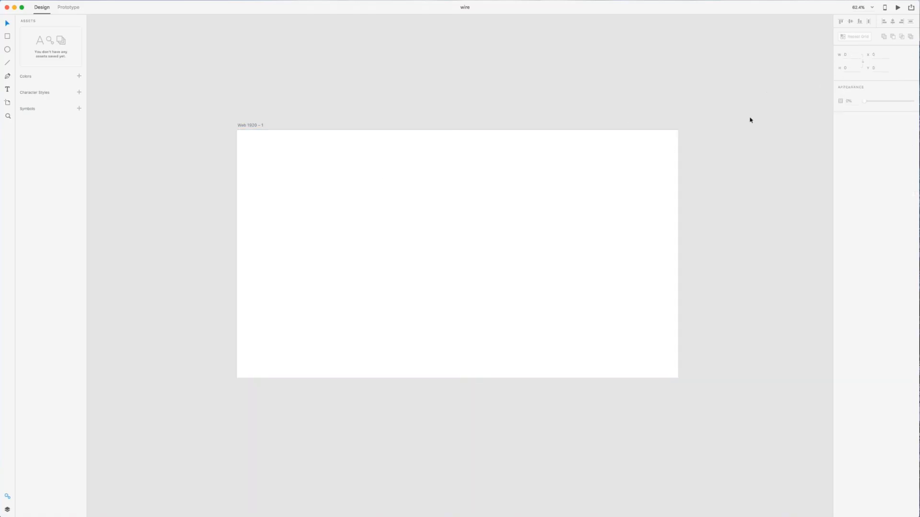
Step: Show the 12-column layout grid and draw a rectangle over the first two columns
click(840, 180)
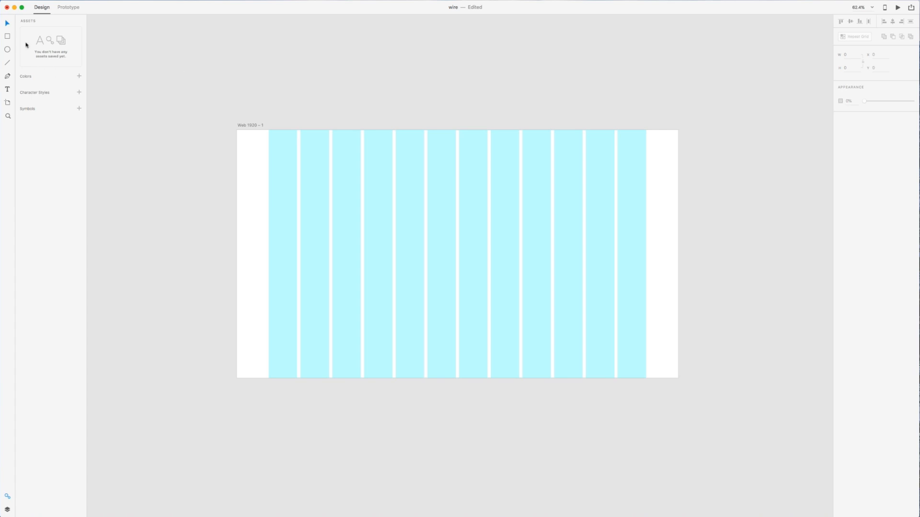
mouse_move(268, 141)
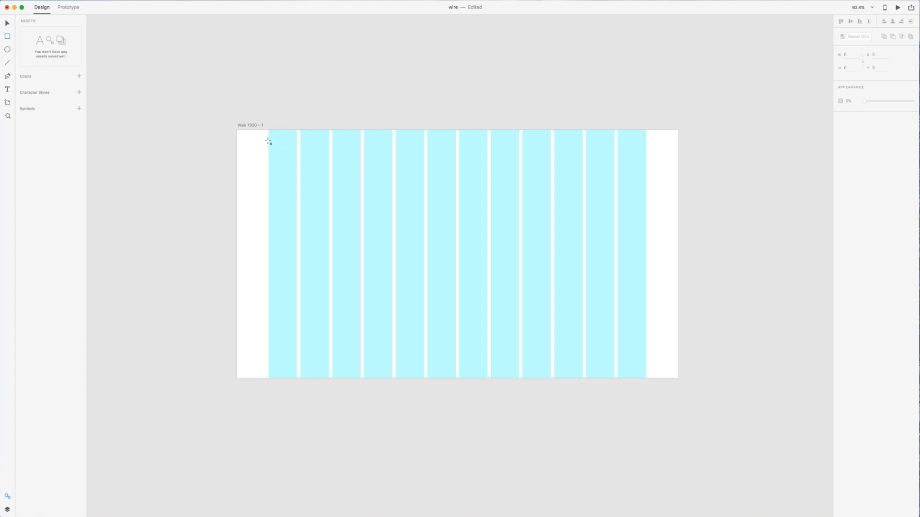
drag(269, 141, 329, 156)
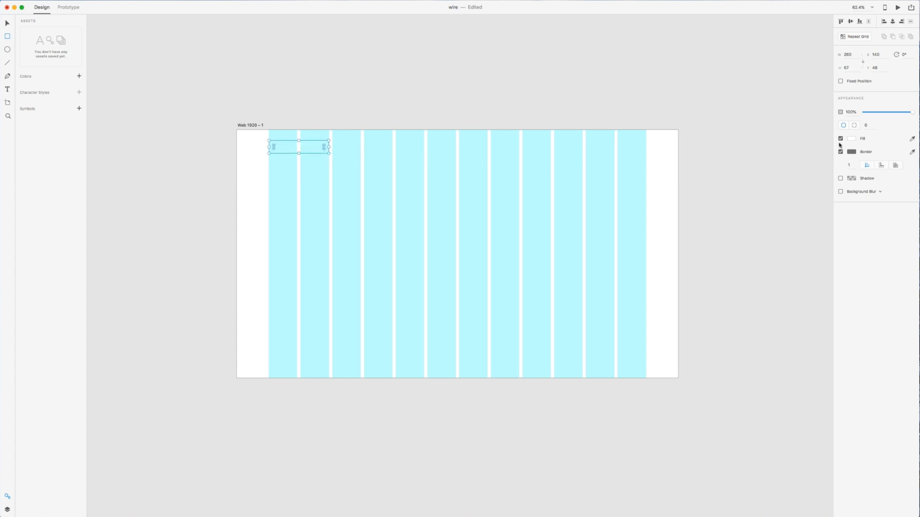
Step: Make the rectangle a borderless pill with corner radius 1000 and a grey-blue fill
click(852, 139)
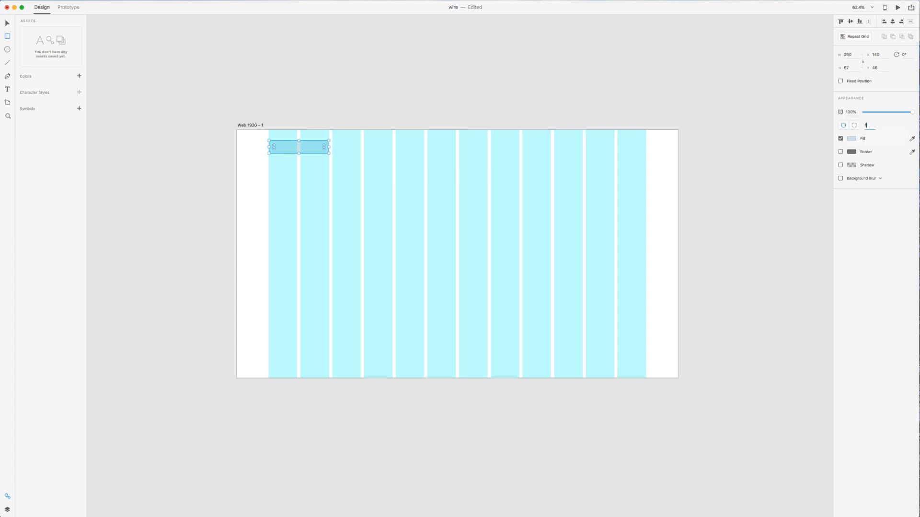
text(1000)
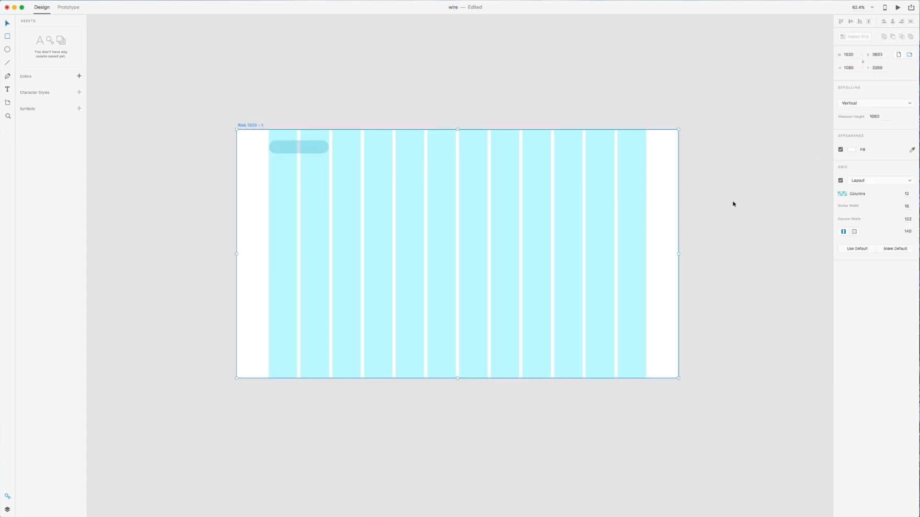
click(851, 149)
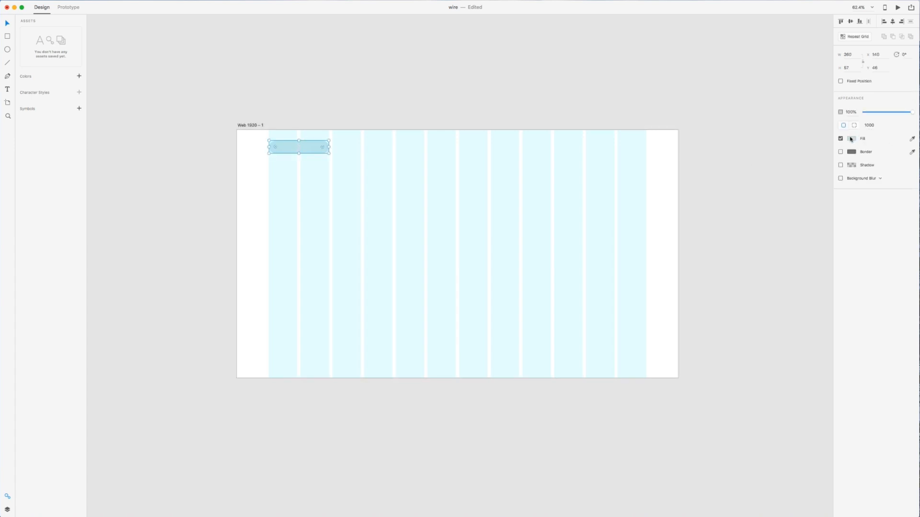
click(851, 138)
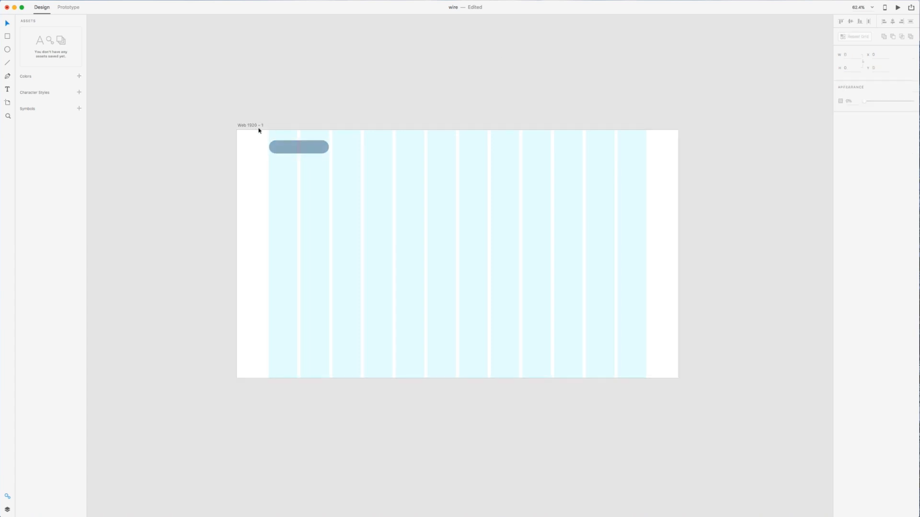
Step: Duplicate the pill into three wide headline bars and a button block below them
click(298, 146)
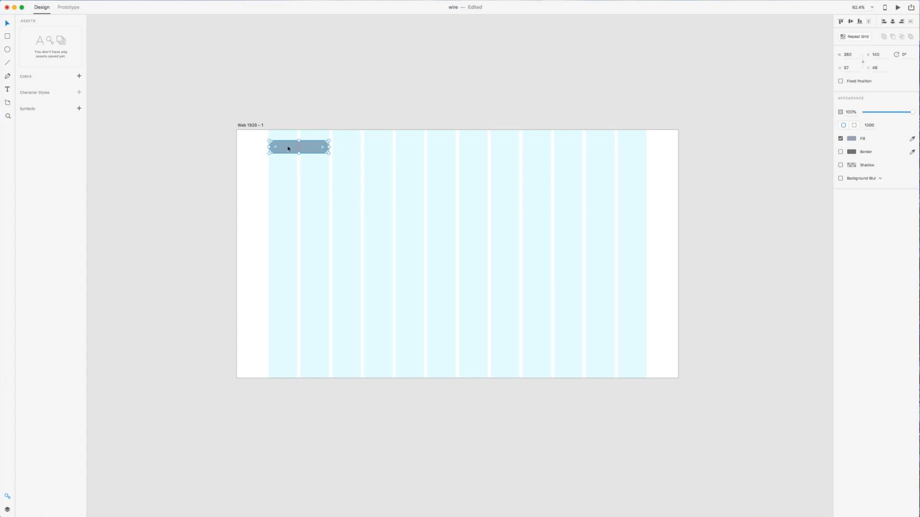
drag(299, 146, 460, 151)
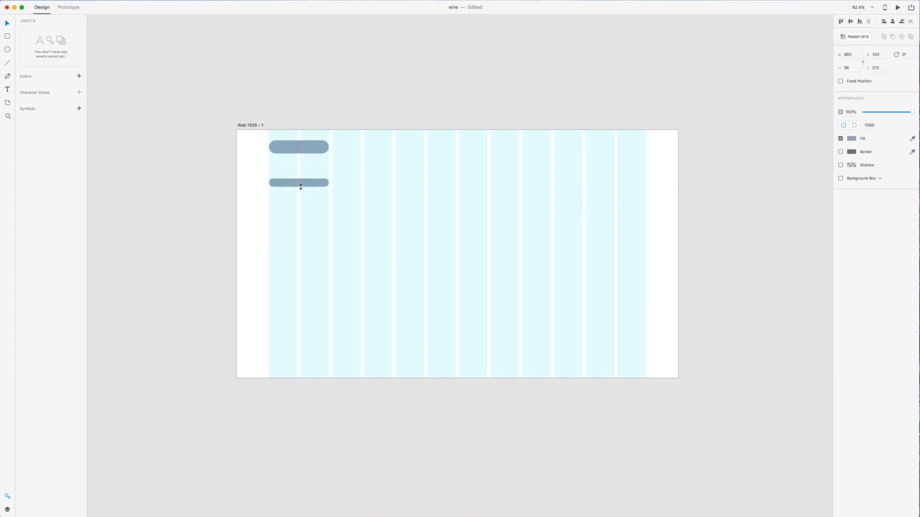
drag(330, 183, 425, 187)
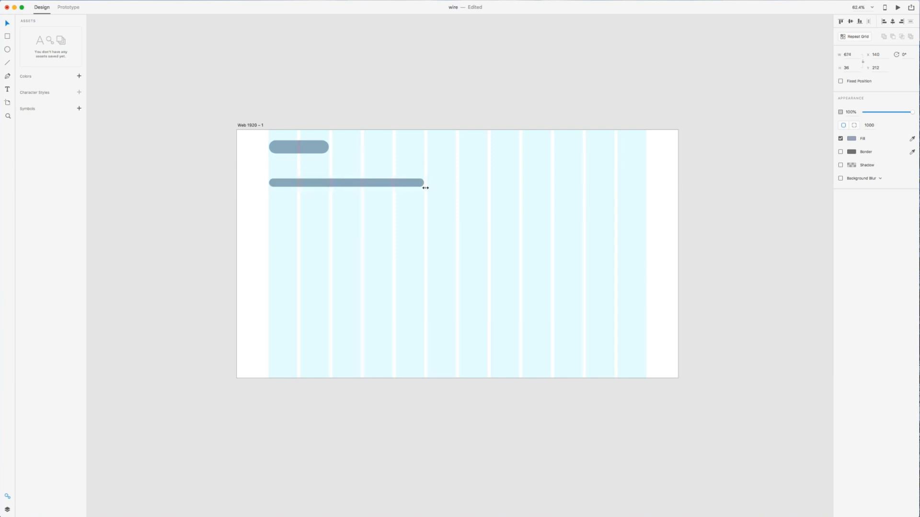
click(346, 182)
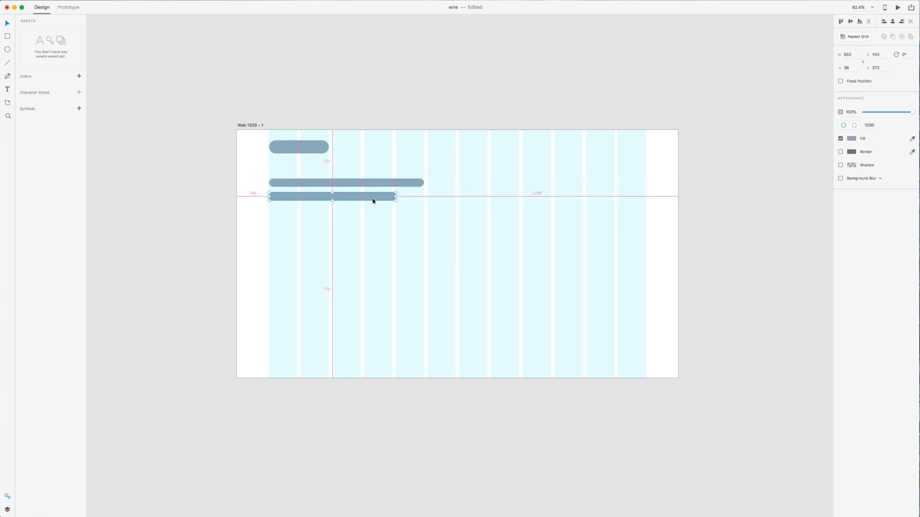
drag(331, 198, 332, 209)
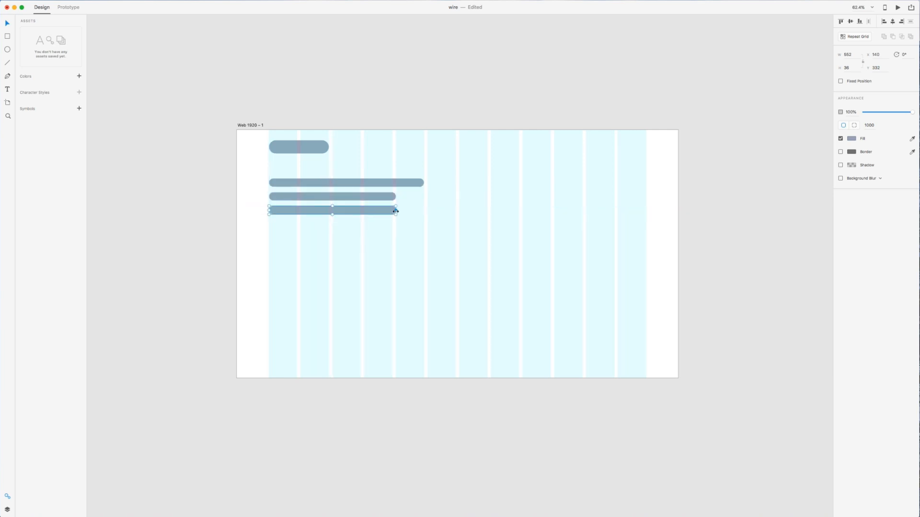
drag(396, 210, 411, 211)
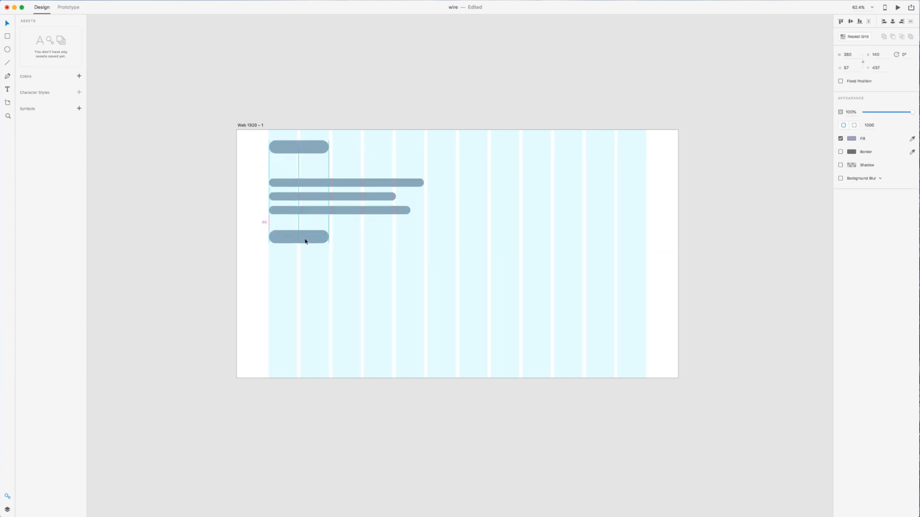
drag(299, 237, 299, 240)
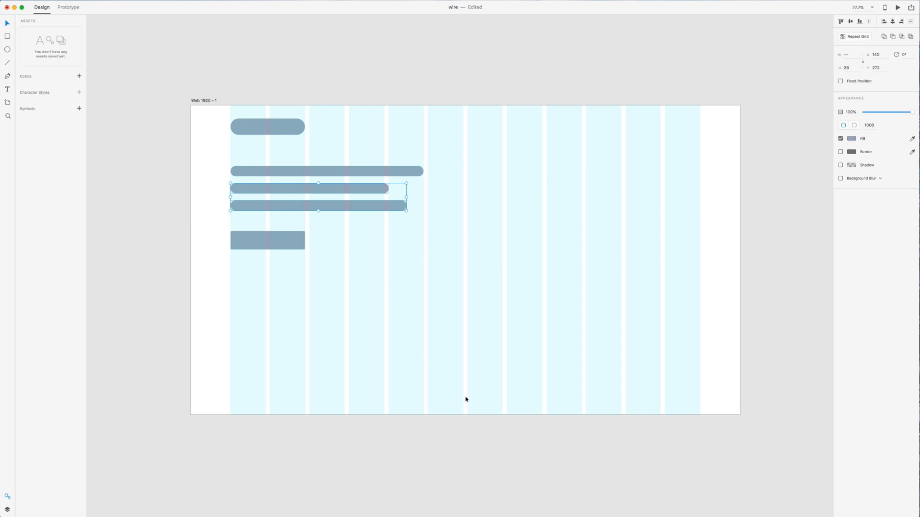
Step: Copy two shortened bars below the button at 16% opacity, plus a shorter faint stub
drag(305, 196, 305, 280)
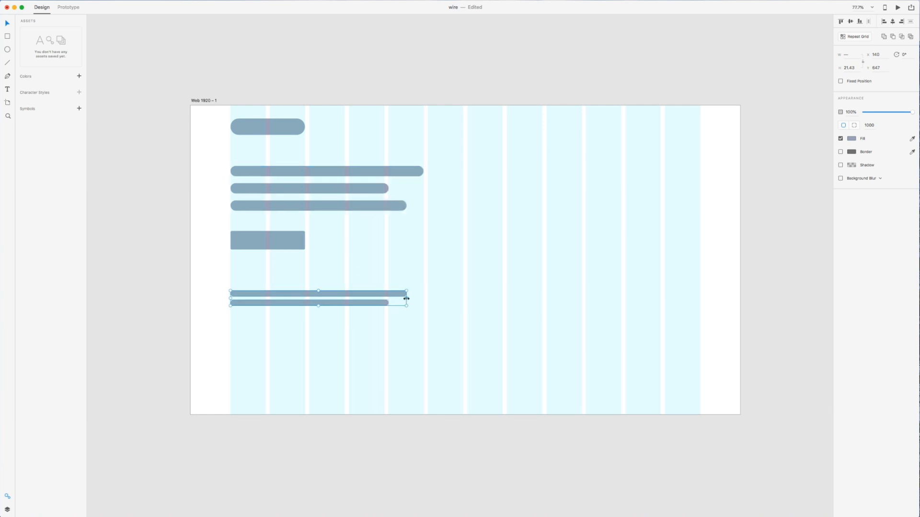
drag(407, 298, 364, 298)
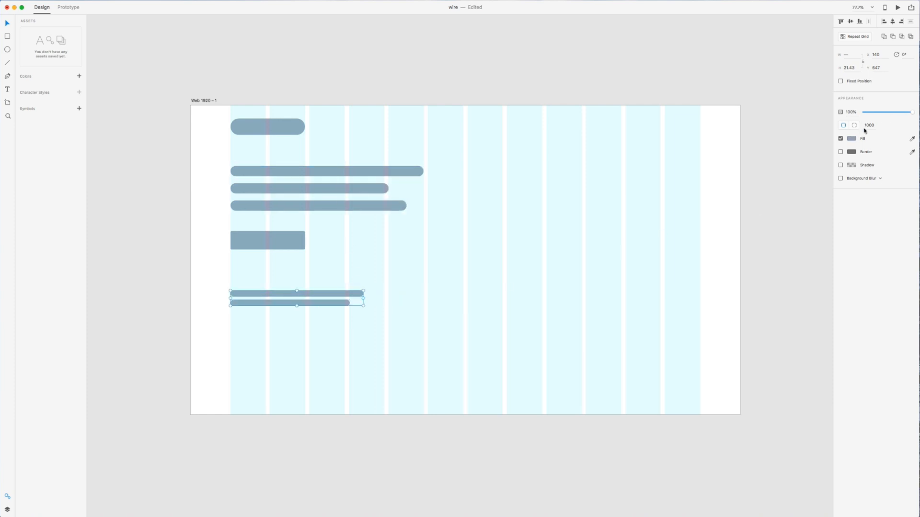
drag(915, 112, 873, 112)
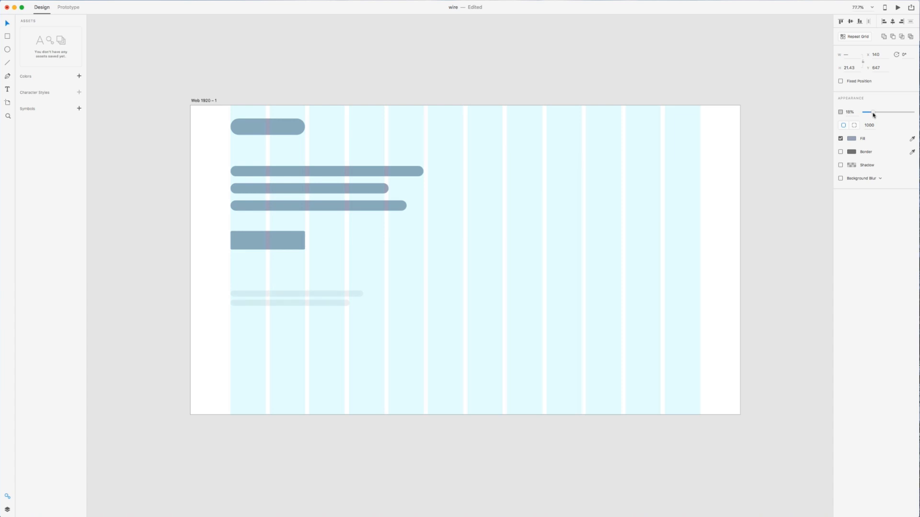
click(289, 304)
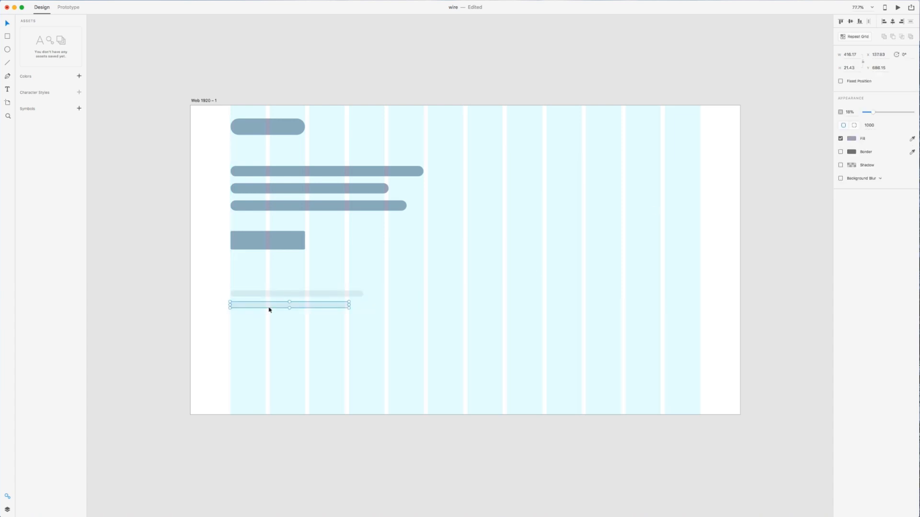
drag(269, 305, 337, 319)
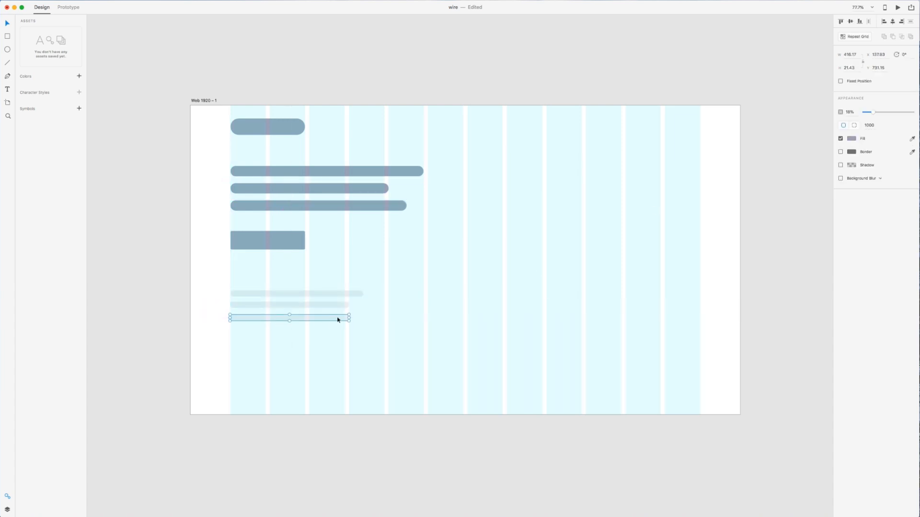
drag(348, 319, 265, 314)
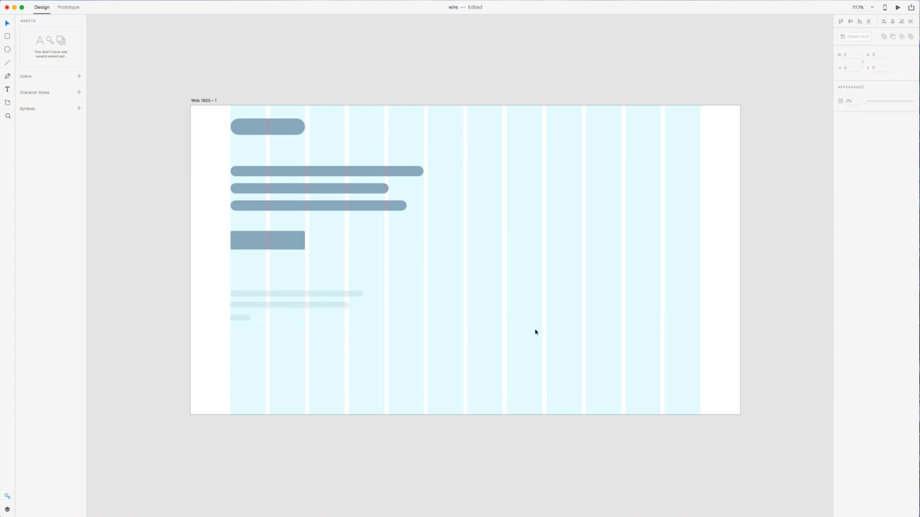
mouse_move(431, 84)
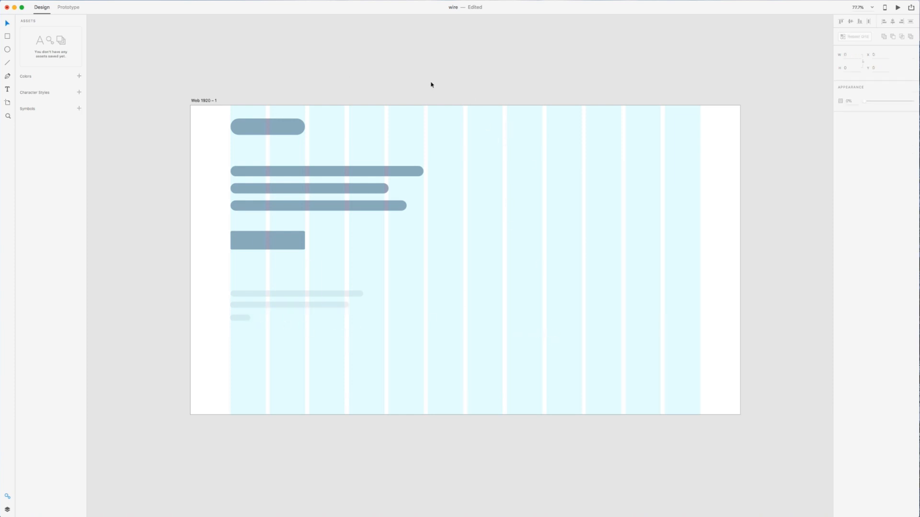
mouse_move(339, 120)
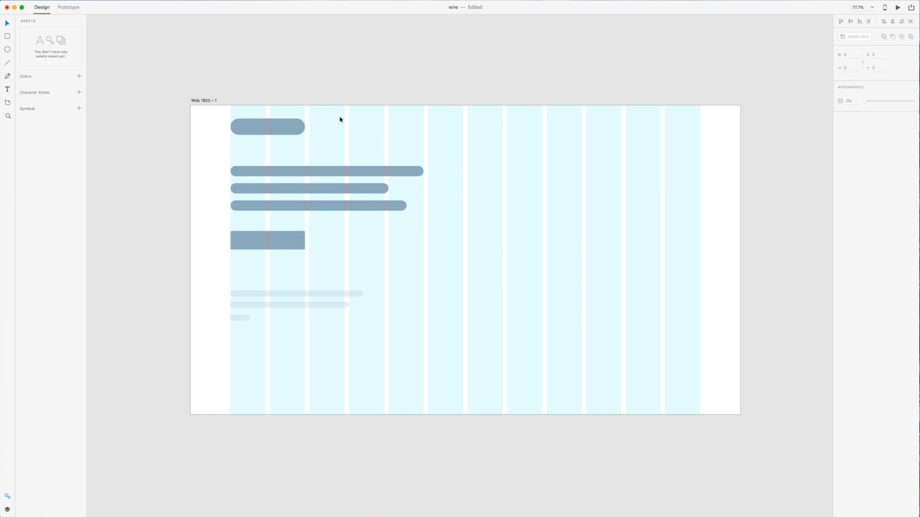
mouse_move(636, 320)
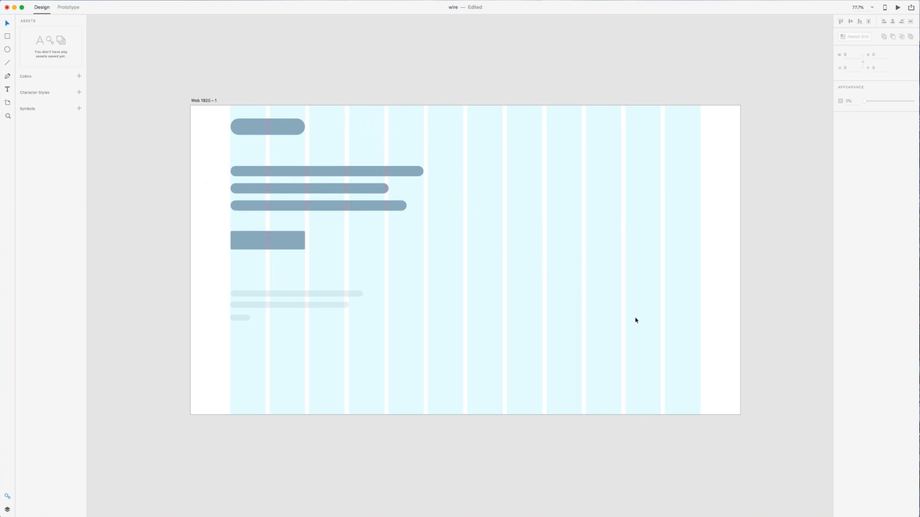
mouse_move(460, 257)
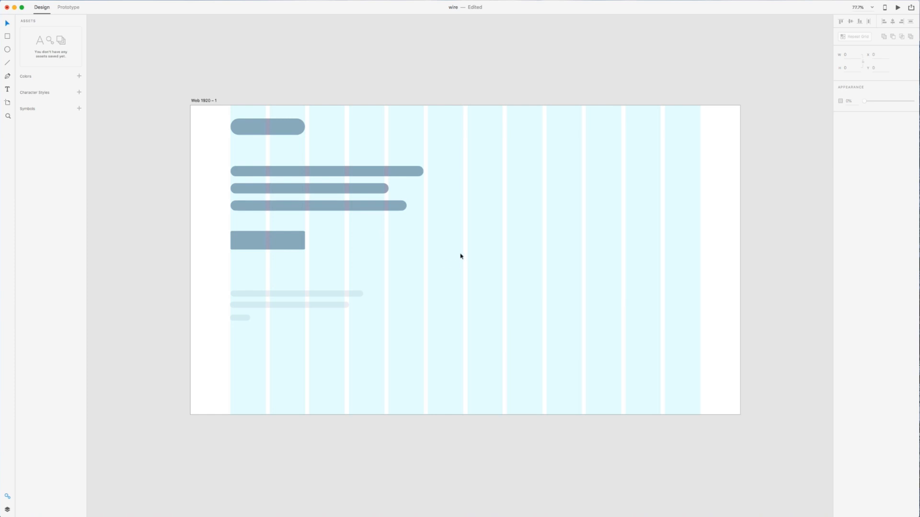
mouse_move(488, 227)
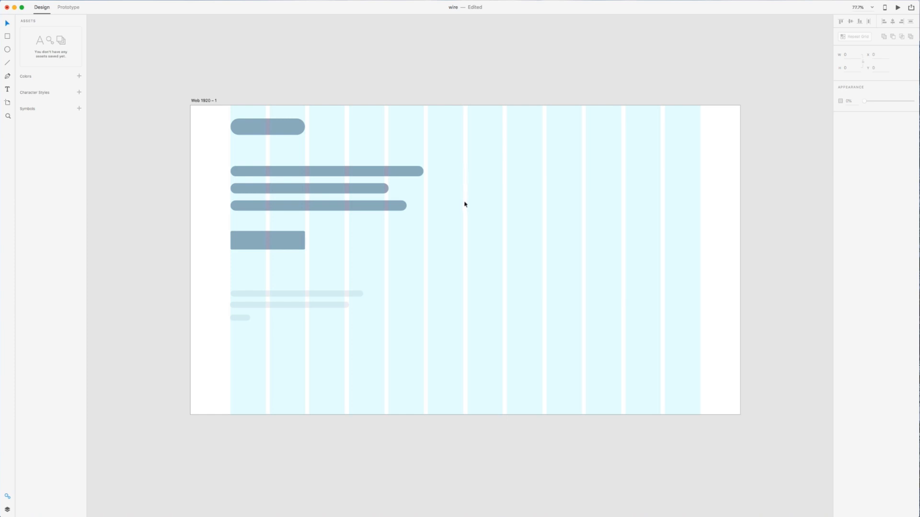
mouse_move(518, 212)
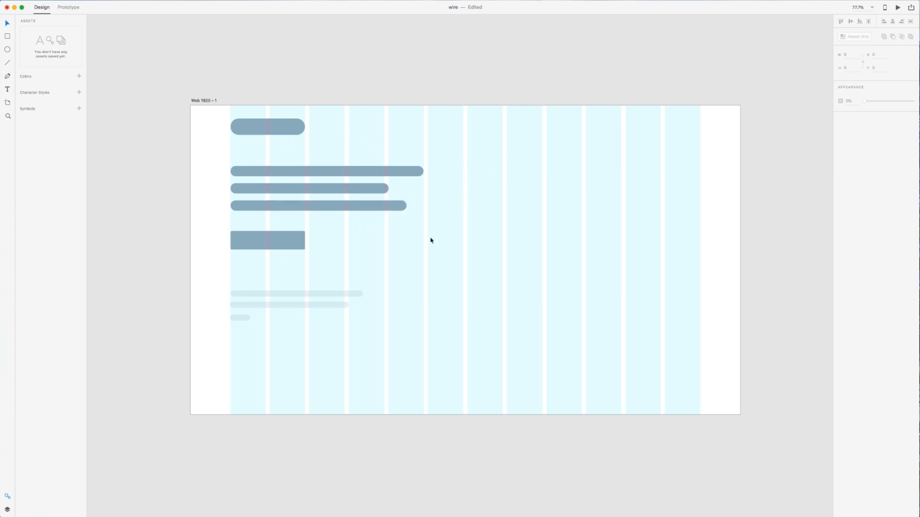
mouse_move(474, 269)
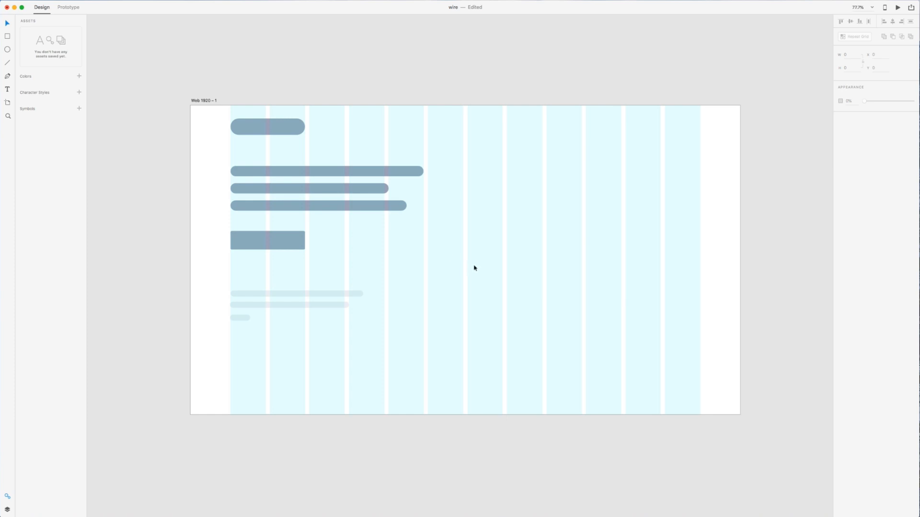
mouse_move(378, 225)
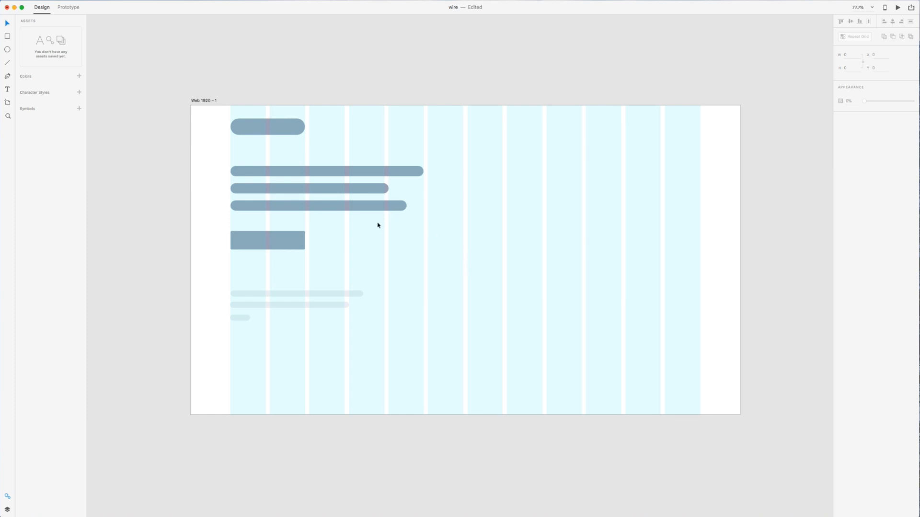
Step: Add three small, fully opaque navigation link bars at the artboard's top right
click(239, 317)
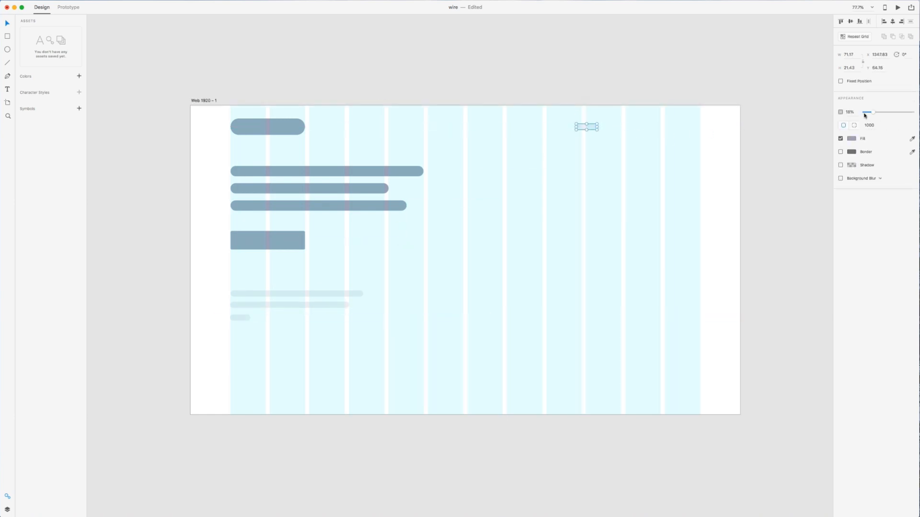
drag(867, 112, 912, 113)
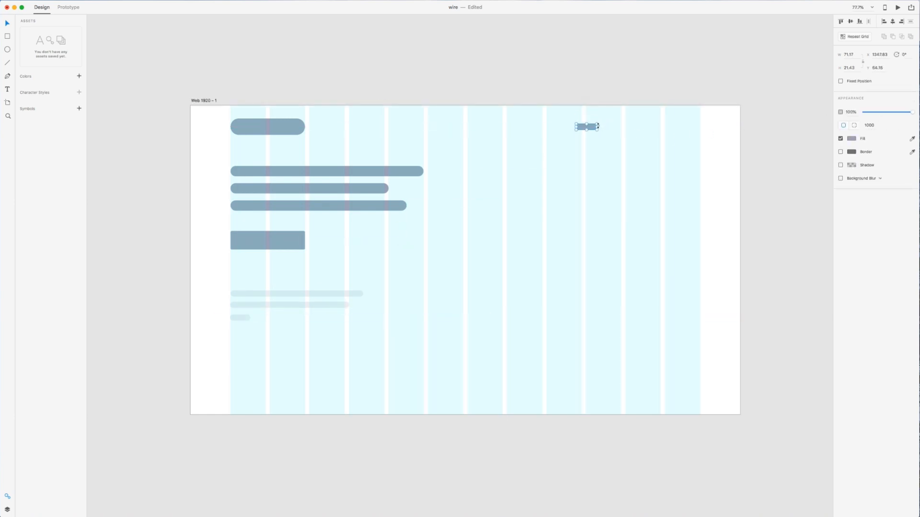
drag(587, 126, 617, 128)
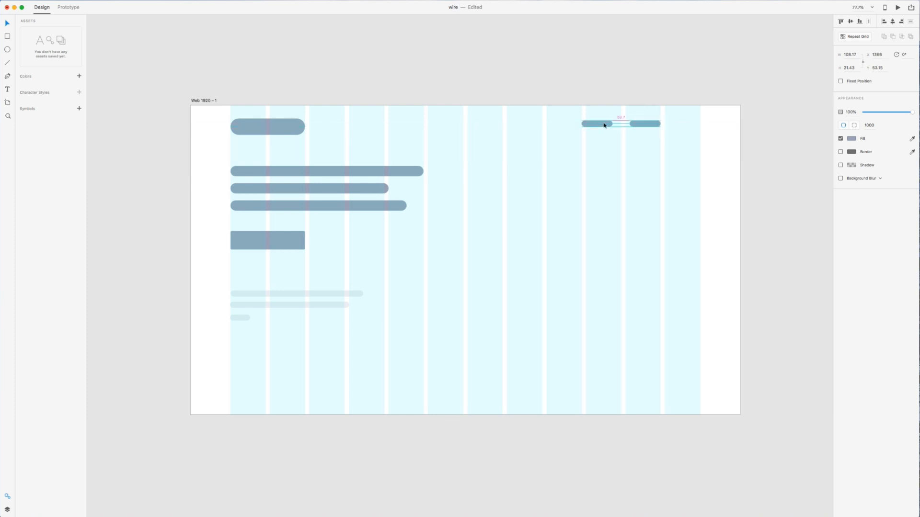
drag(619, 123, 604, 124)
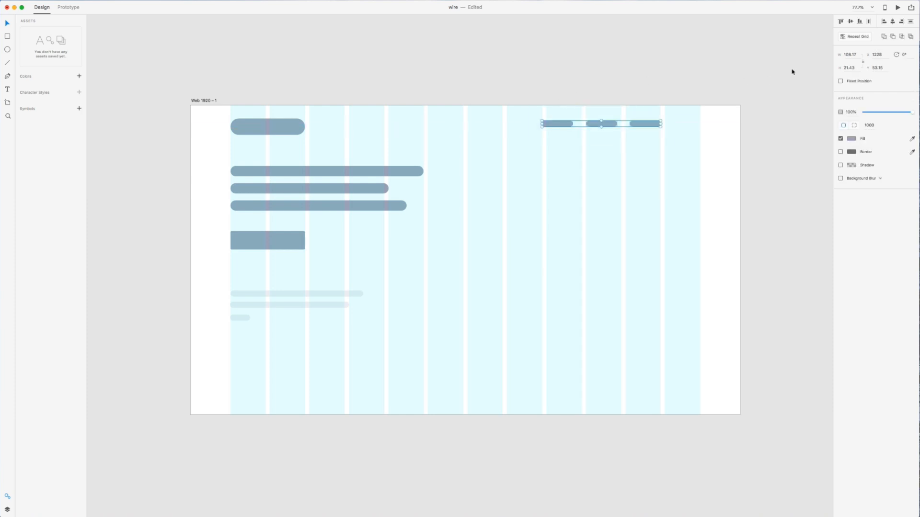
mouse_move(788, 62)
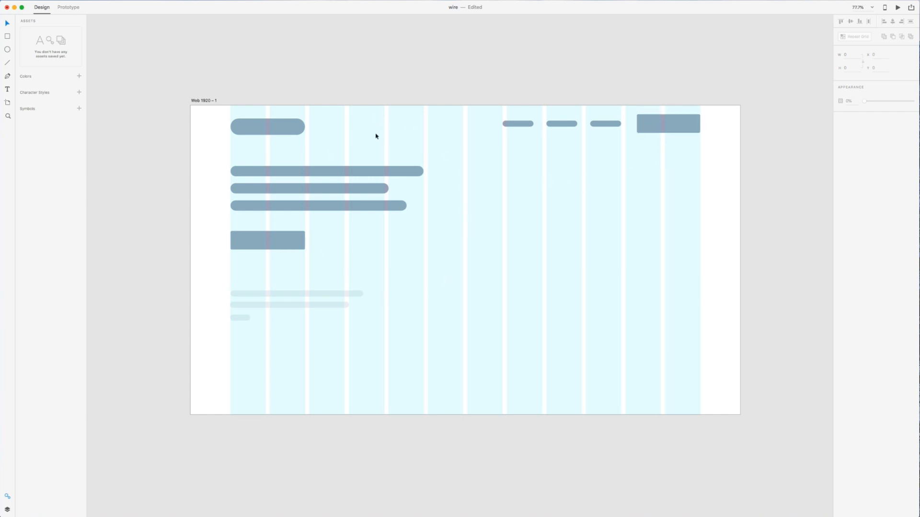
mouse_move(568, 180)
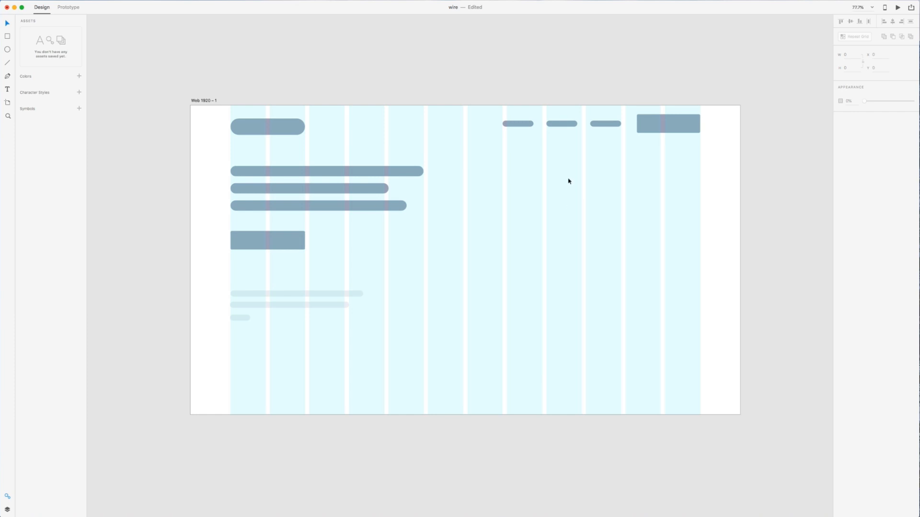
mouse_move(573, 176)
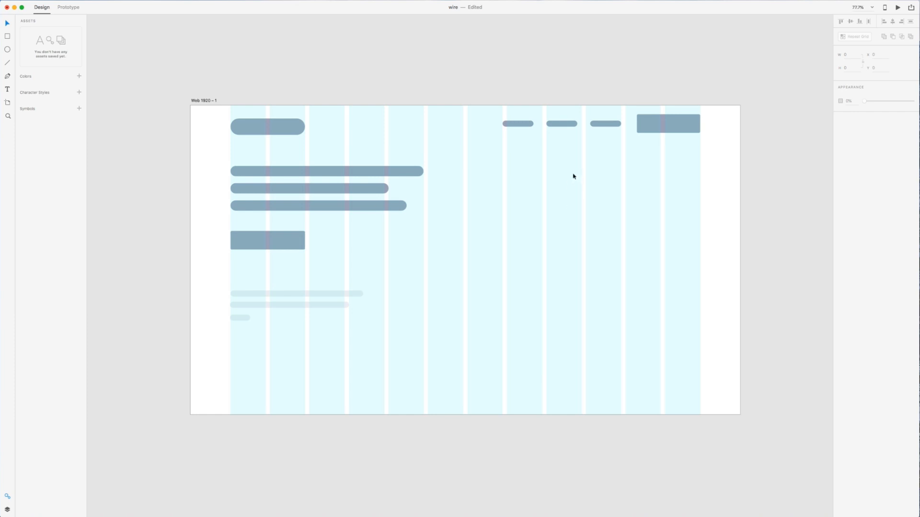
mouse_move(457, 128)
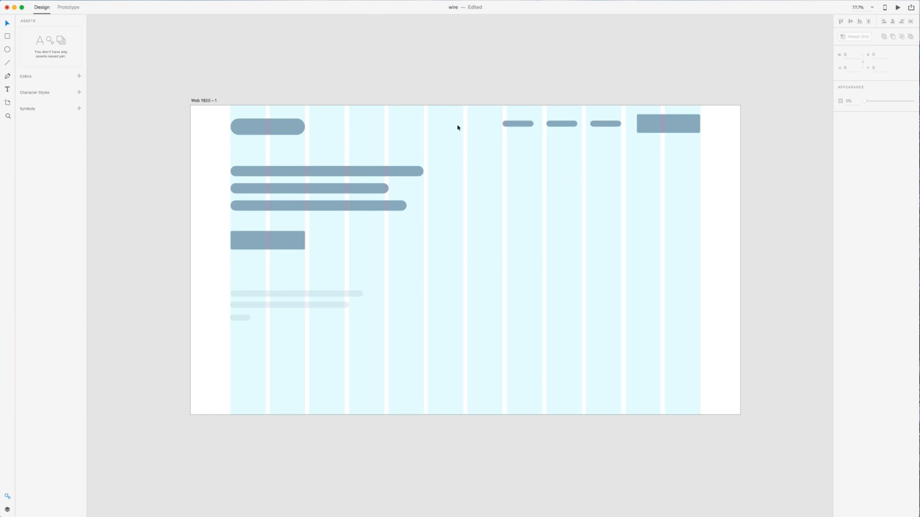
mouse_move(520, 203)
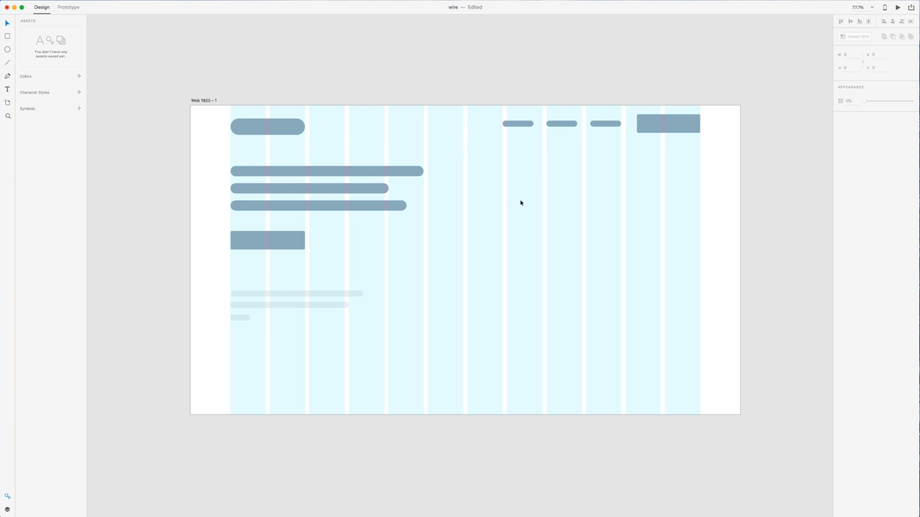
mouse_move(514, 202)
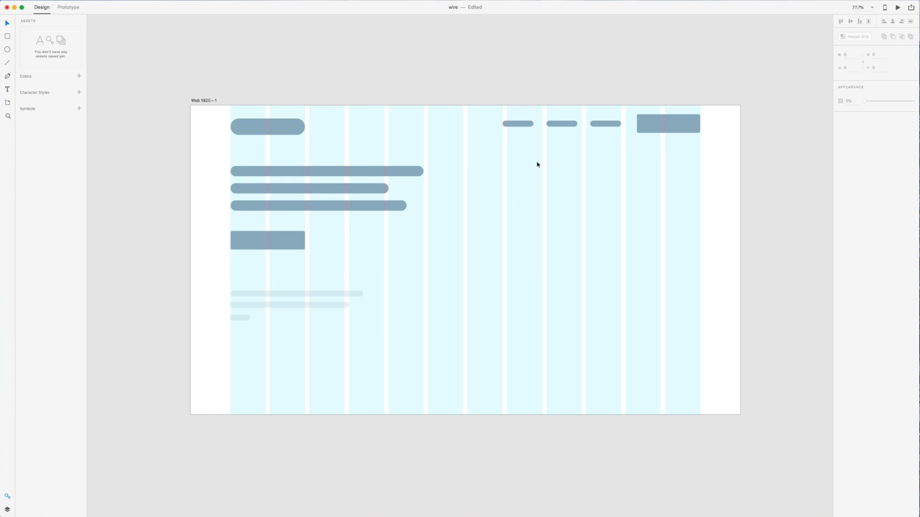
mouse_move(222, 95)
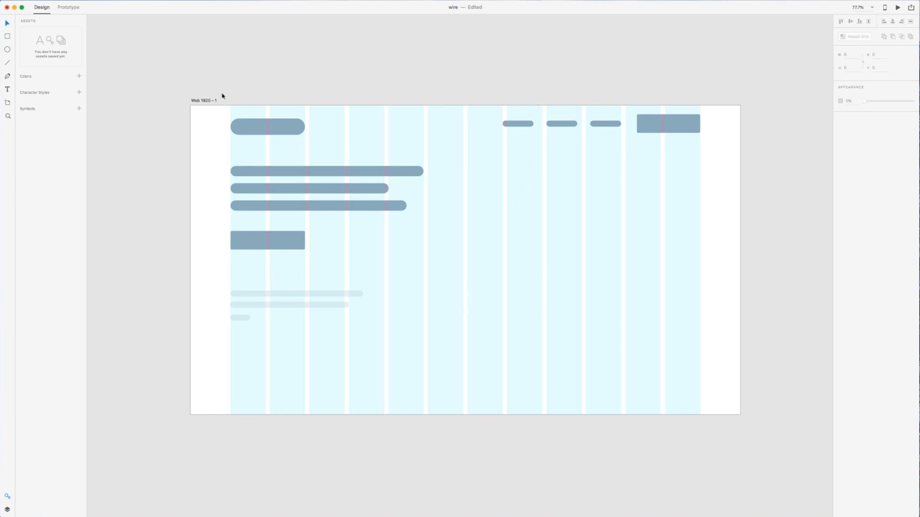
Step: Add a new Web 1920 artboard named 'Style Guide' beside the wireframe
click(204, 100)
text(Wire)
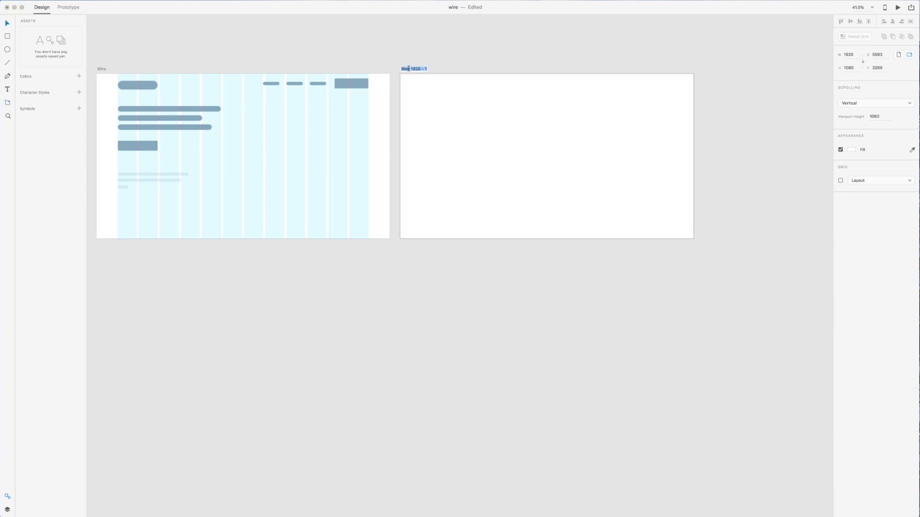
text(Style GUide)
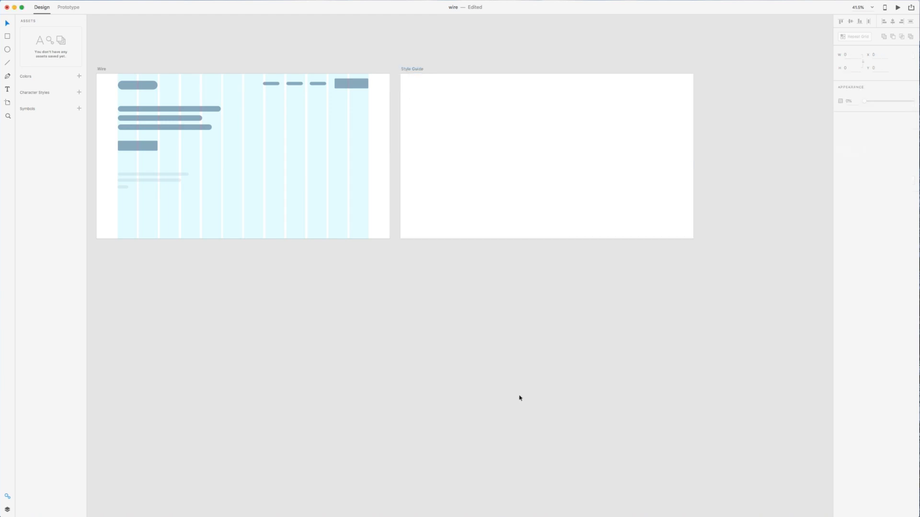
mouse_move(578, 144)
text(Type)
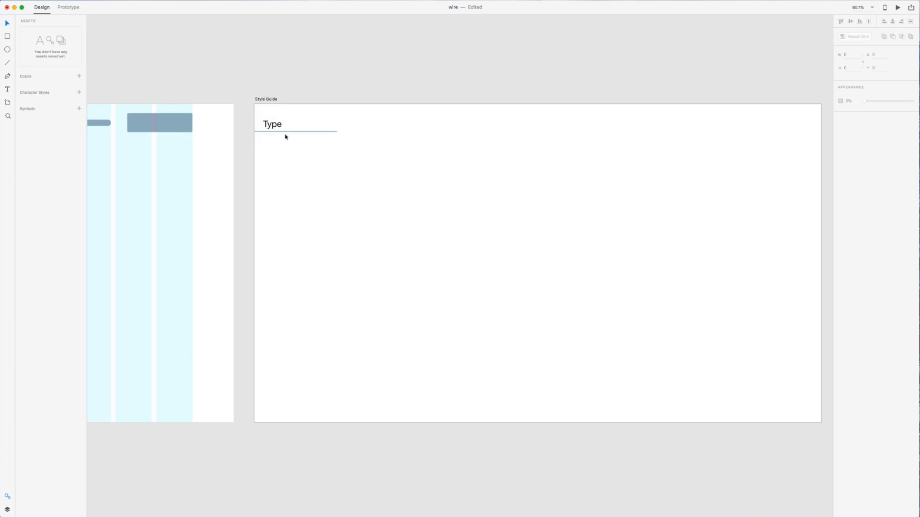
Step: Add 'This is my heading' below the Type title, aligned to its left edge
double_click(272, 124)
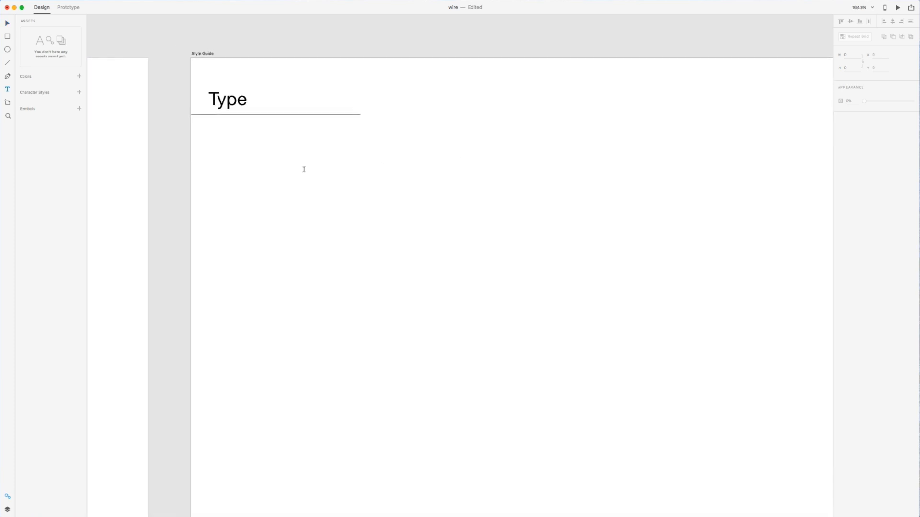
click(228, 99)
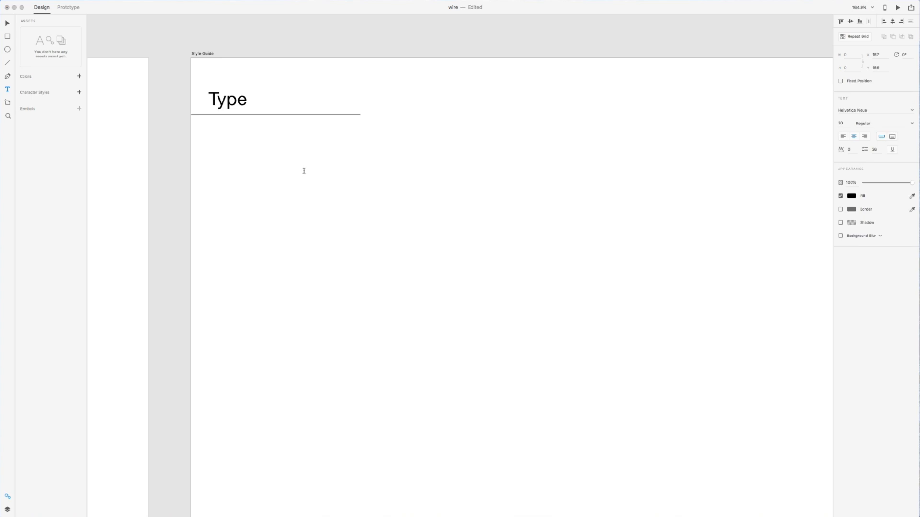
click(304, 155)
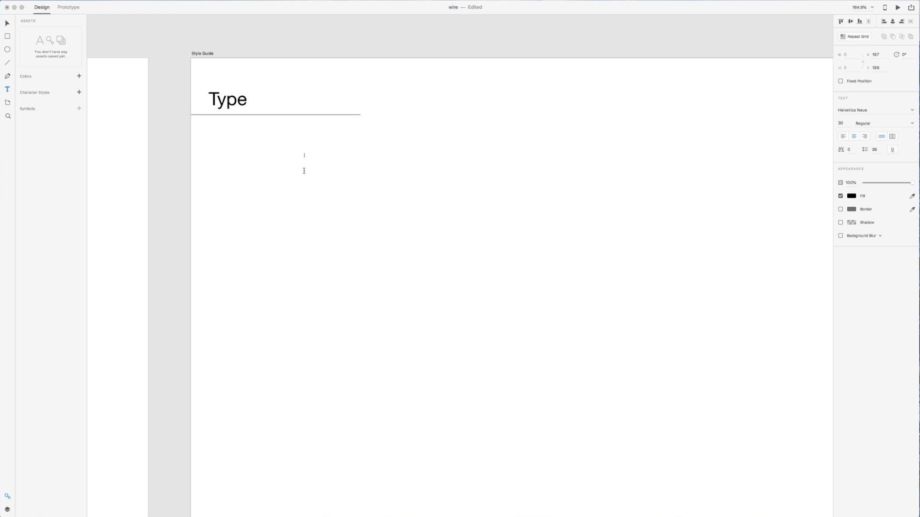
text(THi)
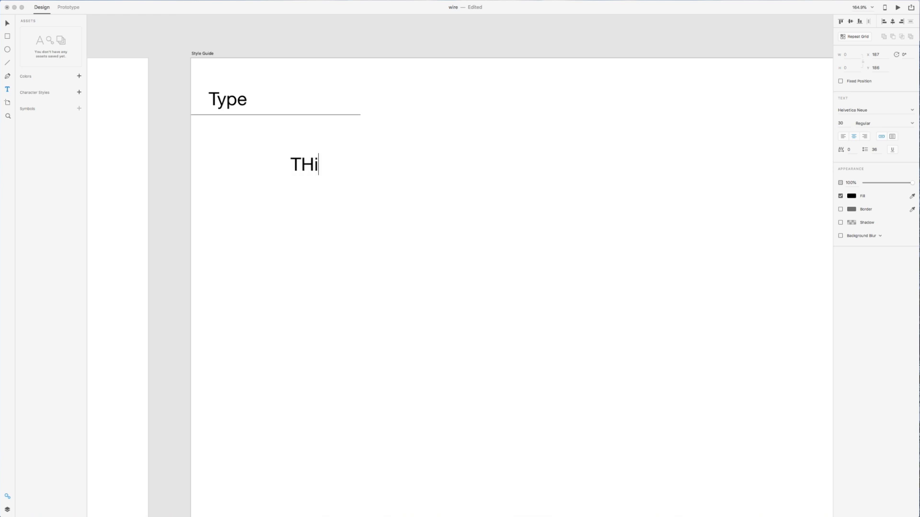
text(This is)
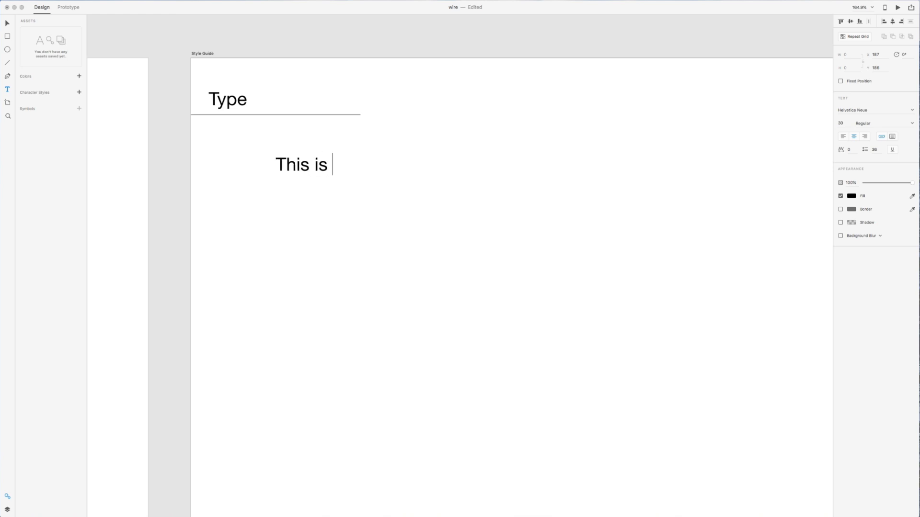
text(my he)
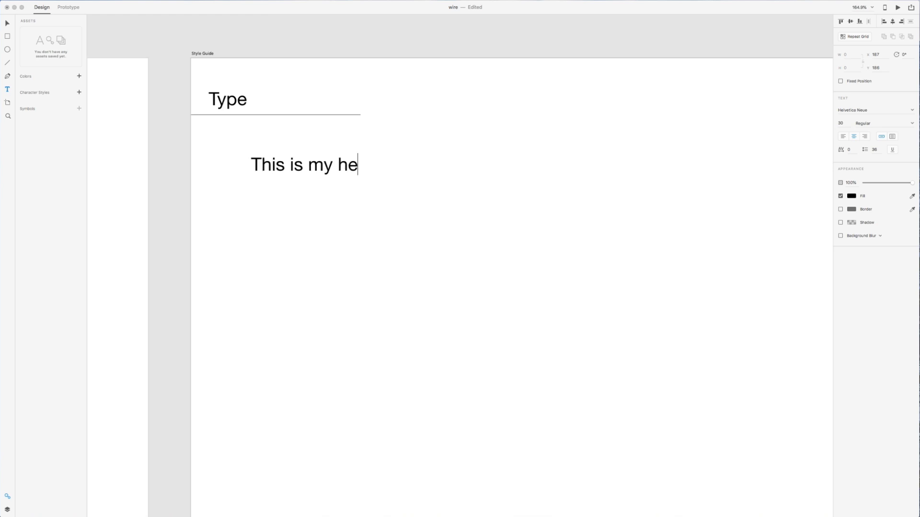
text(ading)
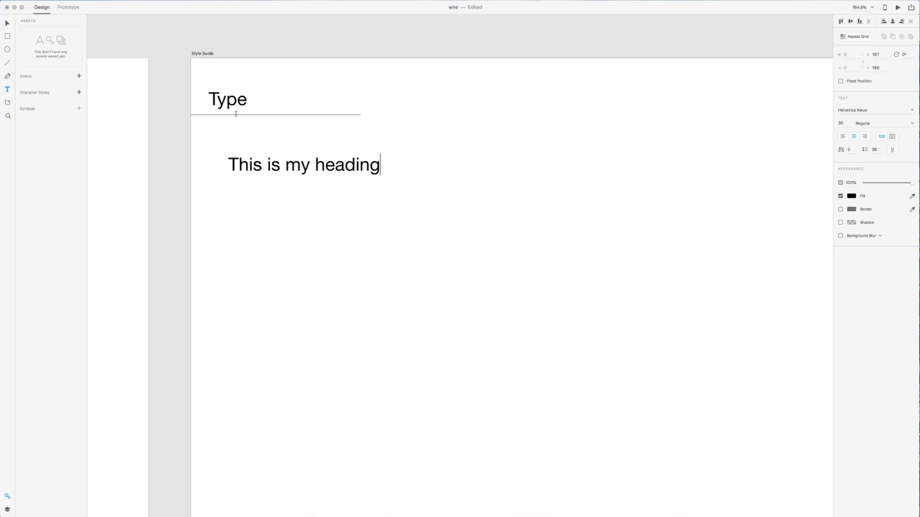
mouse_move(7, 23)
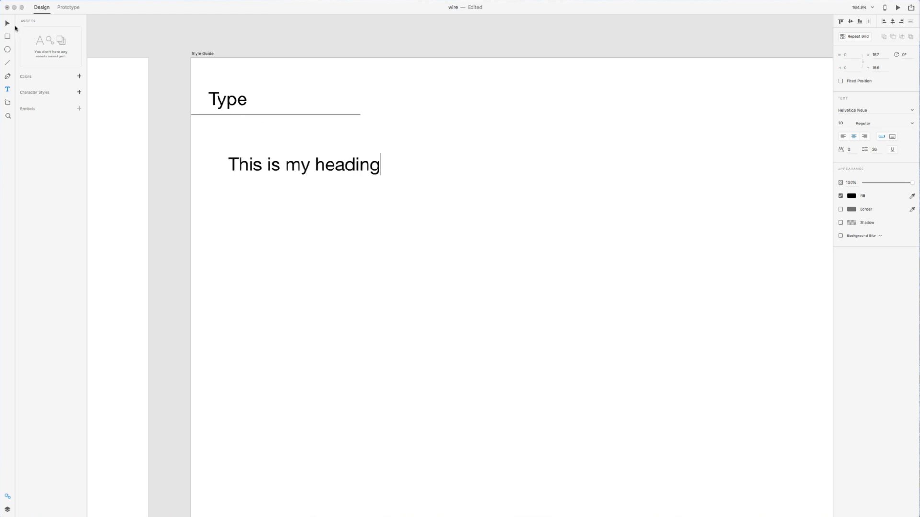
click(304, 165)
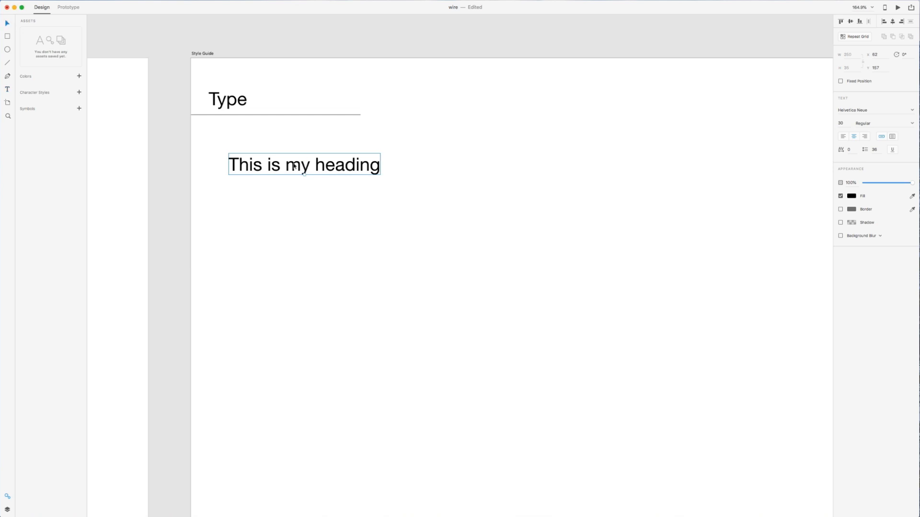
mouse_move(295, 169)
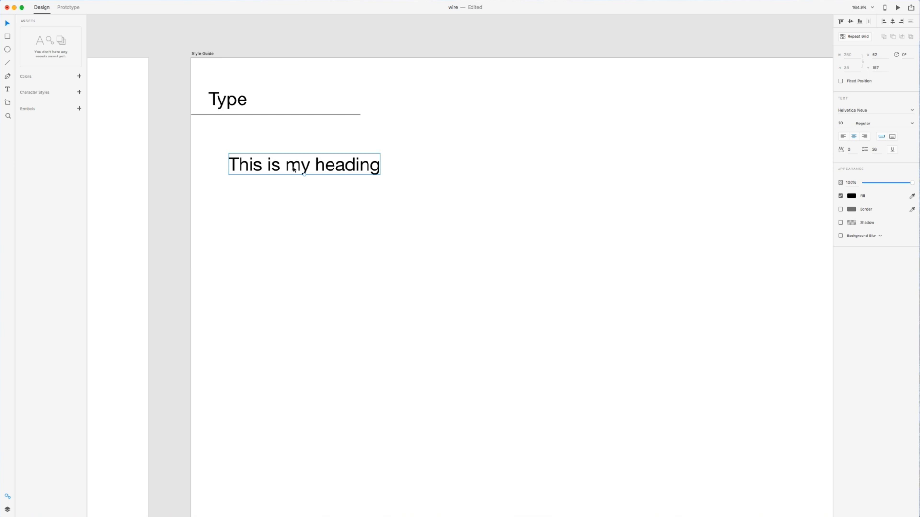
mouse_move(294, 221)
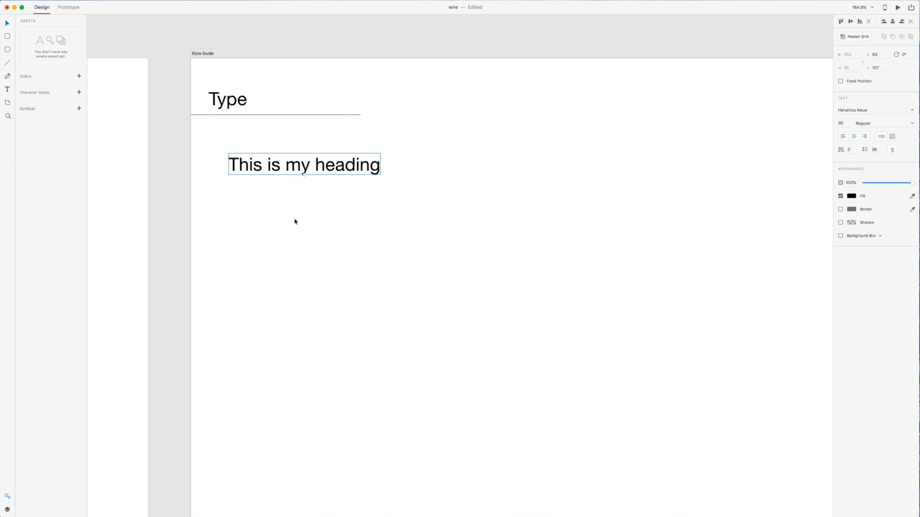
drag(303, 164, 285, 150)
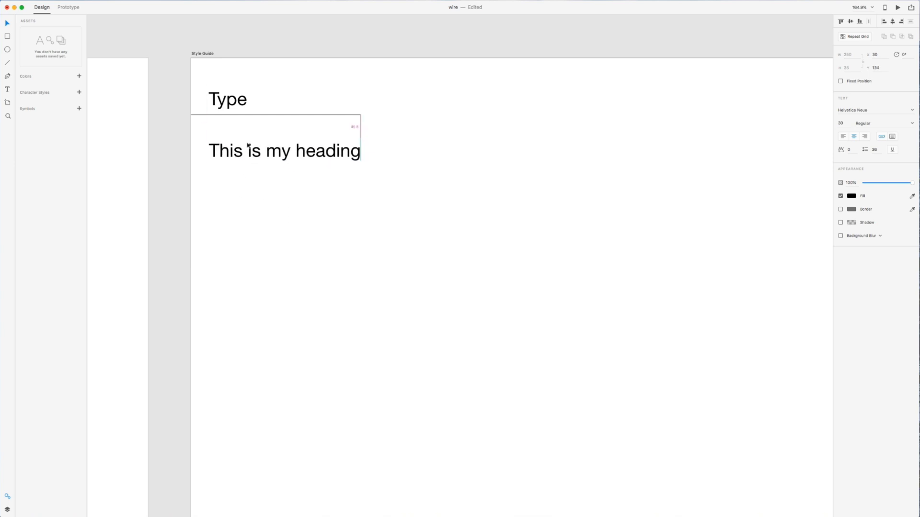
Step: Set a copied heading line to Proxima Nova and move it into the stack under Type
click(285, 151)
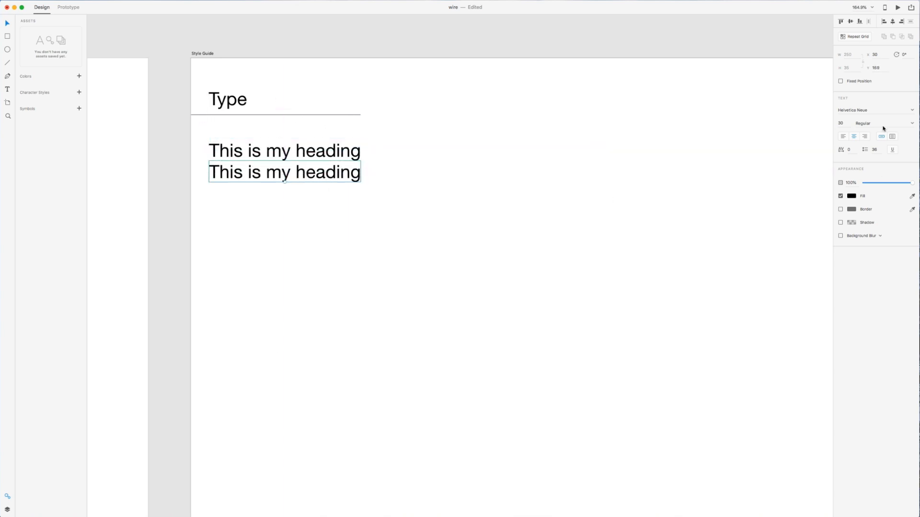
click(862, 109)
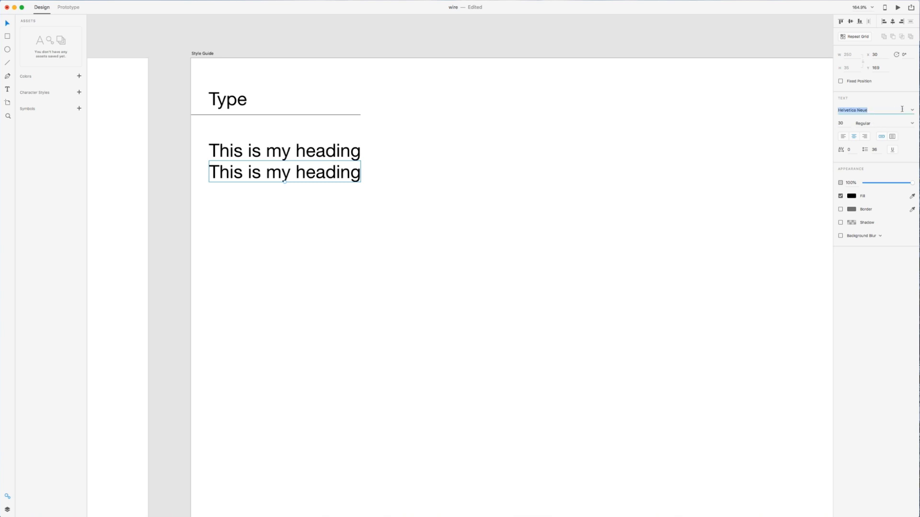
text(Proxima Nova)
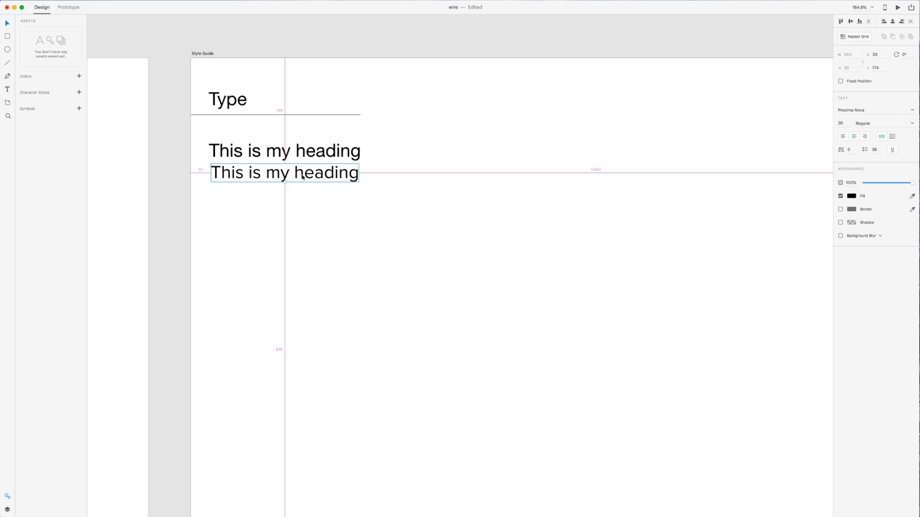
drag(284, 173, 284, 191)
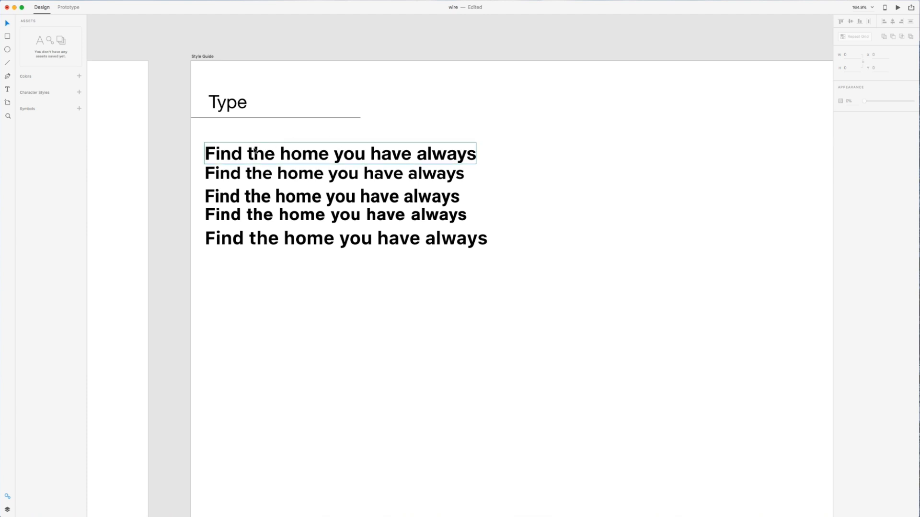
Step: Delete the bottom sample line, leaving two sample sentences under Type
click(339, 153)
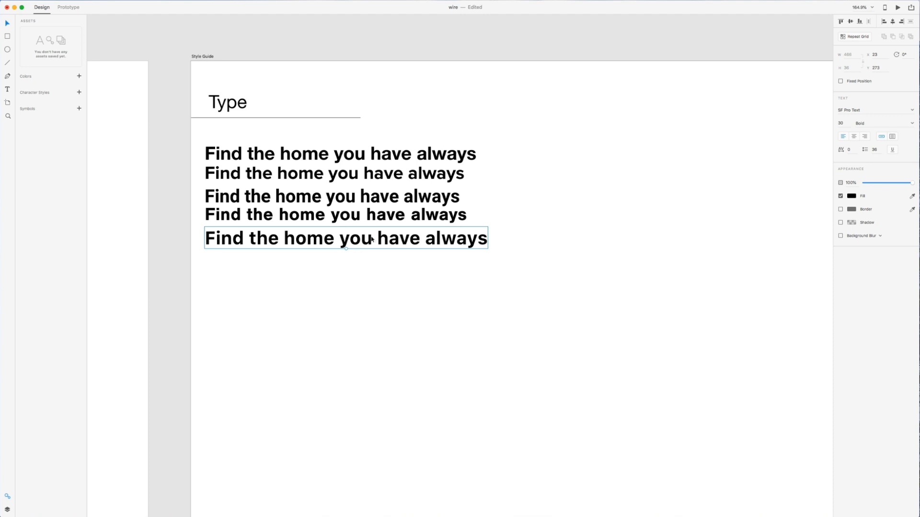
key(Delete)
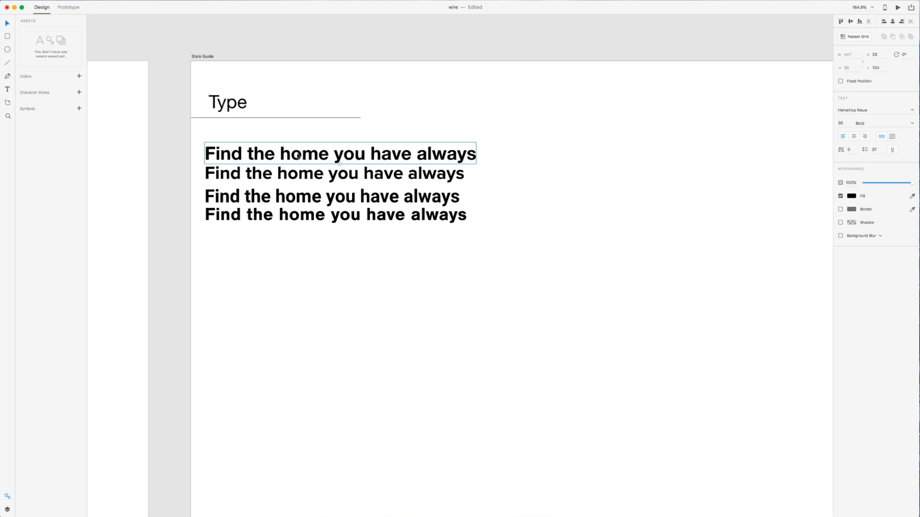
click(334, 172)
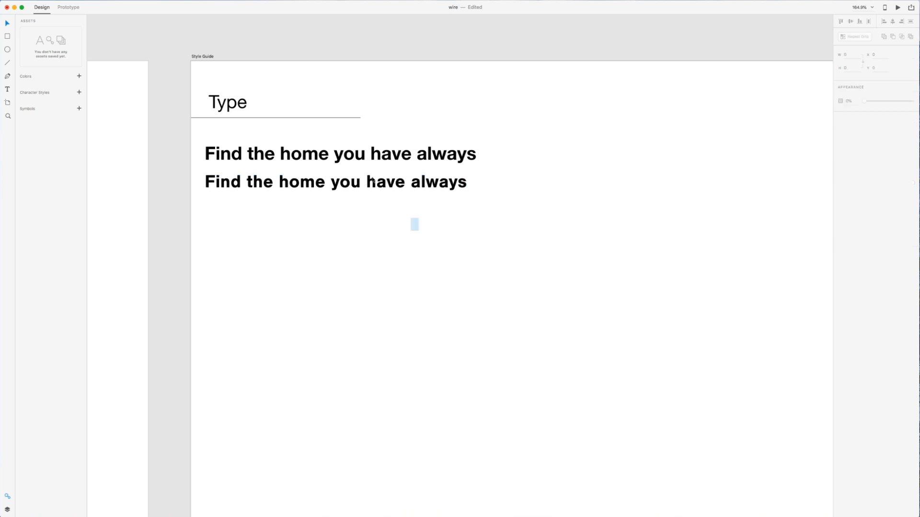
click(334, 182)
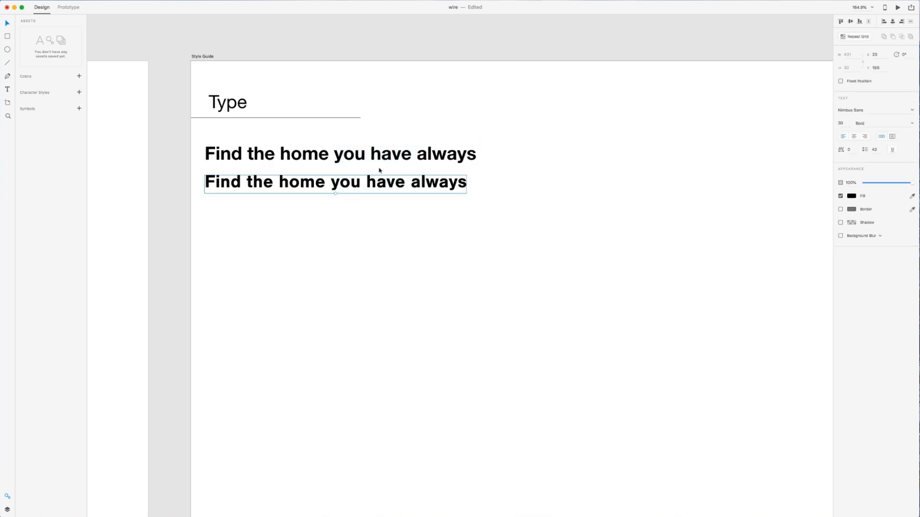
click(340, 153)
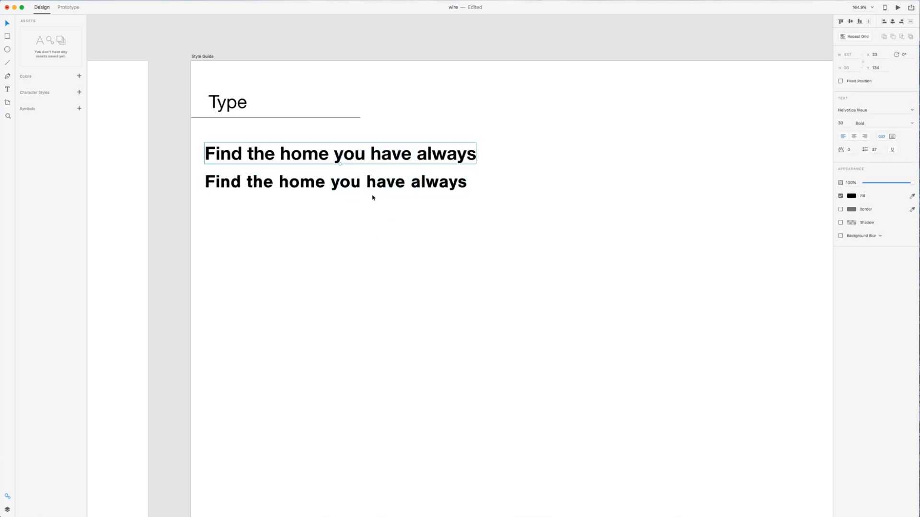
click(335, 182)
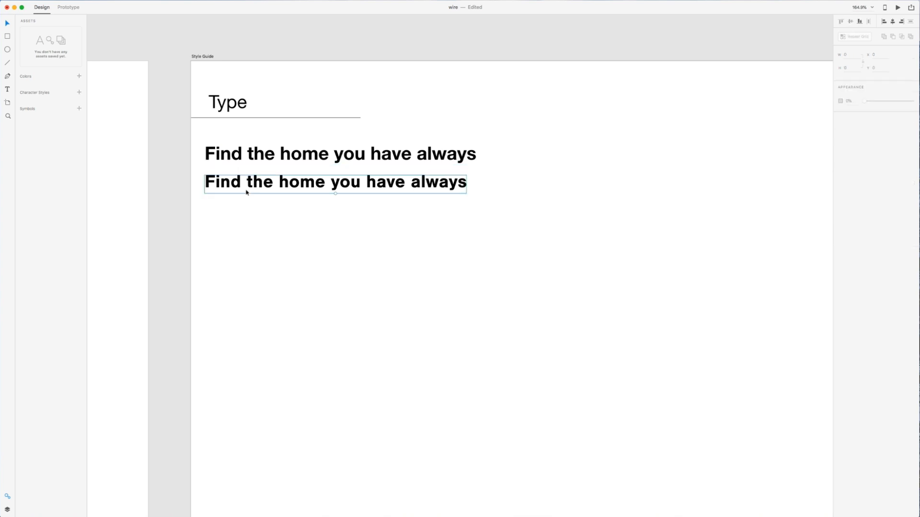
Step: Set the lower sentence to Black weight and try lighter weights on the upper one
click(882, 122)
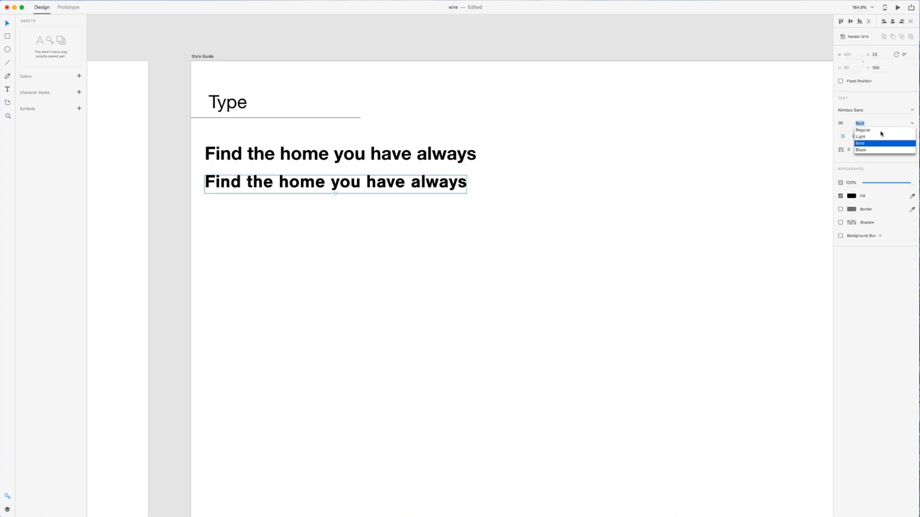
click(862, 150)
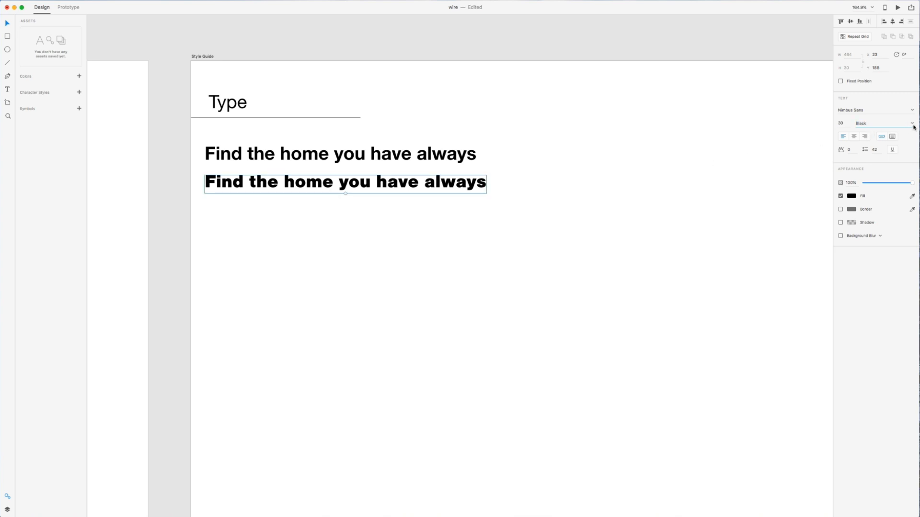
click(883, 123)
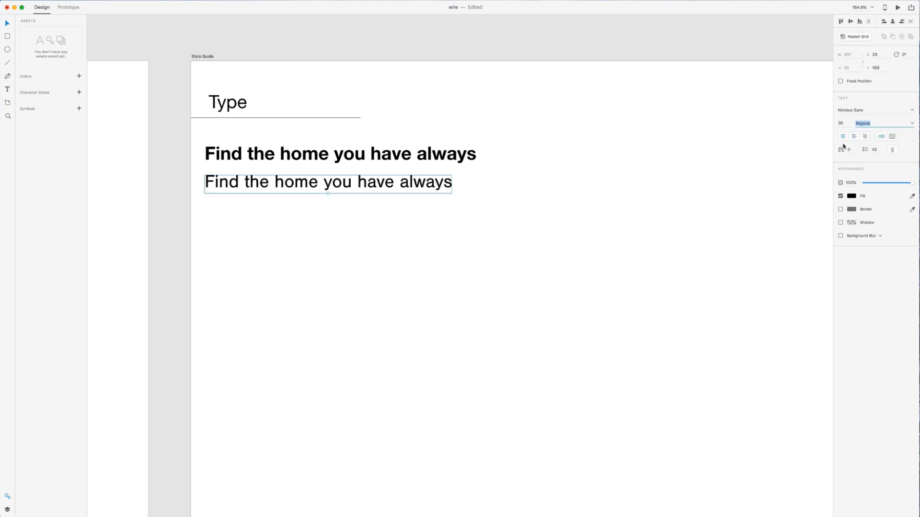
click(883, 123)
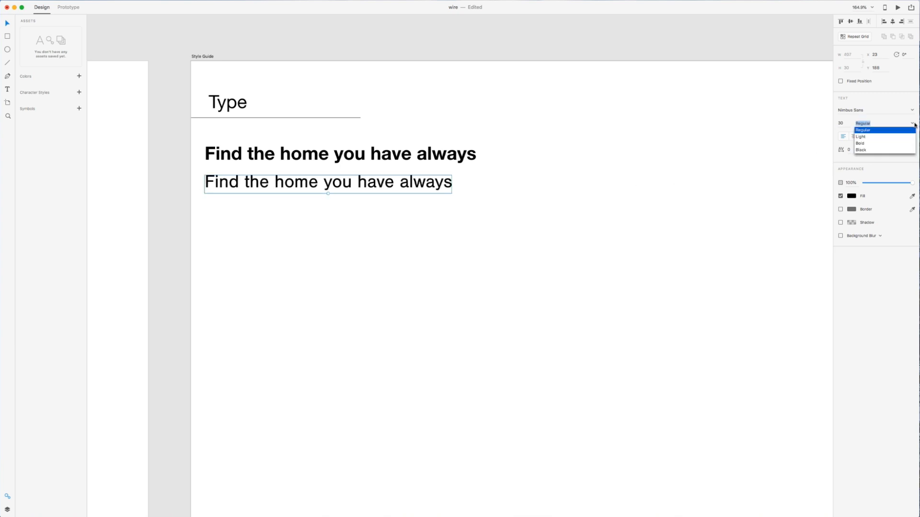
click(861, 150)
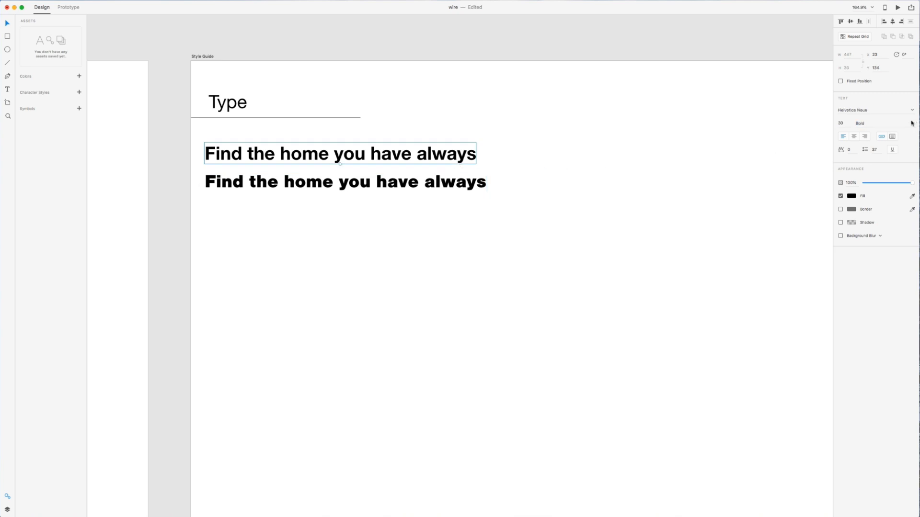
click(883, 123)
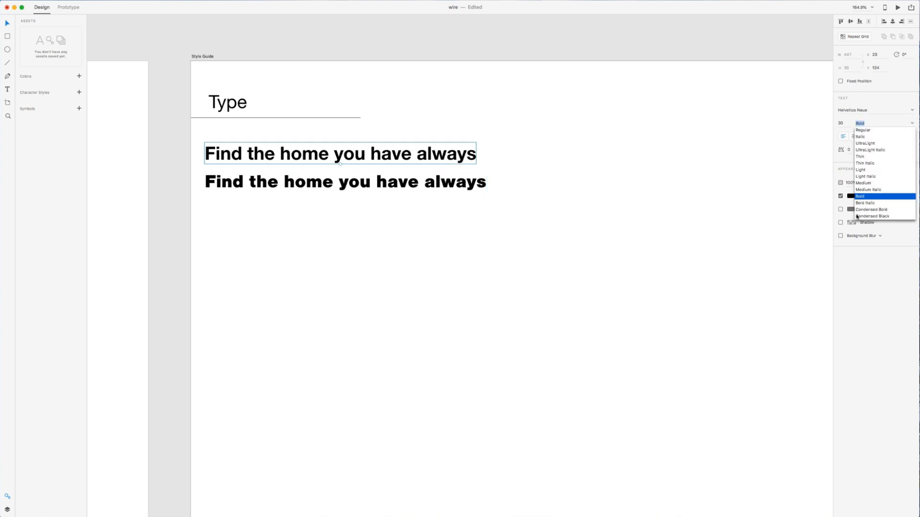
click(871, 210)
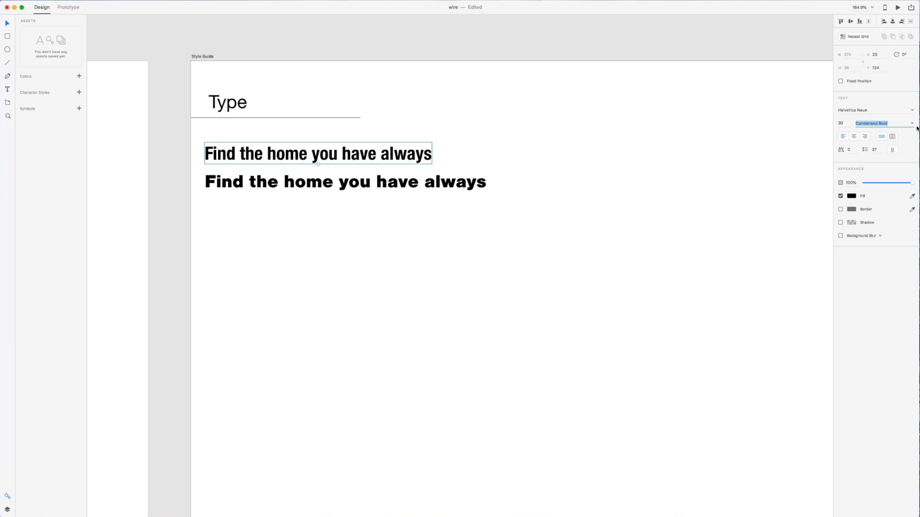
click(883, 123)
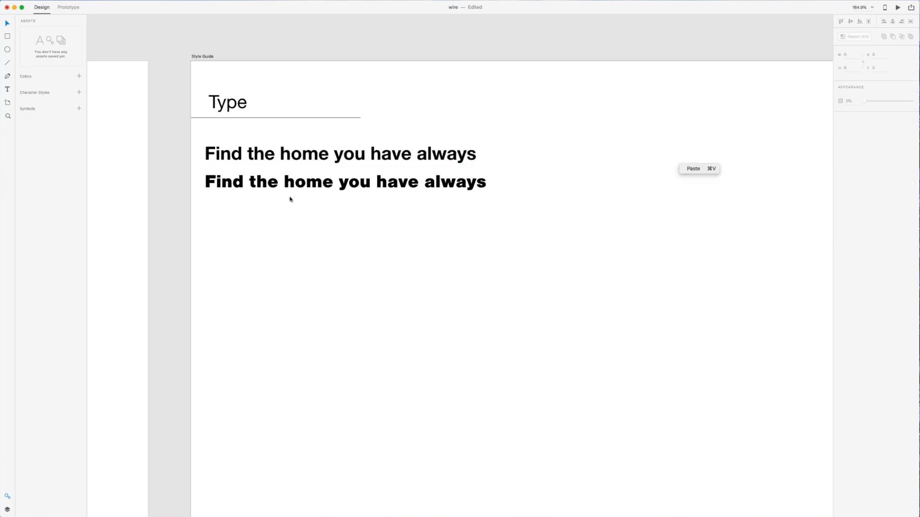
Step: Move the Black sentence up beneath Type and prefix it with the label 'h1'
click(345, 182)
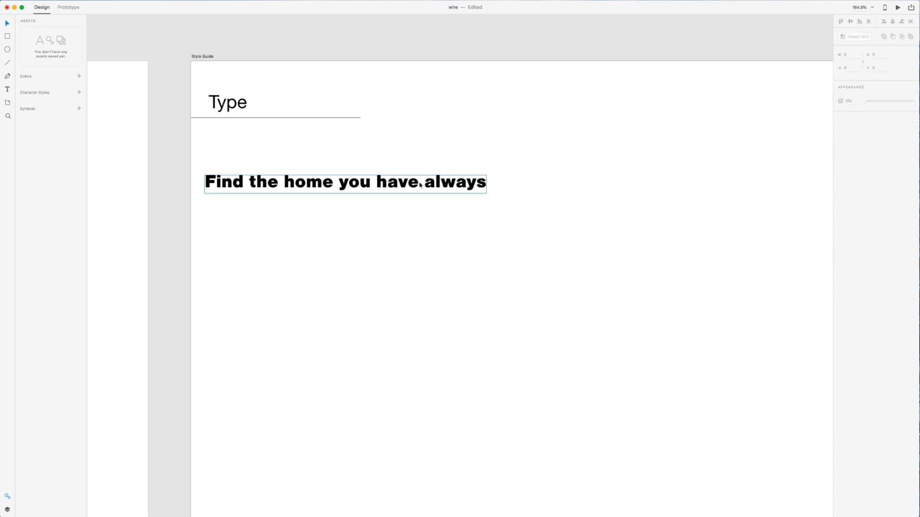
drag(345, 182, 349, 145)
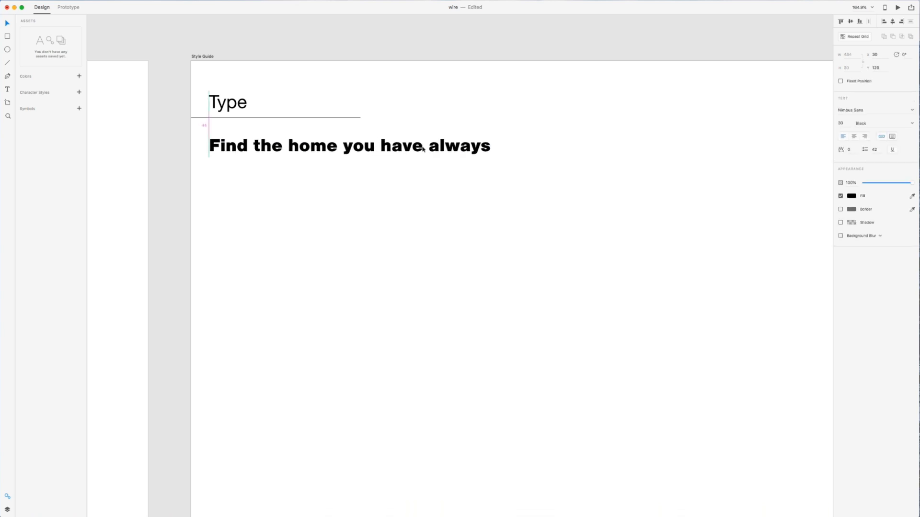
double_click(349, 145)
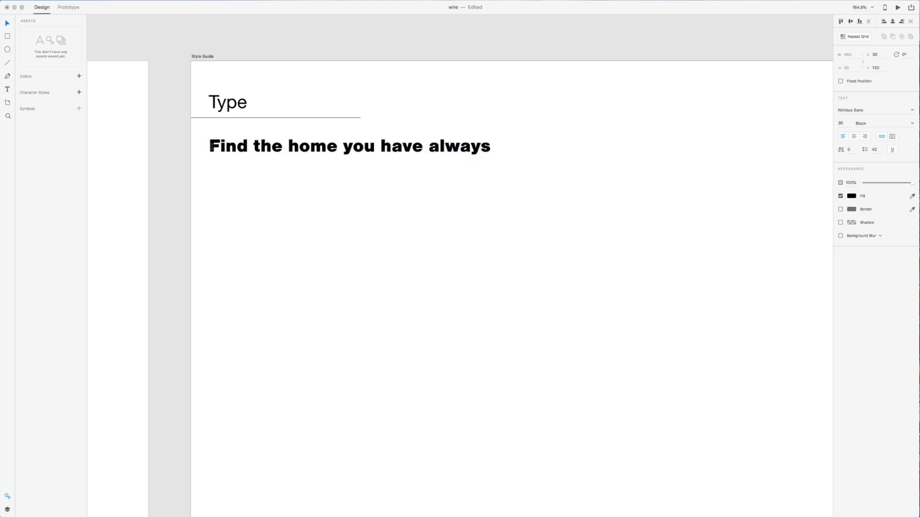
text(h1)
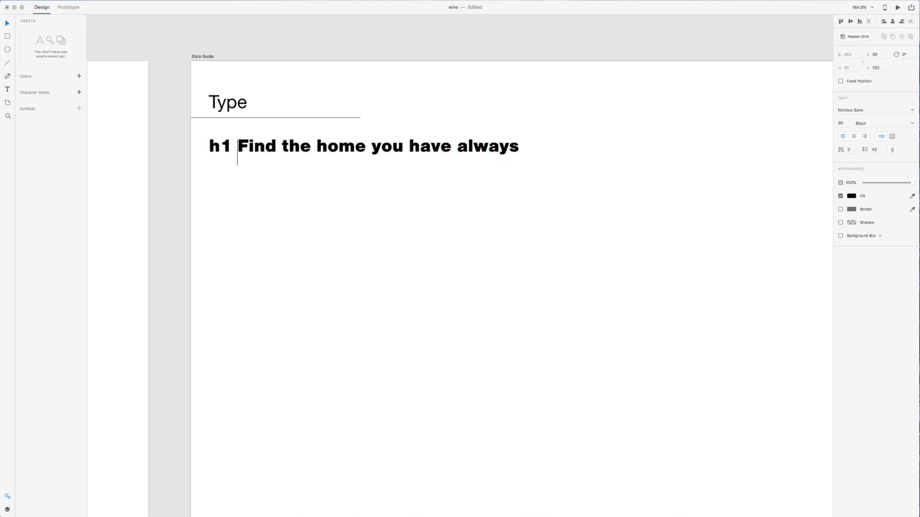
click(363, 146)
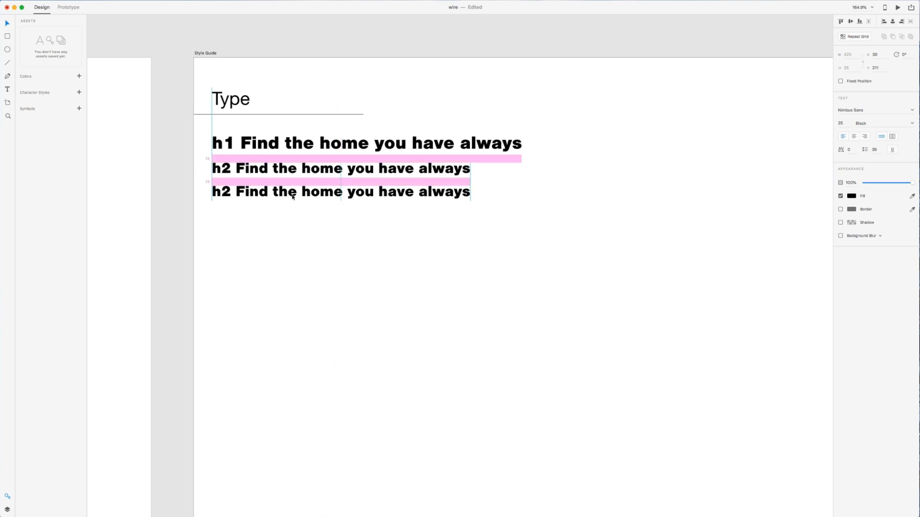
Step: Relabel the third line 'h3', make it Bold, and reduce its size to 23
click(340, 191)
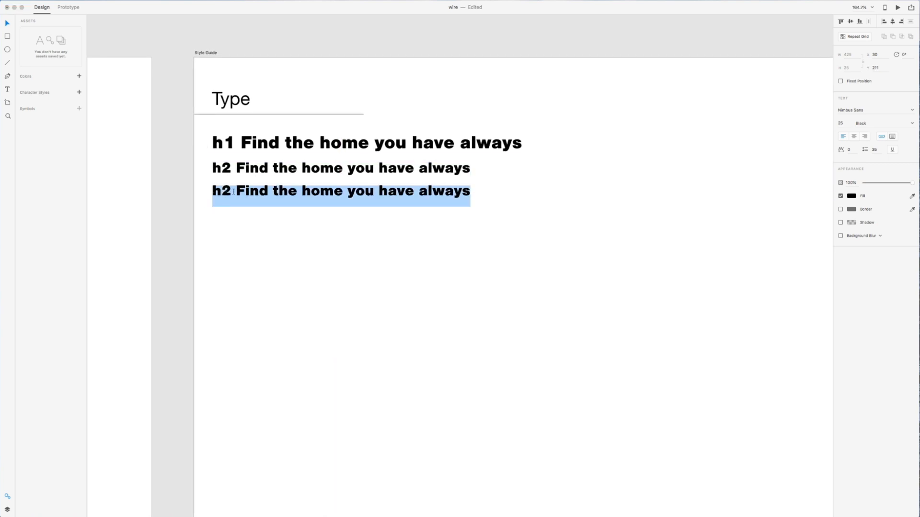
text(3)
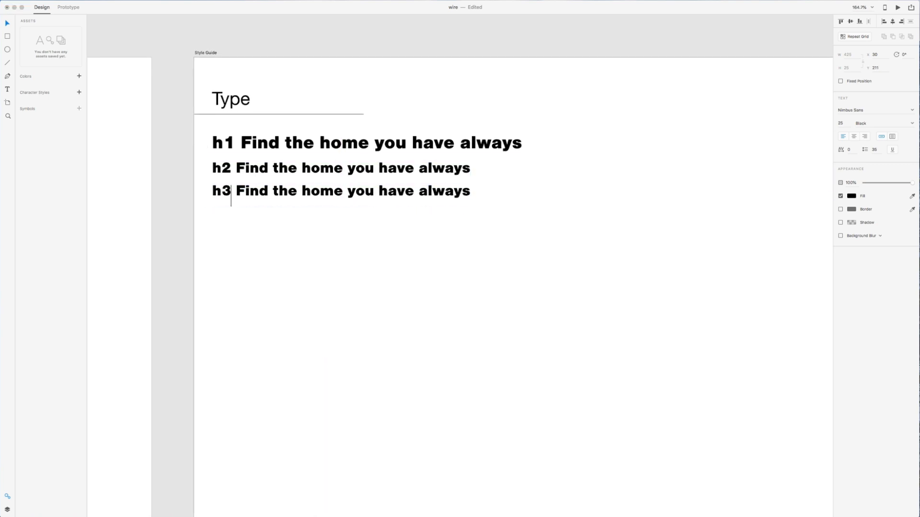
click(340, 191)
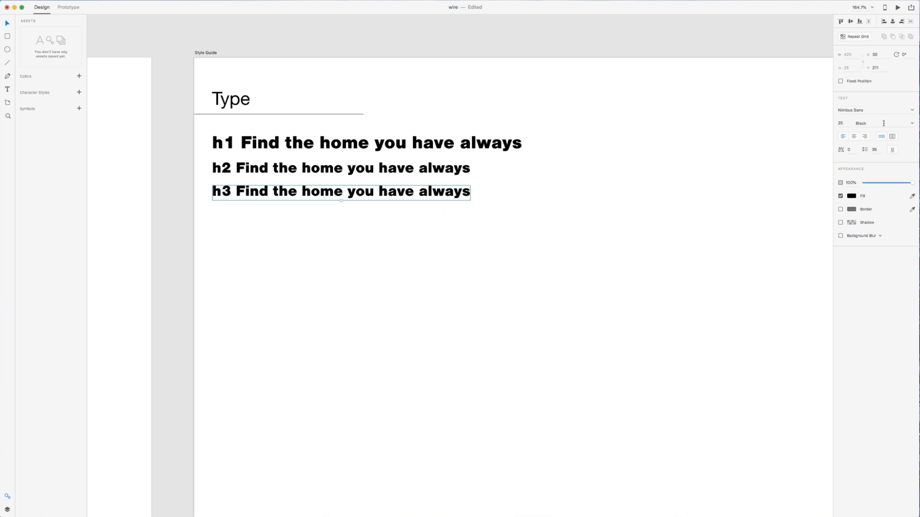
click(883, 123)
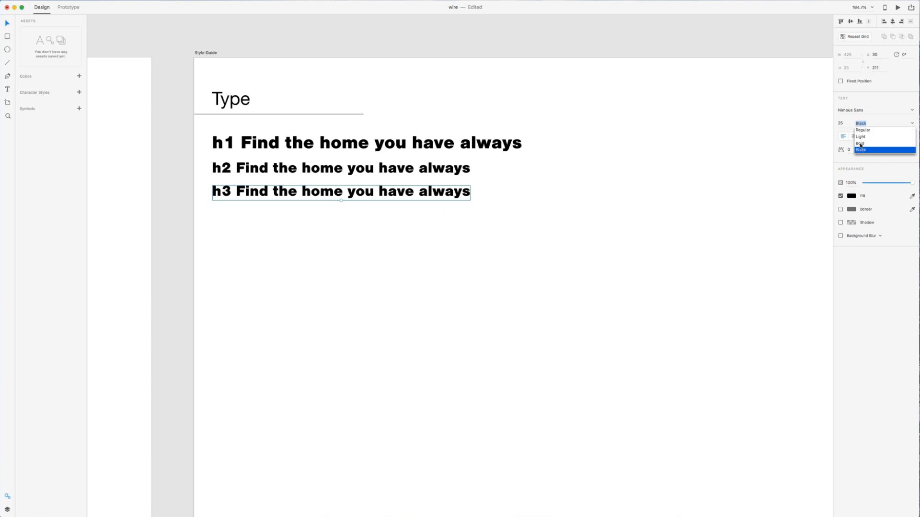
click(859, 143)
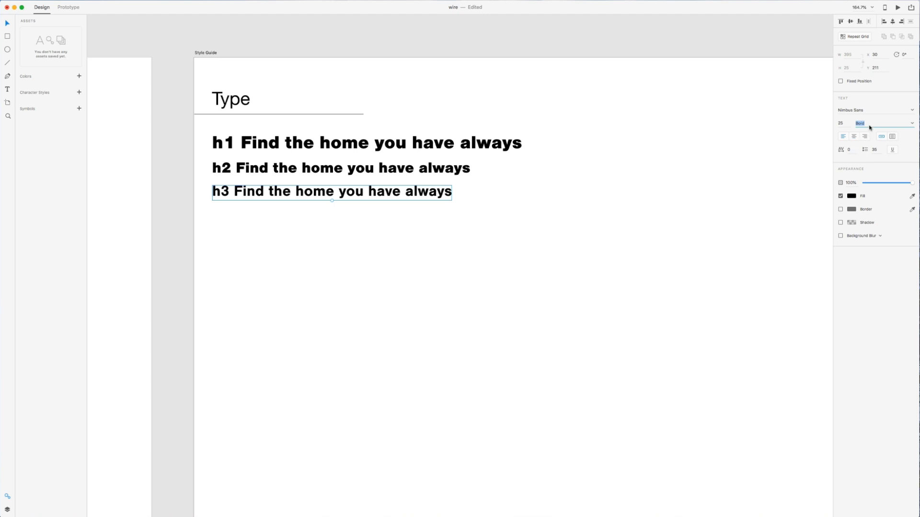
click(842, 123)
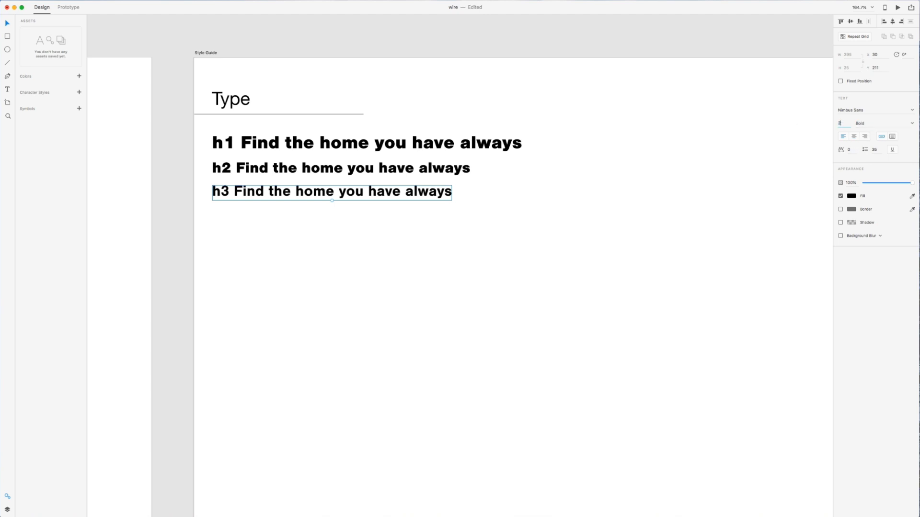
click(465, 256)
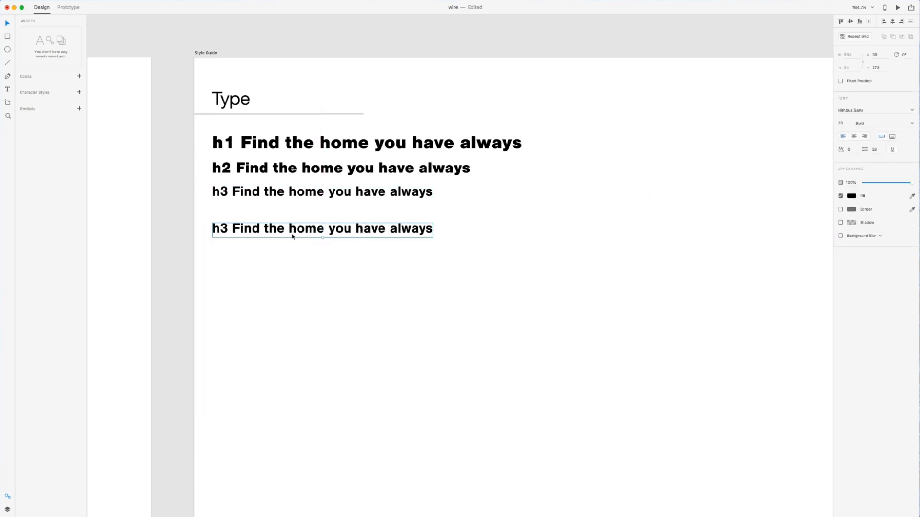
Step: Relabel the copied h3 line as 'p' with a regular weight
double_click(227, 228)
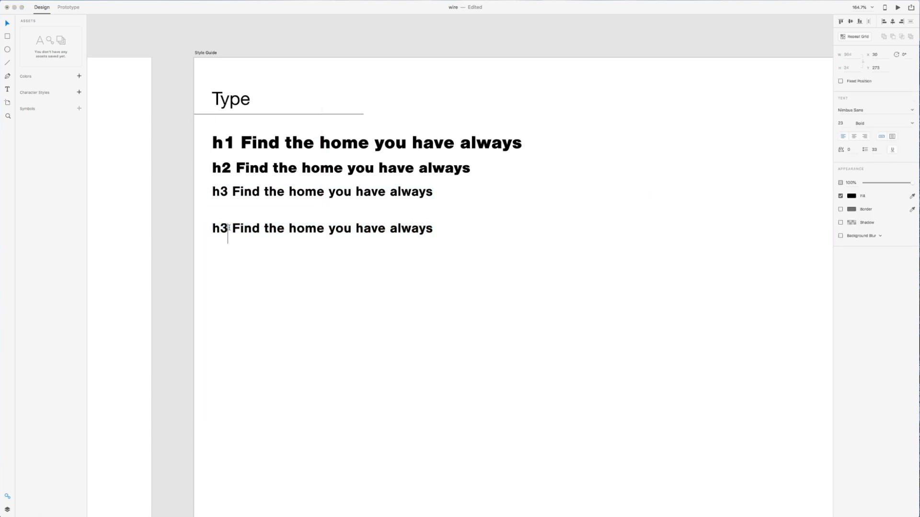
text(p)
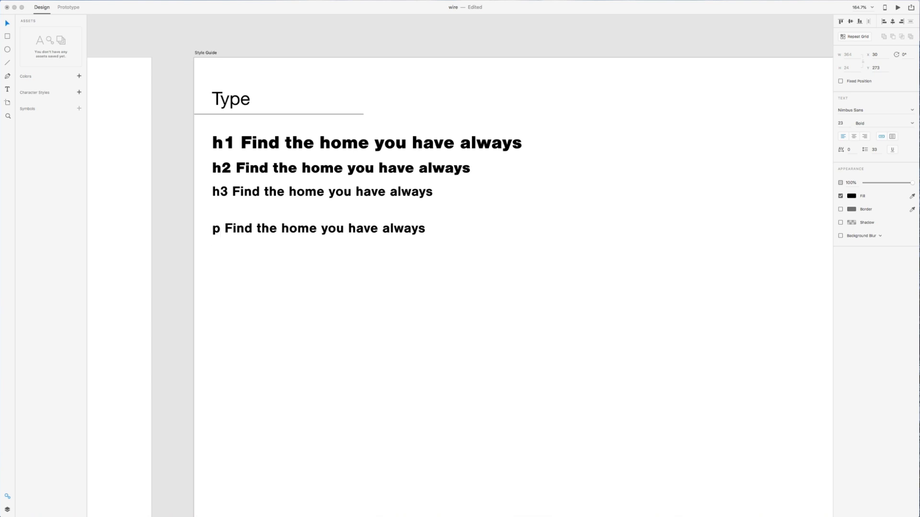
click(318, 228)
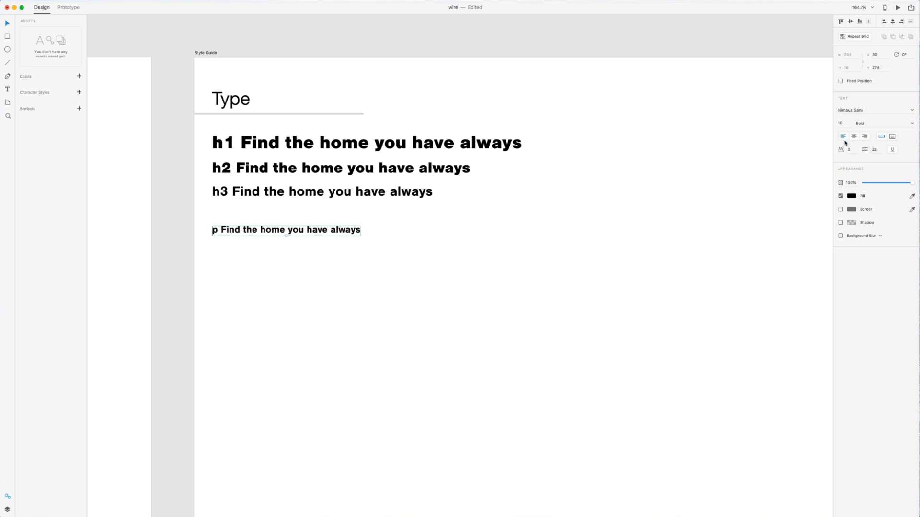
click(883, 122)
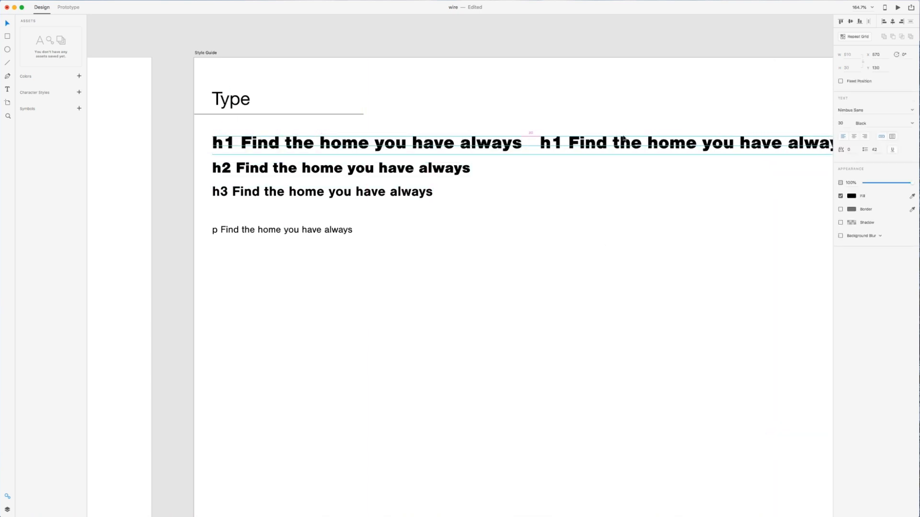
Step: Give the duplicated h1 line a Light weight and place it below the black h1
click(882, 123)
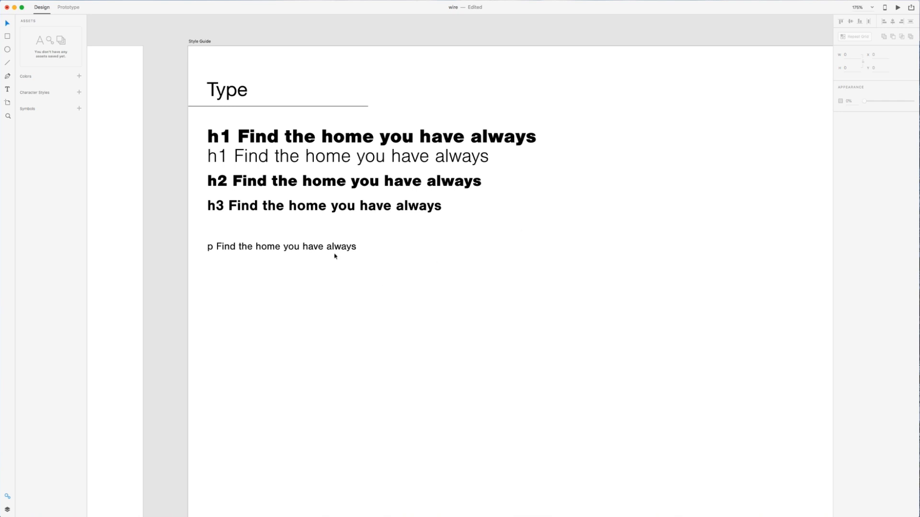
click(280, 246)
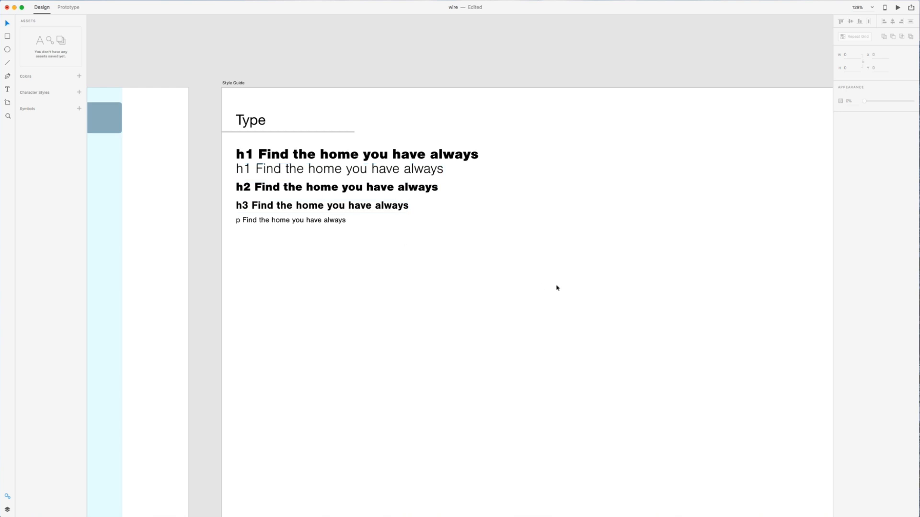
mouse_move(459, 216)
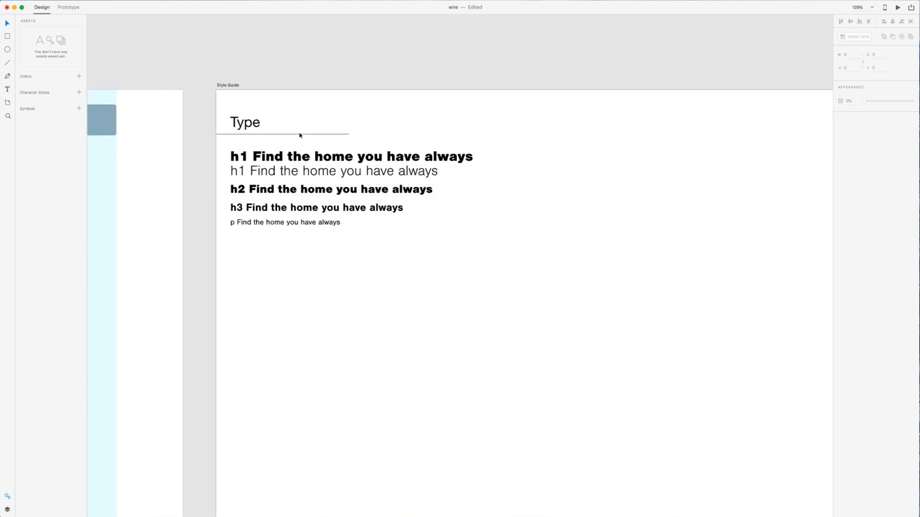
Step: Rename the copied section heading to 'Logo'
click(245, 122)
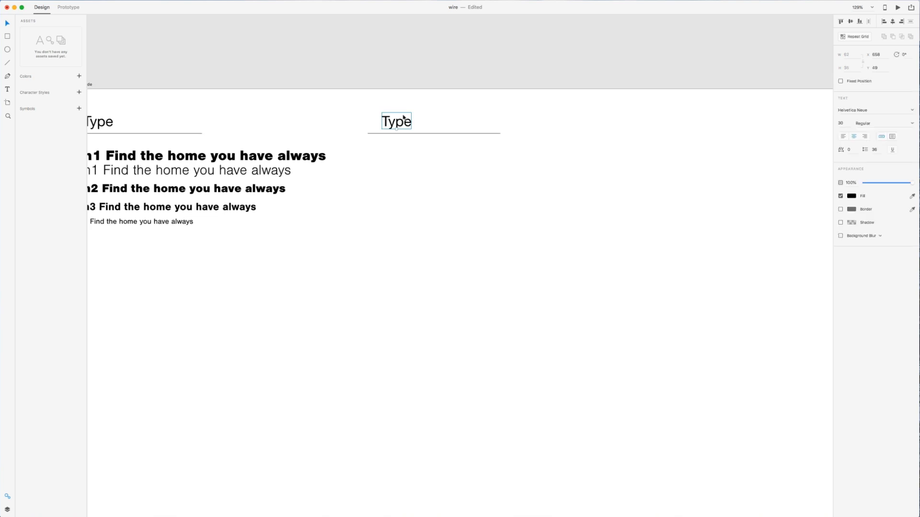
text(L)
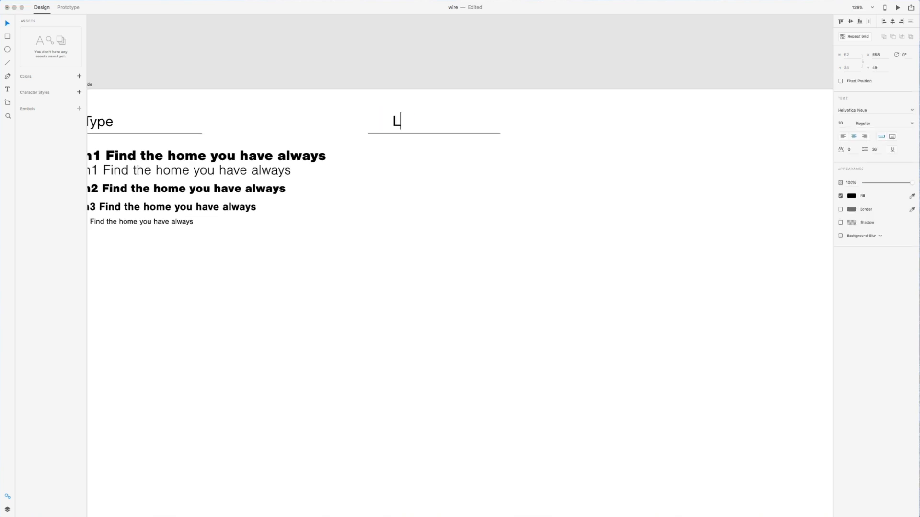
text(ogo)
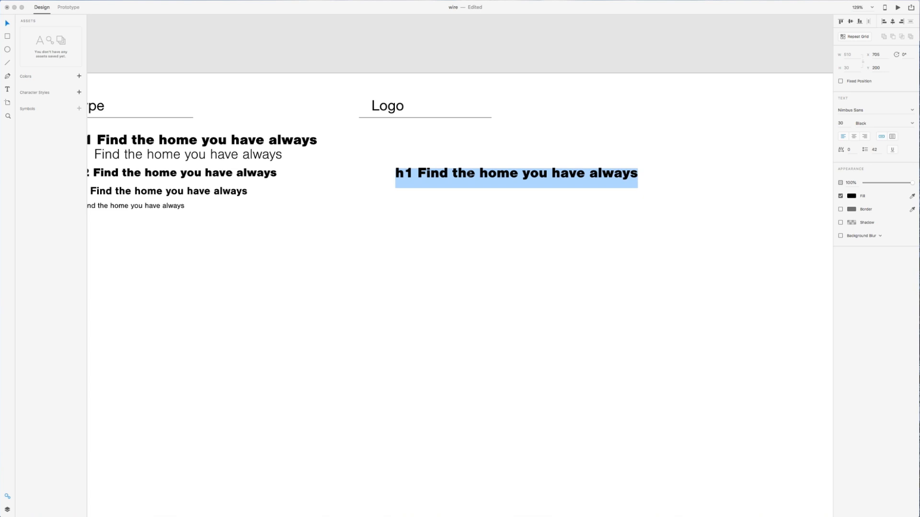
Step: Retype a copied h1 line as 'HSME', move it below Logo, and make it Bold
text(H)
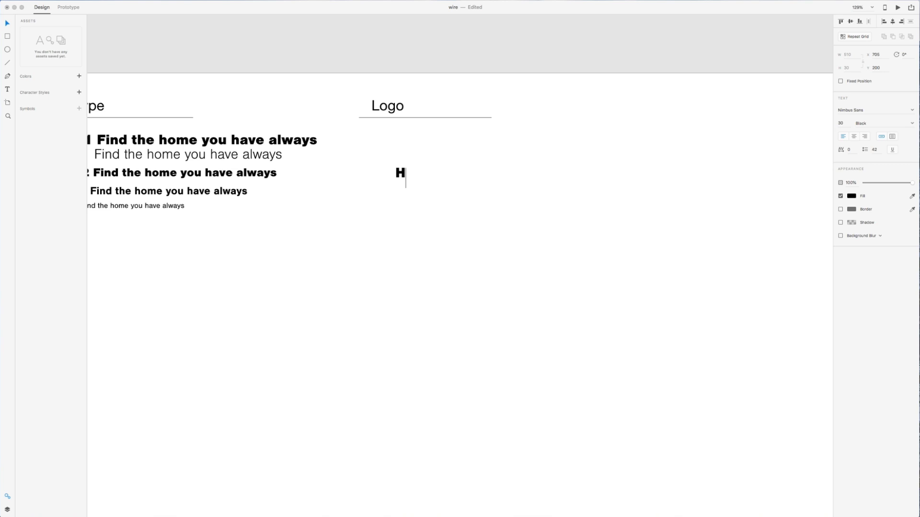
text(SME)
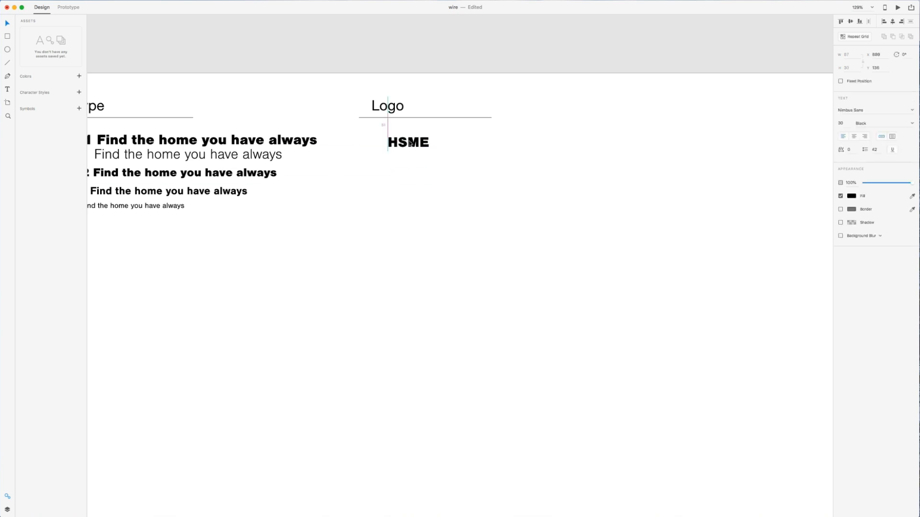
drag(409, 142, 420, 159)
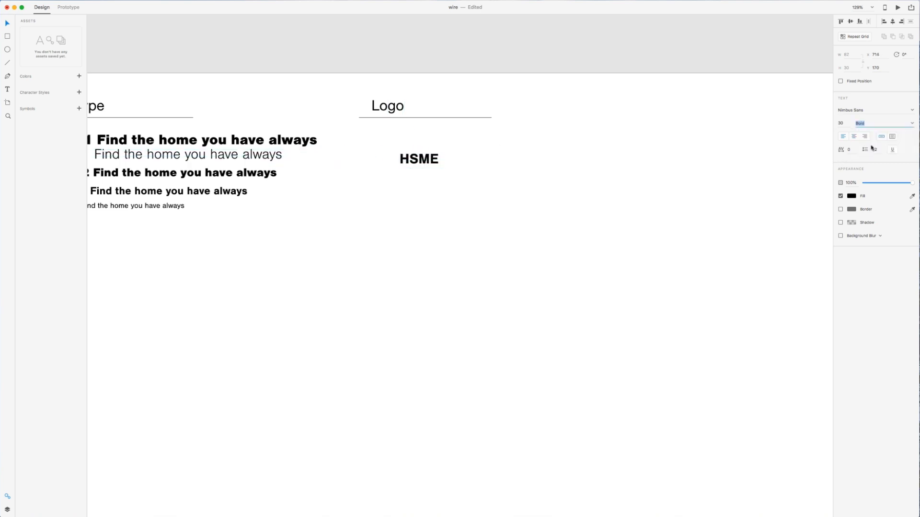
click(881, 122)
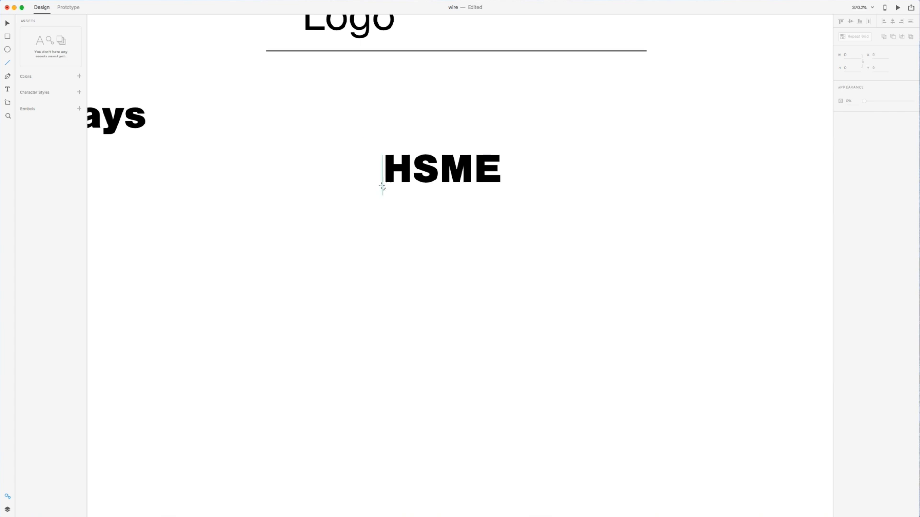
Step: Draw a line under HSME and a Pen-tool roof outline above it
drag(382, 187, 501, 186)
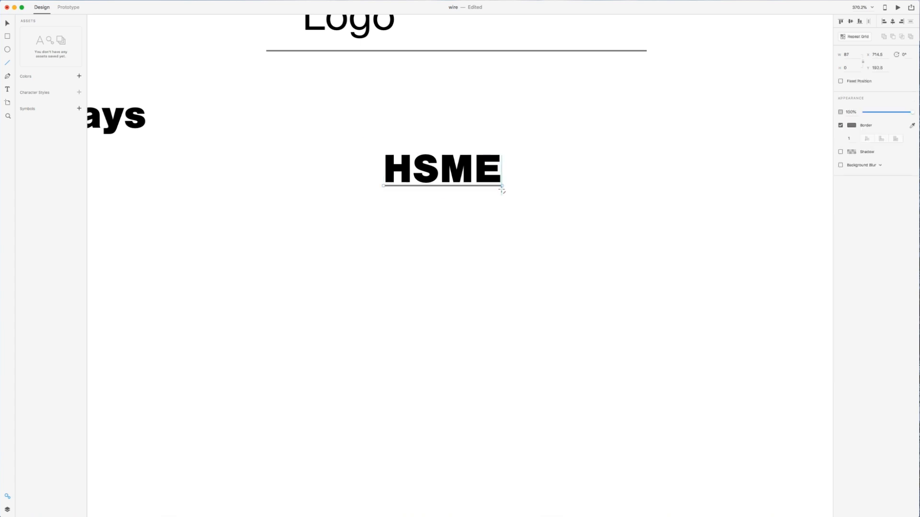
click(851, 125)
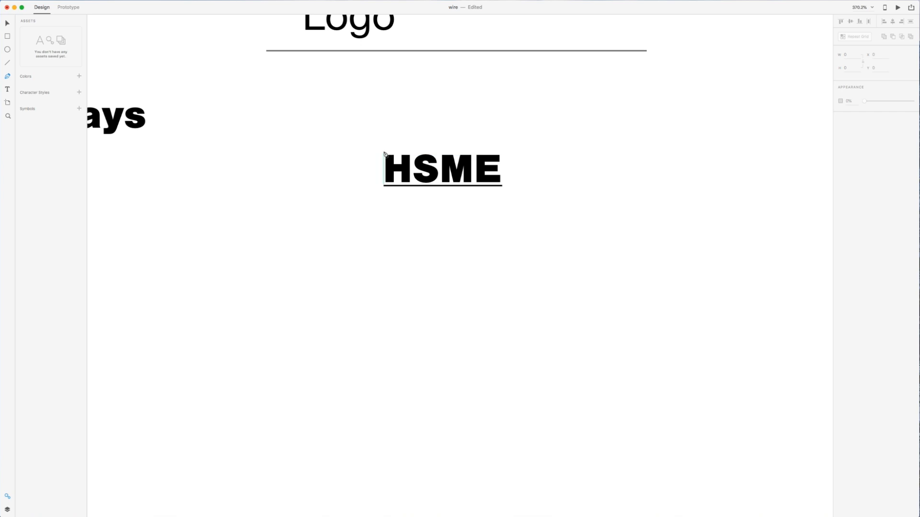
drag(383, 153, 417, 123)
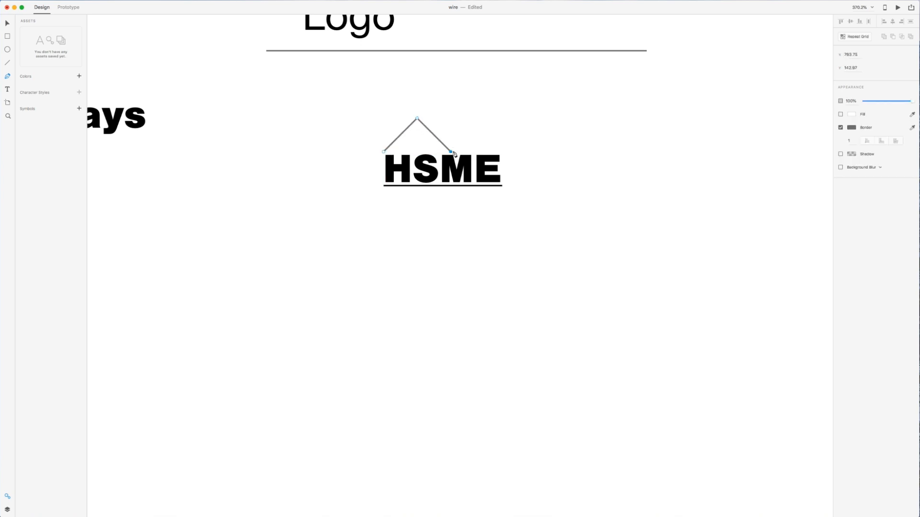
drag(450, 151, 479, 151)
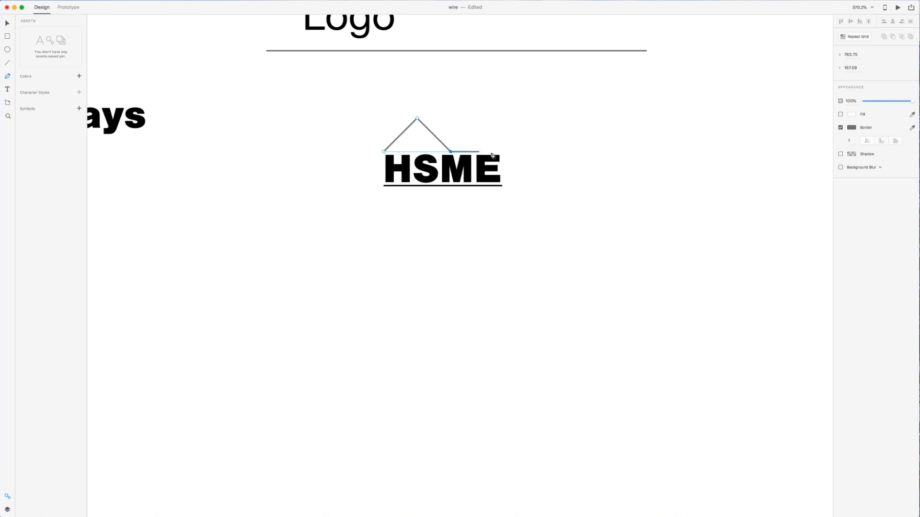
drag(478, 152, 502, 153)
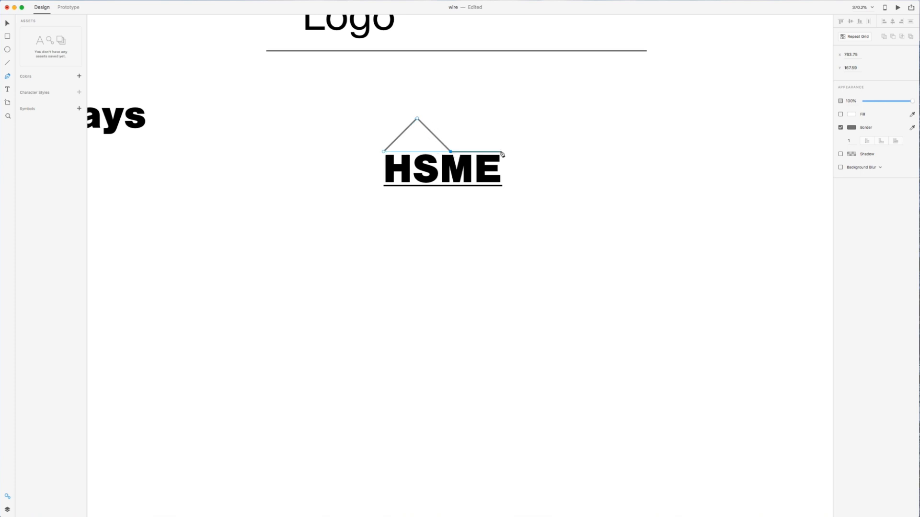
drag(502, 154, 502, 147)
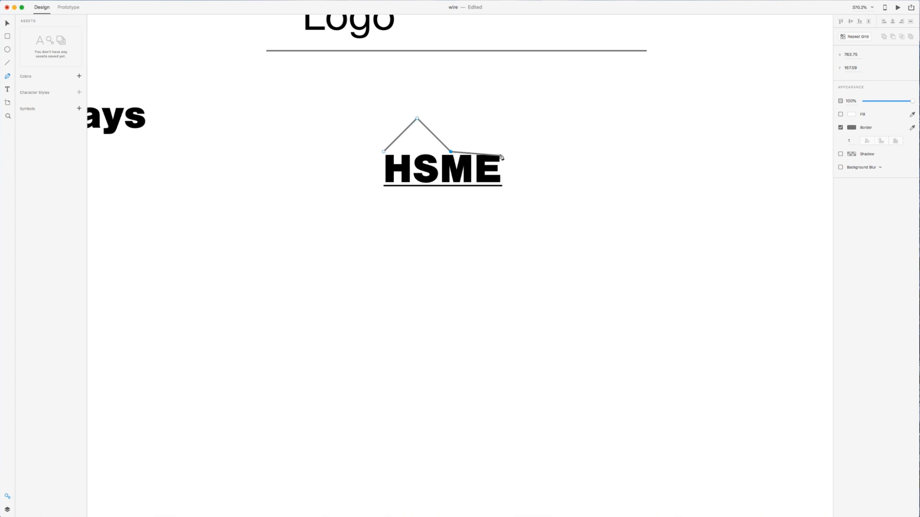
drag(502, 151, 576, 214)
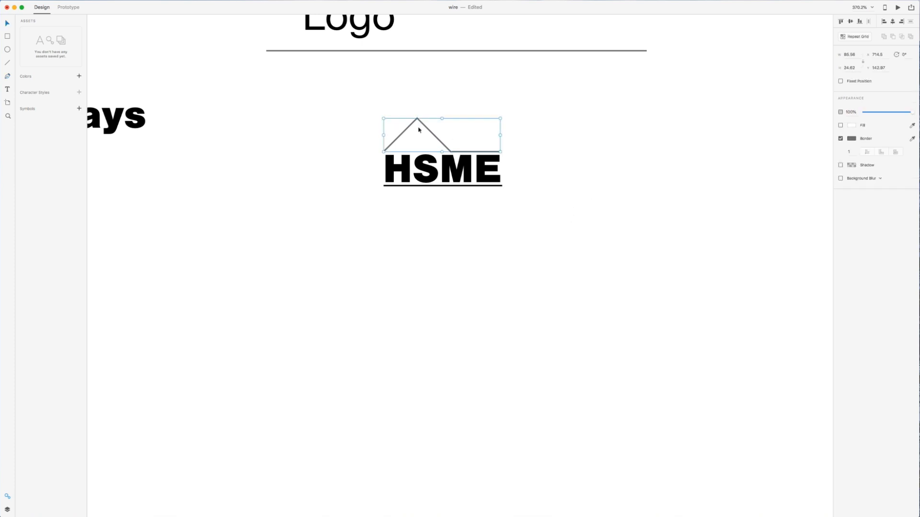
Step: Deselect the roof and Option-drag a copy of the Logo section to the right
click(851, 138)
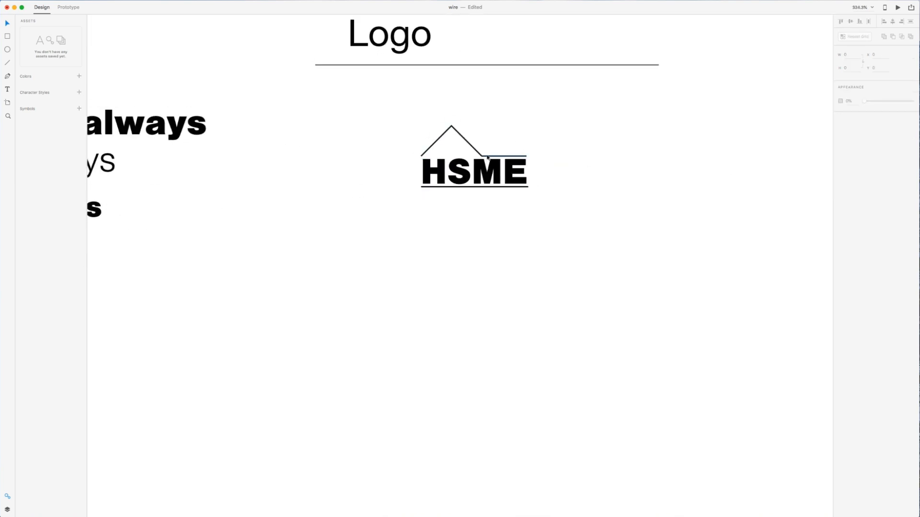
click(487, 157)
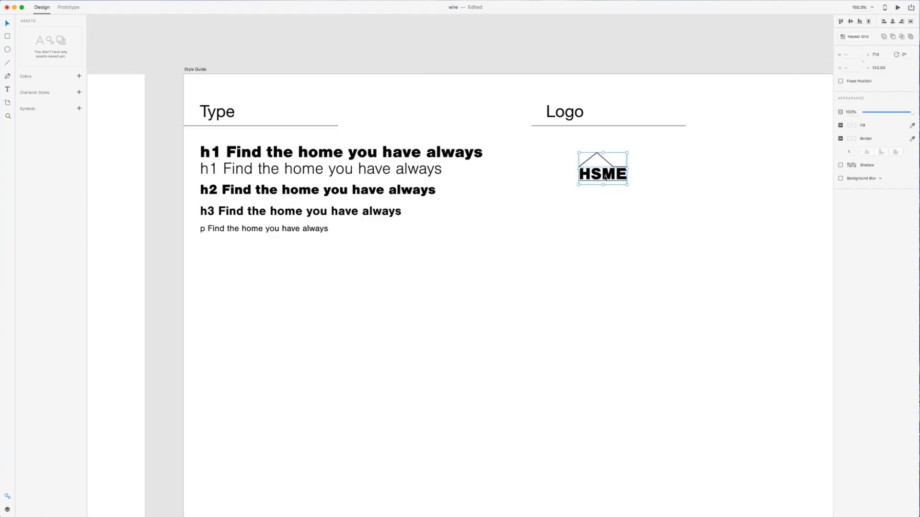
drag(601, 171, 569, 162)
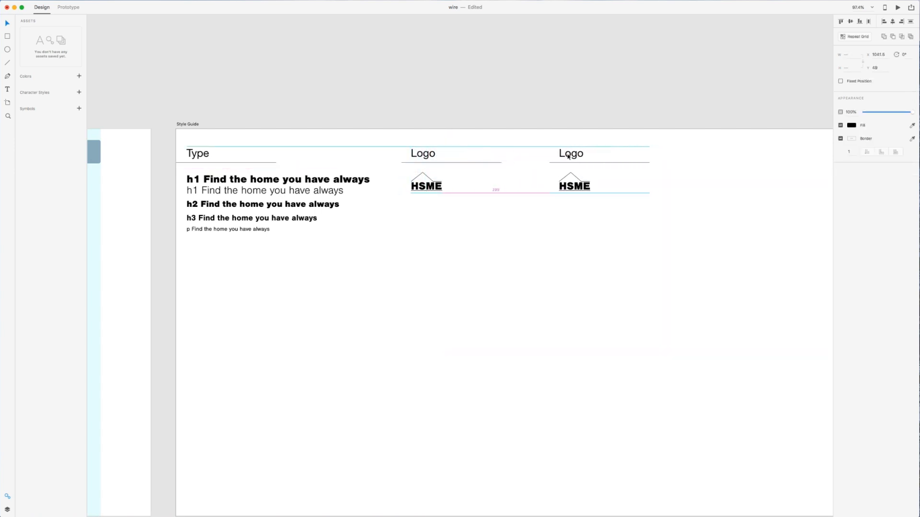
Step: Rename the copied Logo heading to 'Color'
click(574, 185)
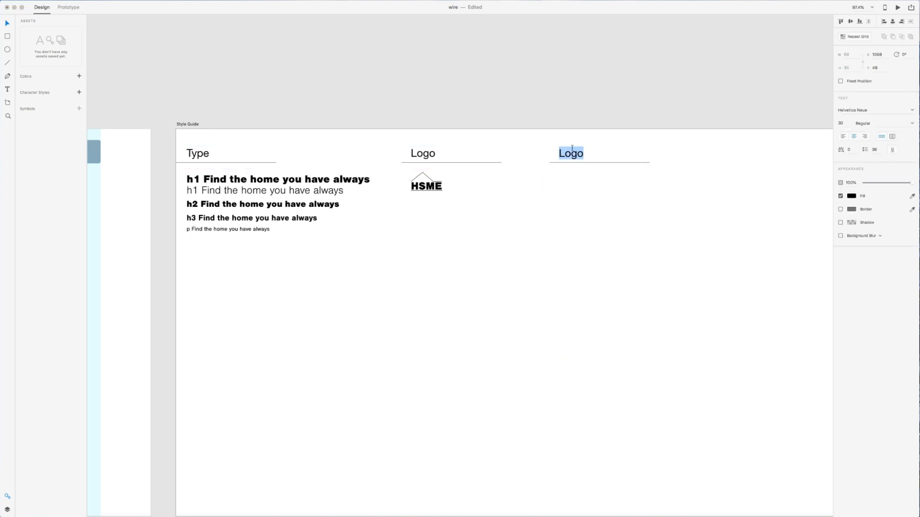
text(Co)
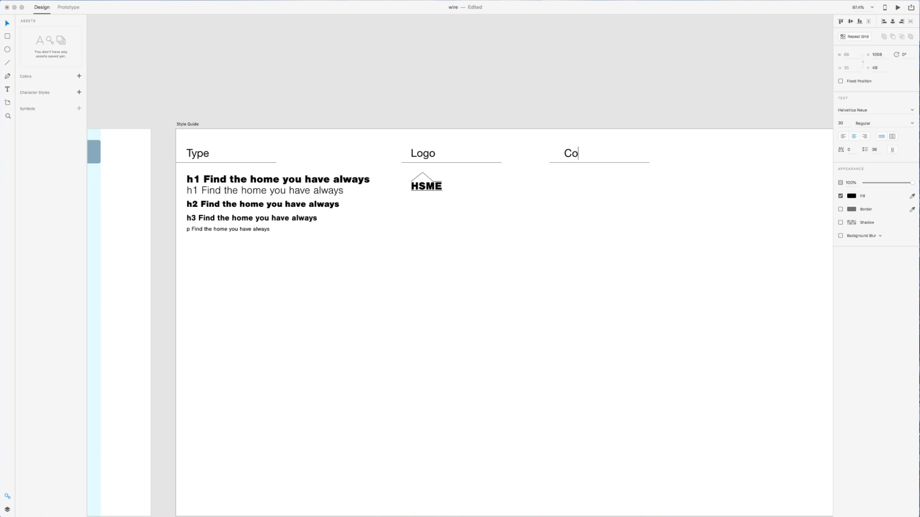
text(lor)
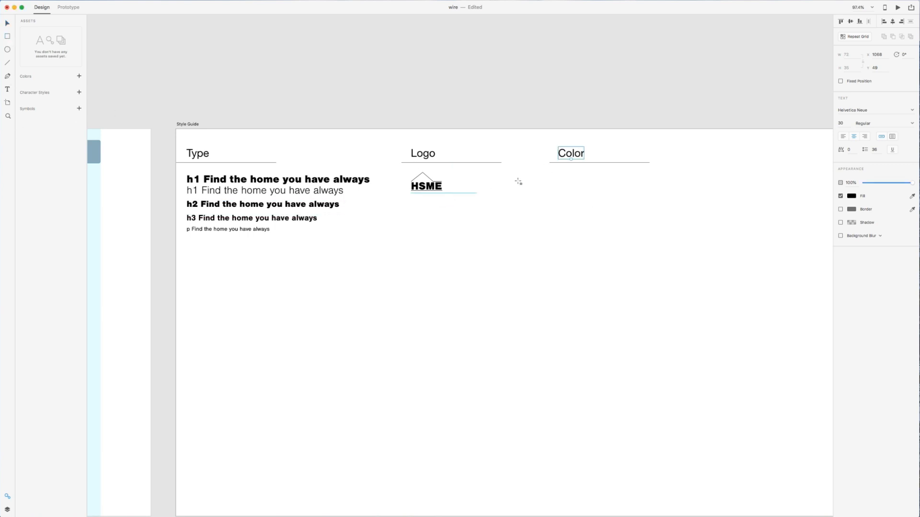
Step: Draw two square swatches under Color, filled dark purple and lighter purple
drag(554, 170, 603, 217)
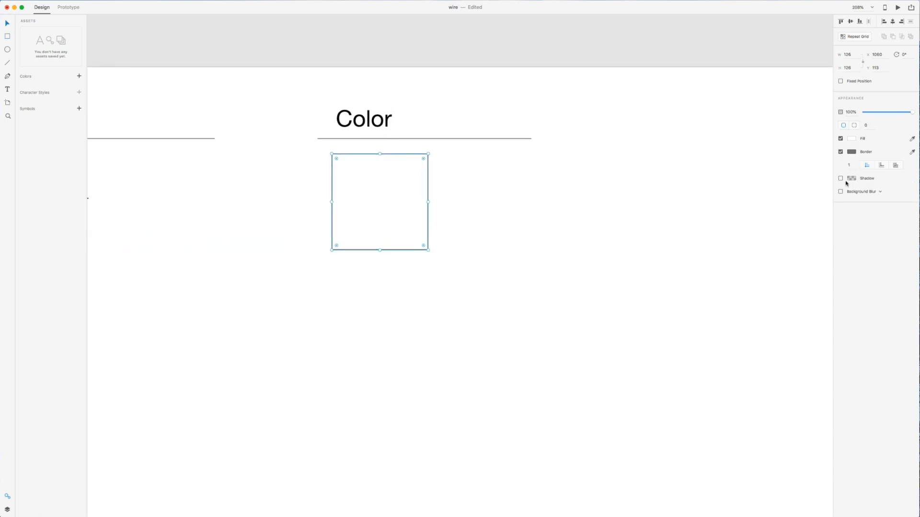
click(841, 178)
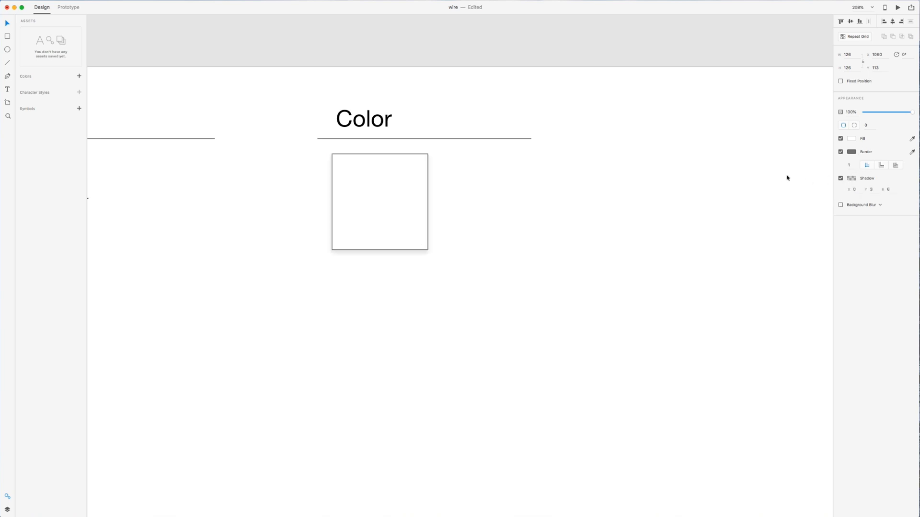
click(841, 151)
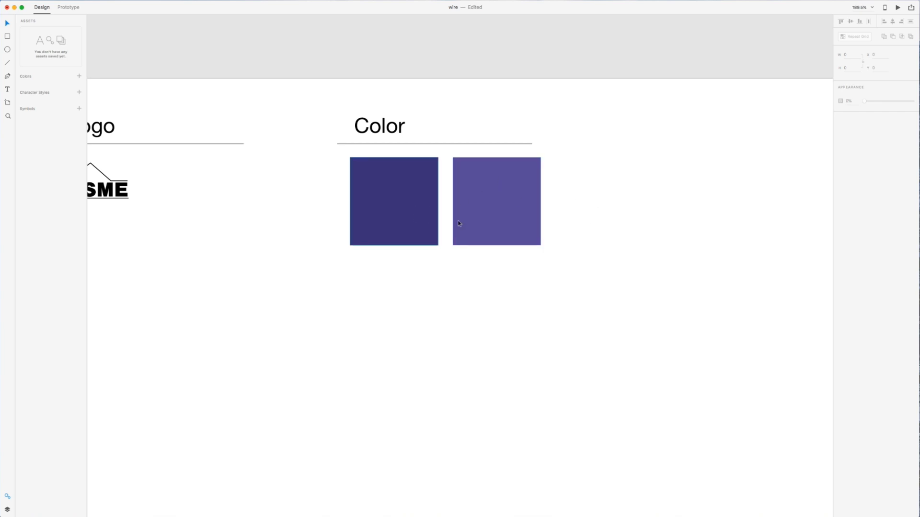
click(394, 201)
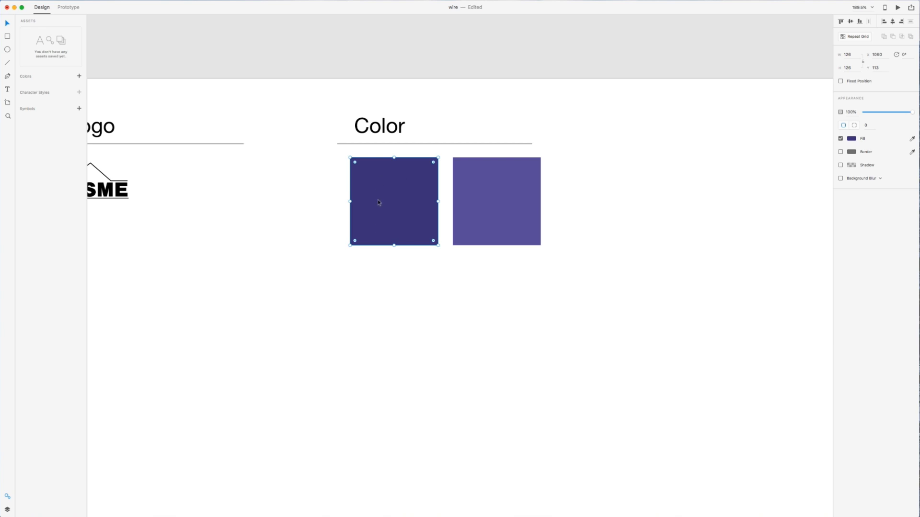
click(496, 201)
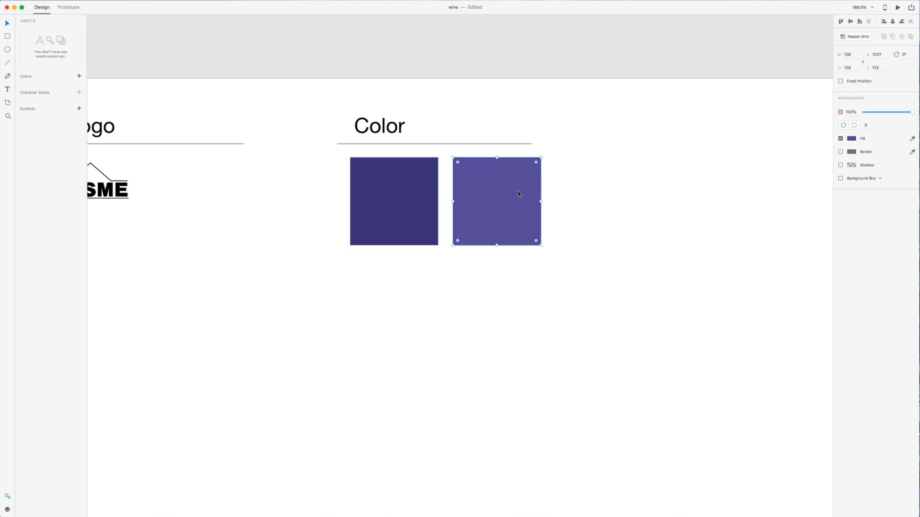
mouse_move(609, 216)
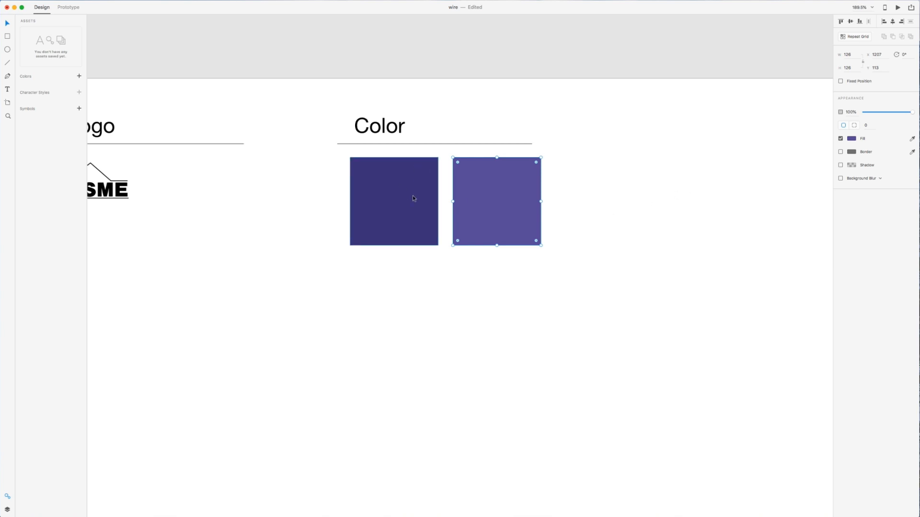
mouse_move(512, 186)
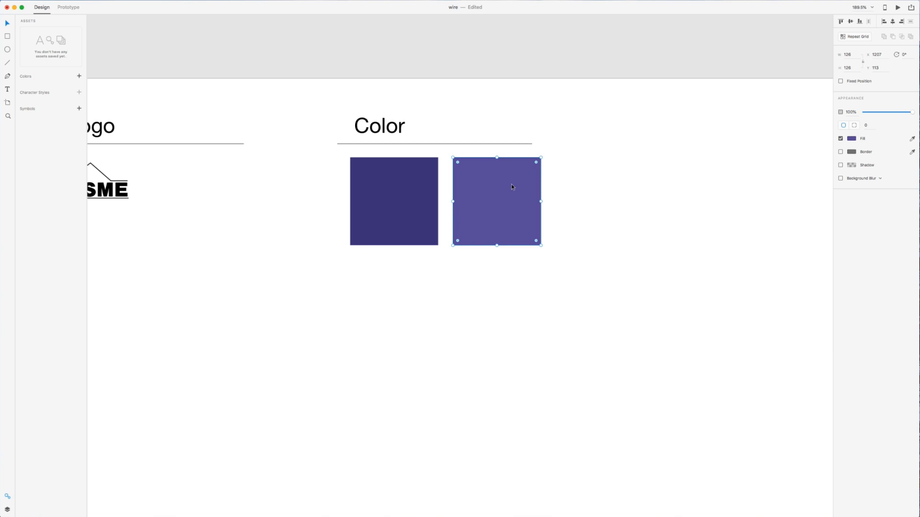
mouse_move(452, 205)
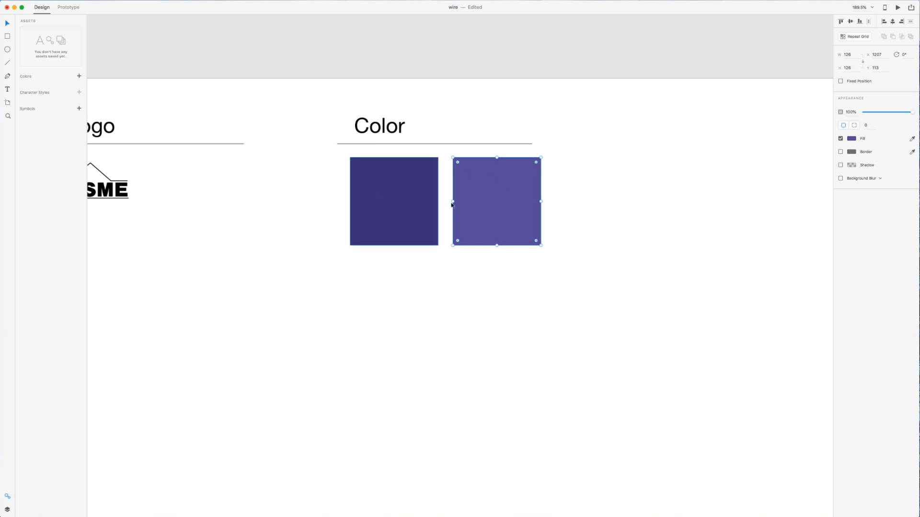
click(393, 201)
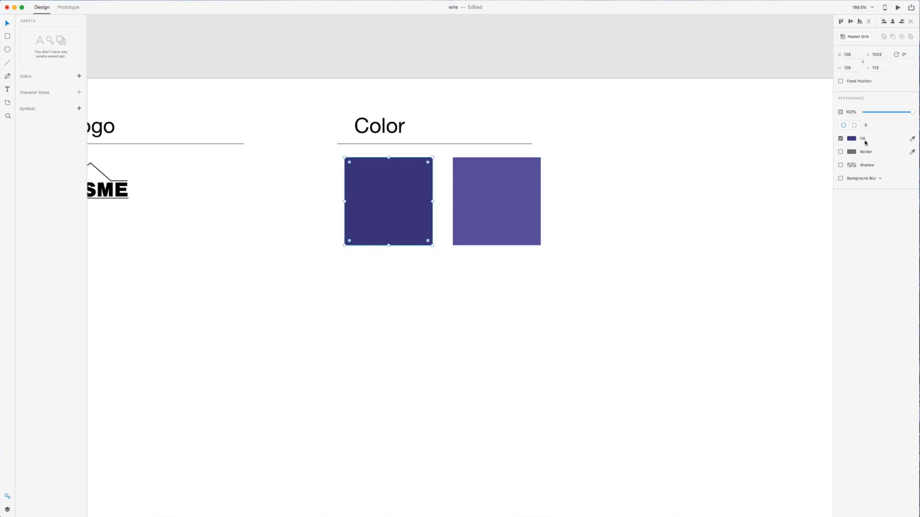
click(852, 139)
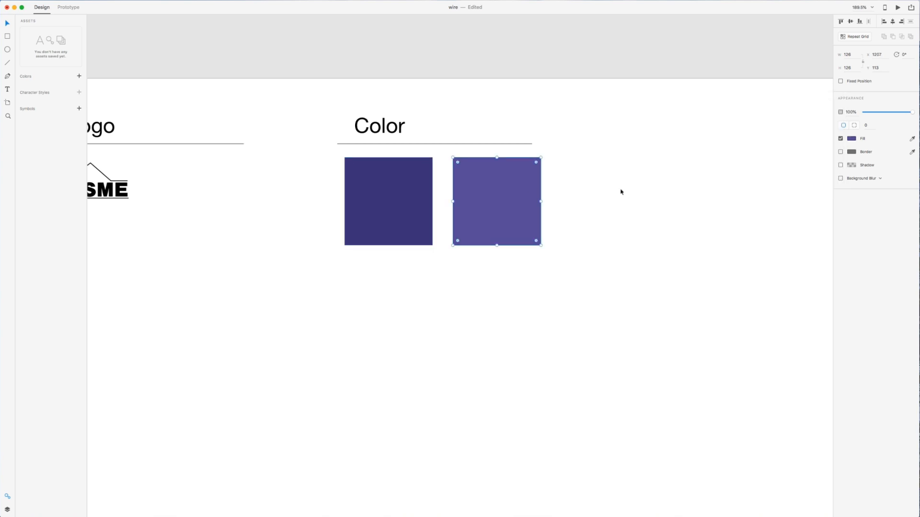
click(852, 139)
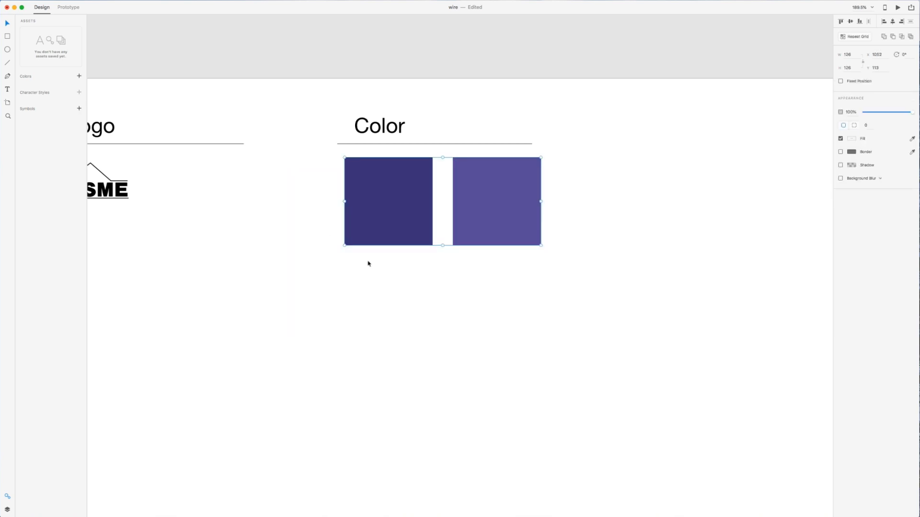
click(662, 220)
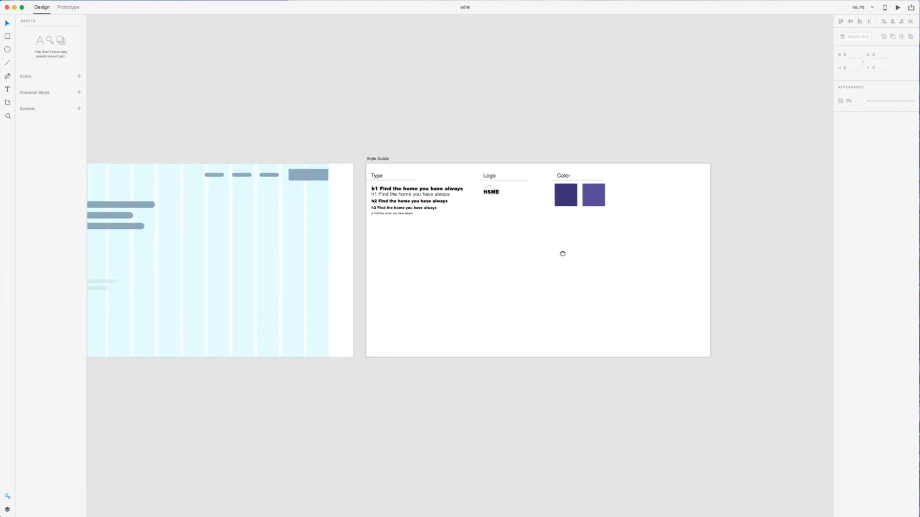
Step: Rename a copied heading to 'BTns' and adjust the button rectangle's height
click(392, 179)
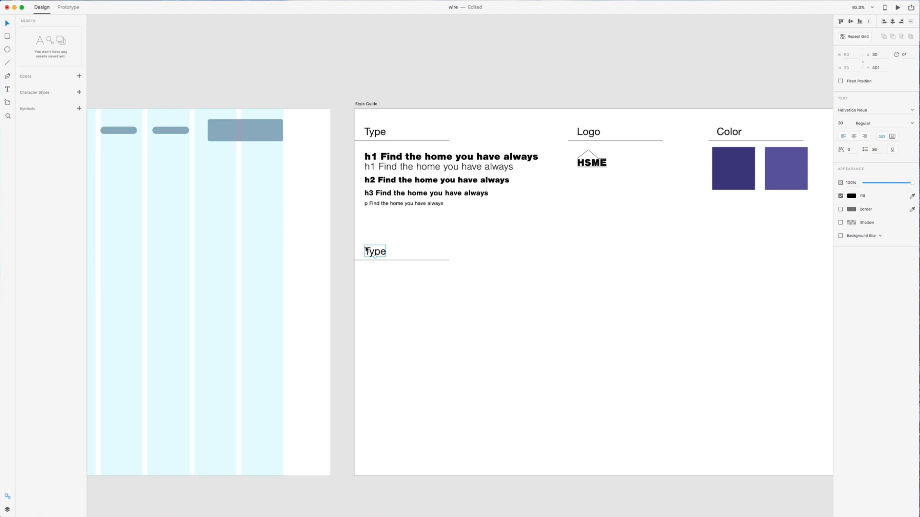
text(BTns)
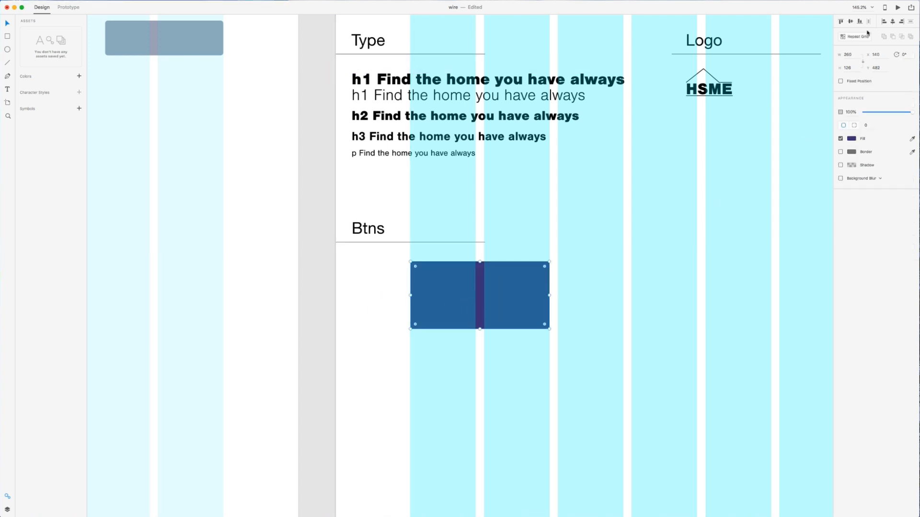
click(847, 67)
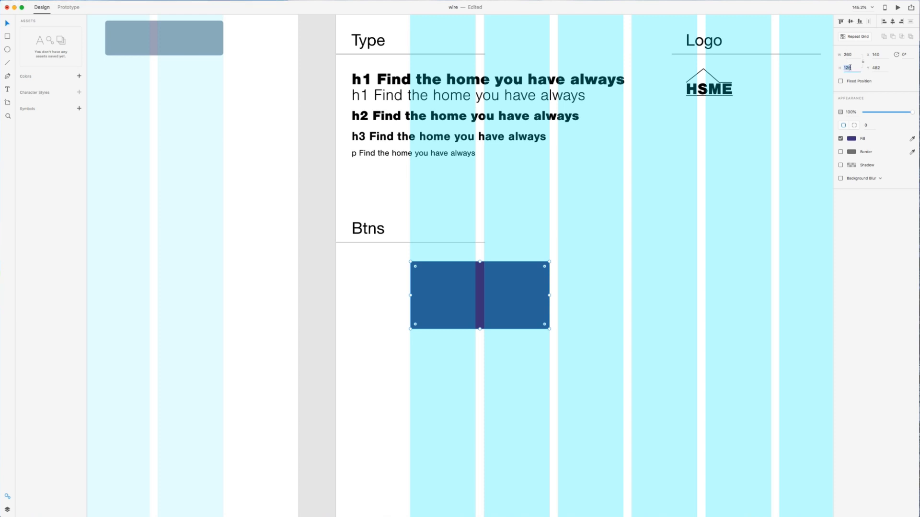
text(6)
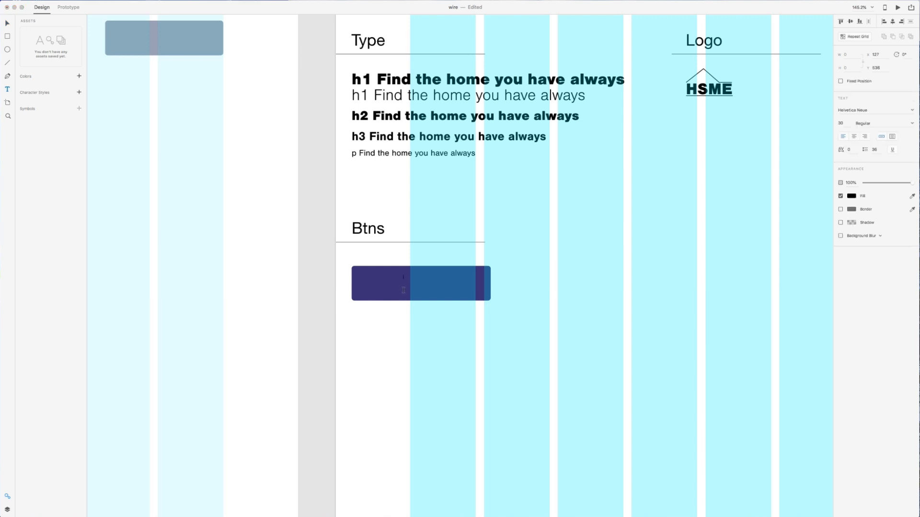
Step: Label the button 'Get Started' and make the label text white
text(Get)
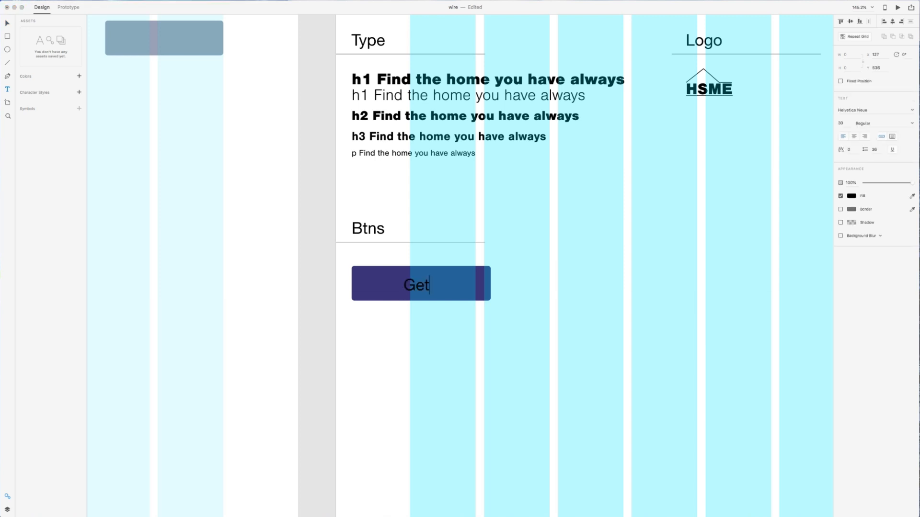
text(Started)
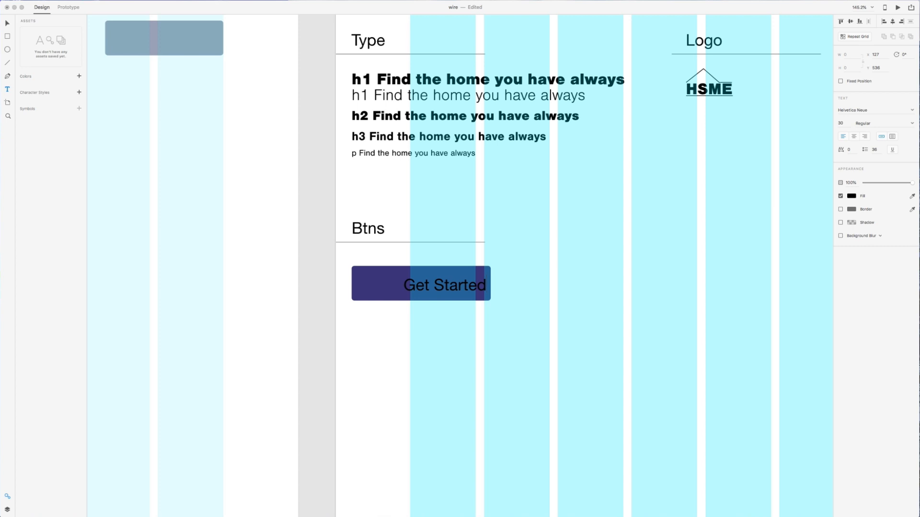
double_click(444, 285)
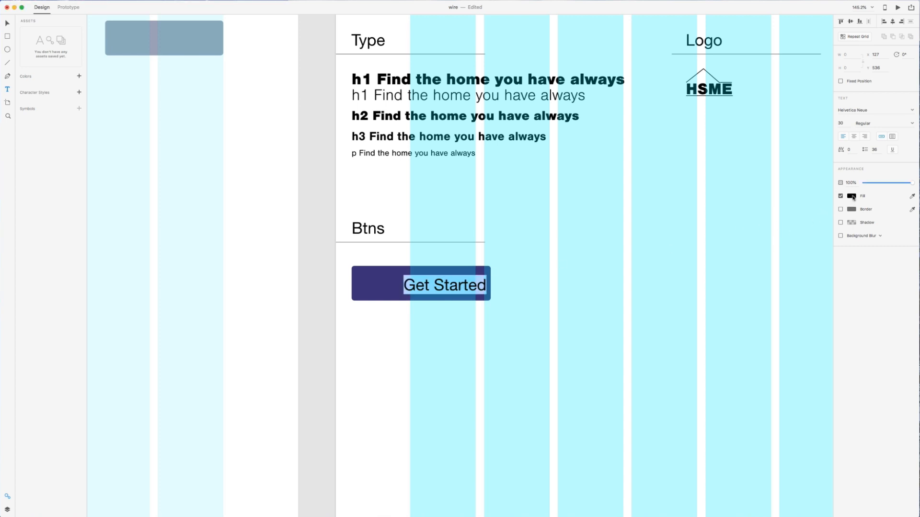
click(851, 196)
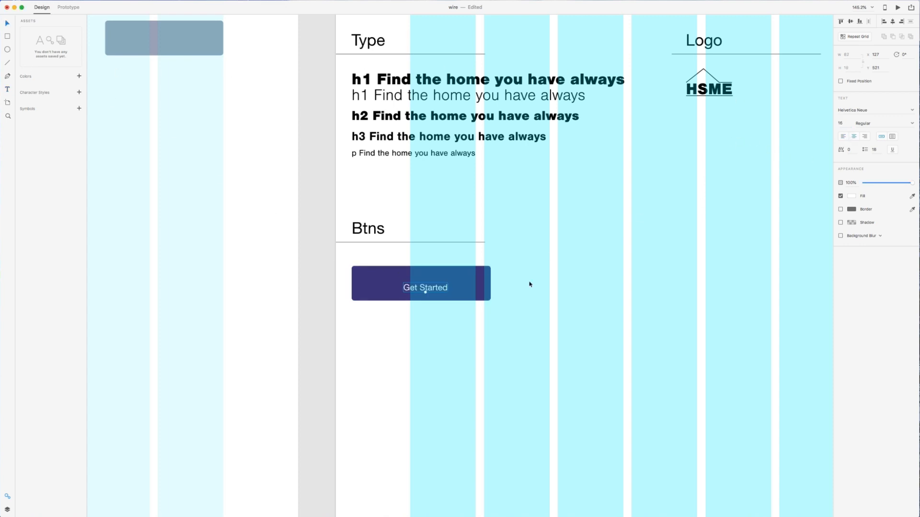
click(421, 284)
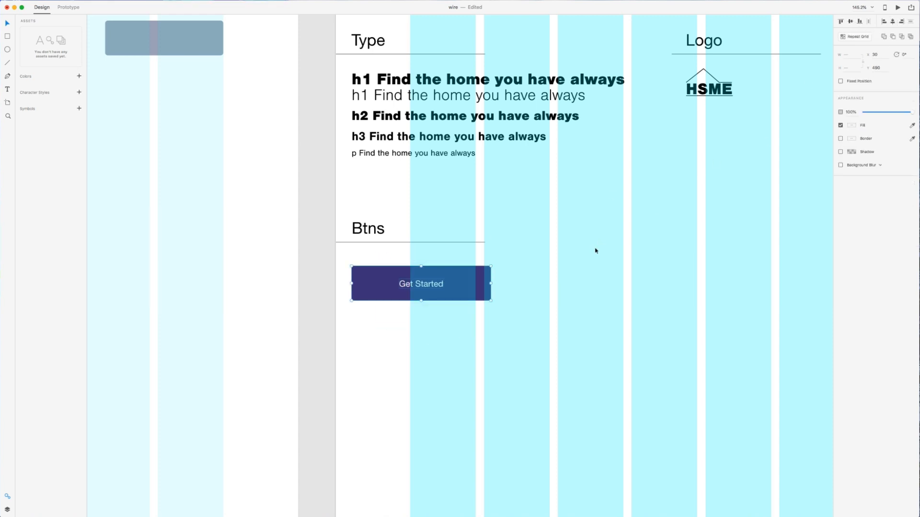
Step: Set the Get Started label in Nimbus Sans at size 20
click(412, 153)
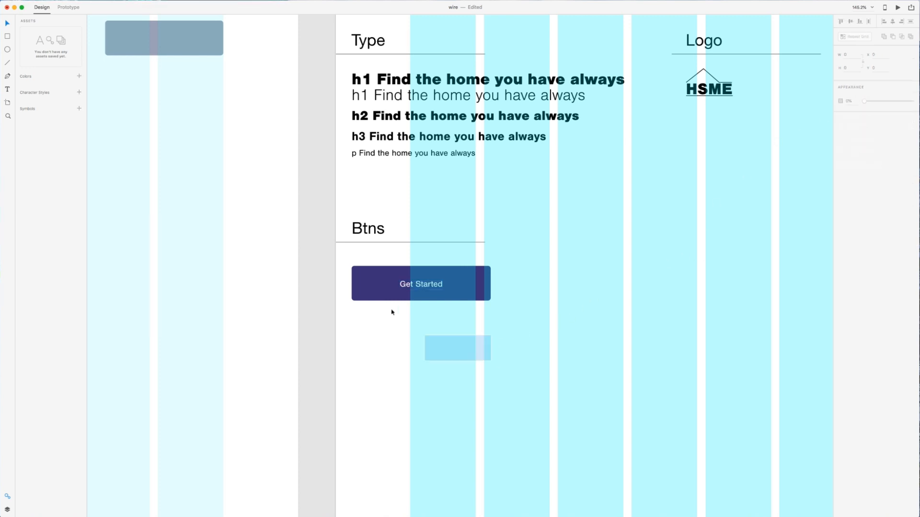
click(420, 284)
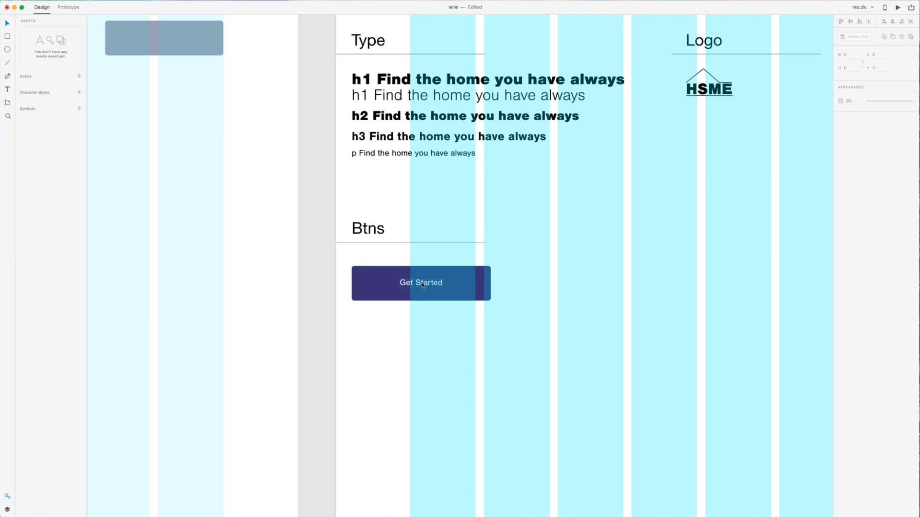
click(420, 283)
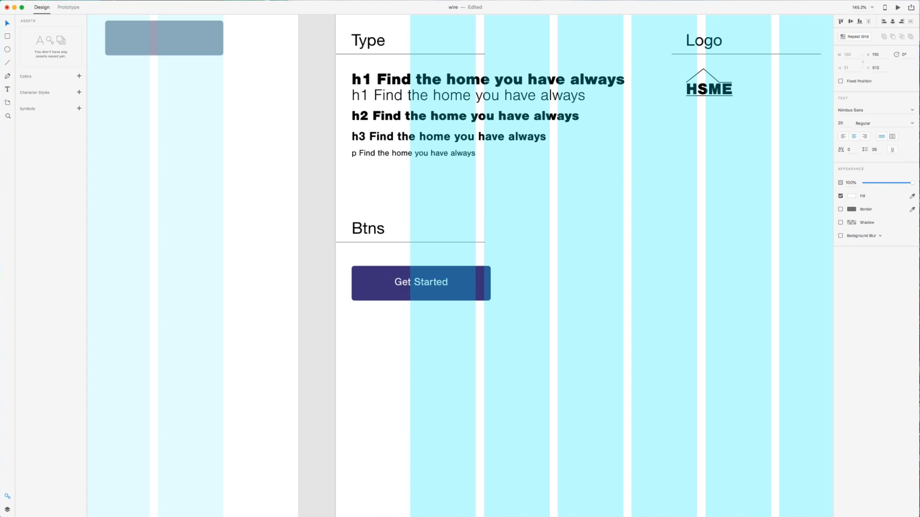
click(420, 282)
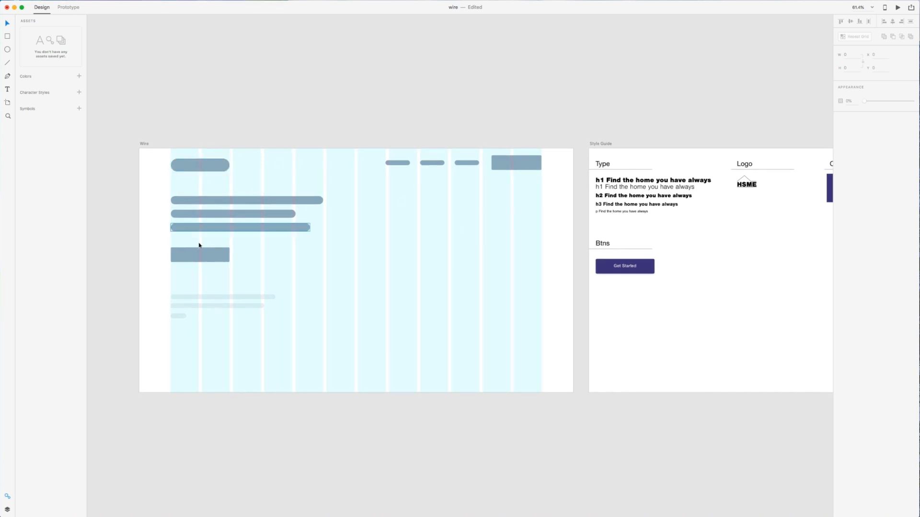
Step: Duplicate the Get Started button, relabel the copy 'Register', and place an add-user icon beside it
click(515, 162)
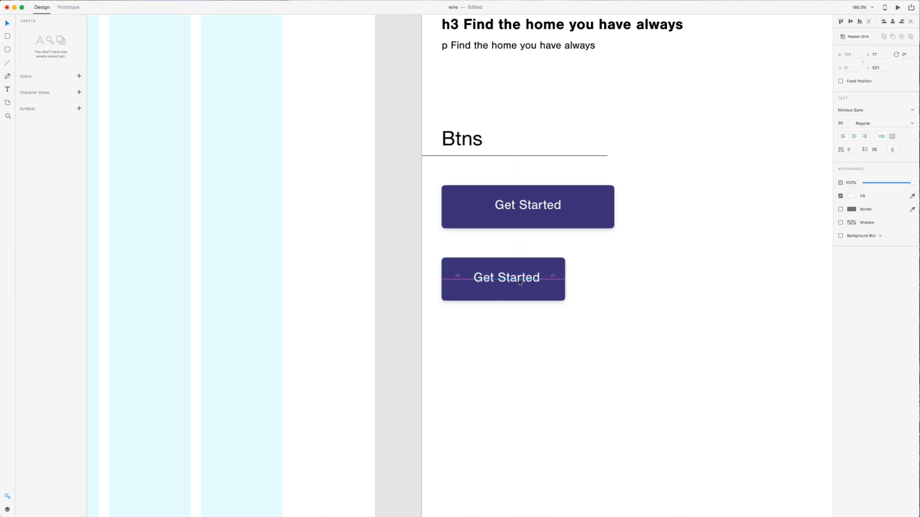
click(502, 279)
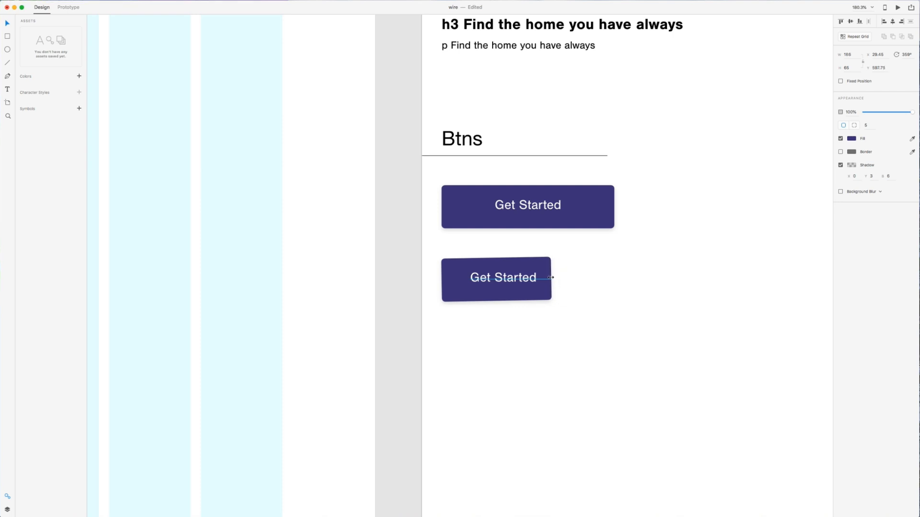
double_click(502, 277)
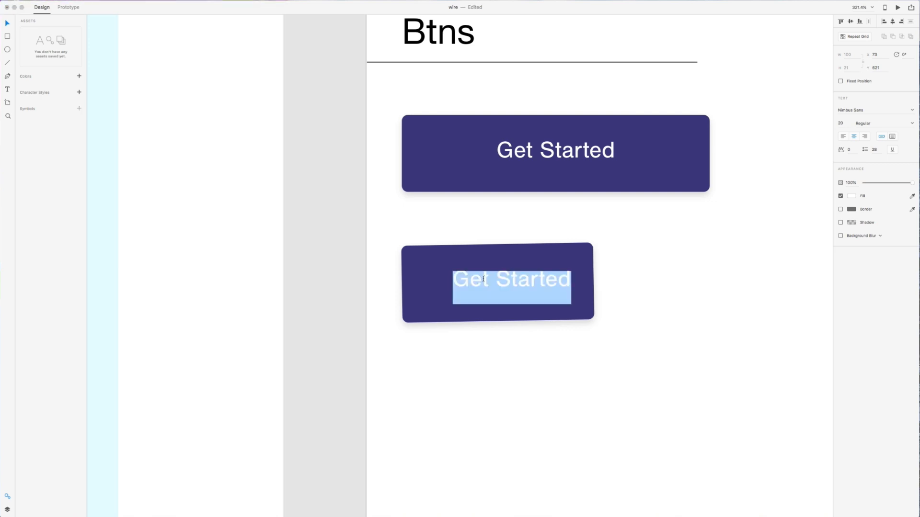
text(Register)
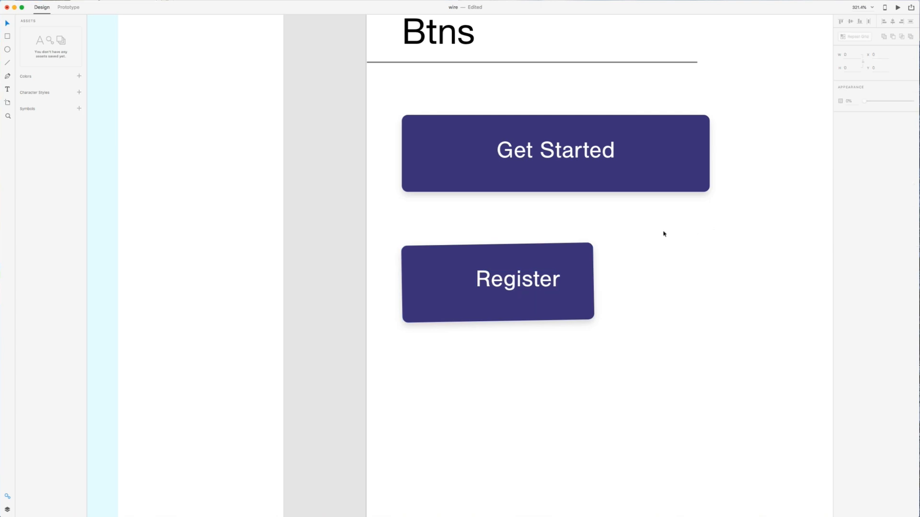
click(589, 264)
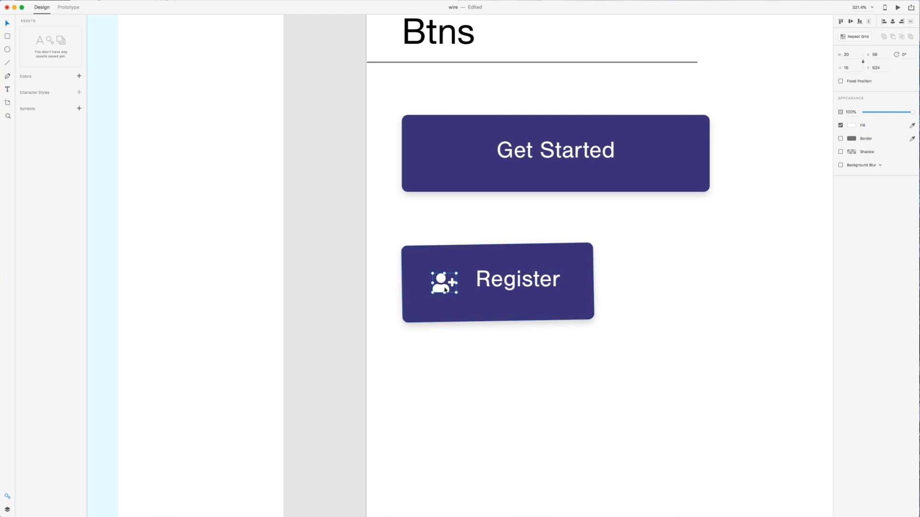
drag(444, 283, 464, 281)
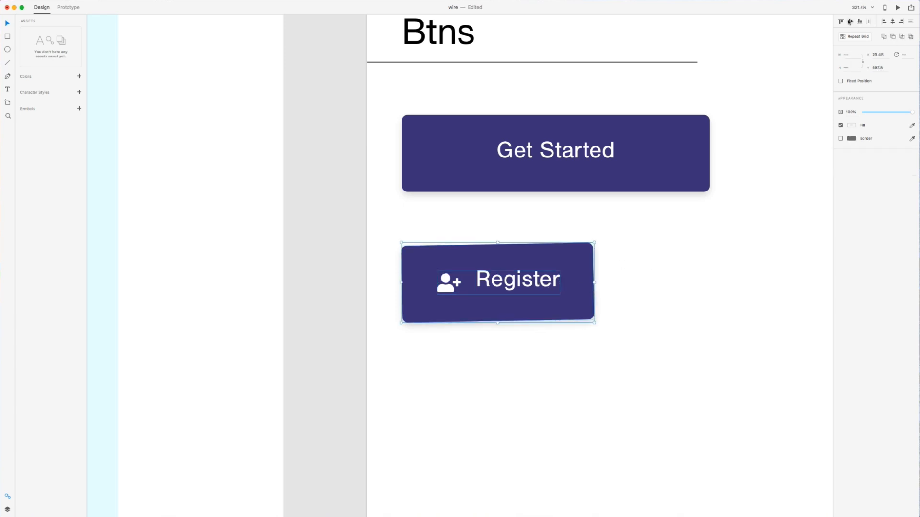
Step: Review the finished Style Guide, then tick the wireframe to-do under House Project in Bear
click(677, 267)
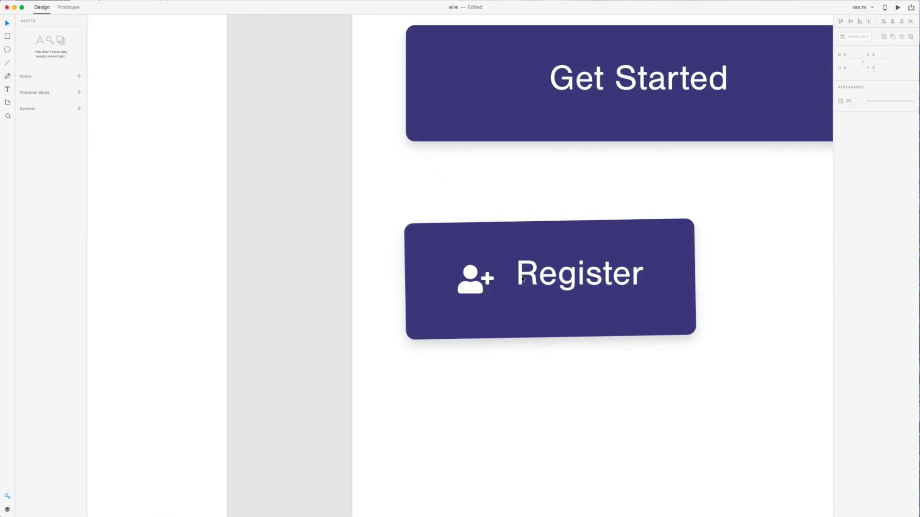
click(580, 274)
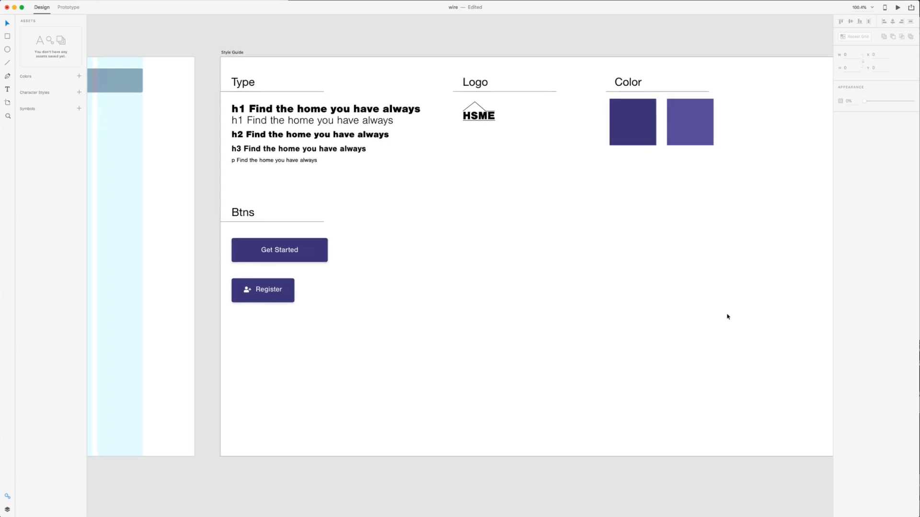
scroll(down, 3)
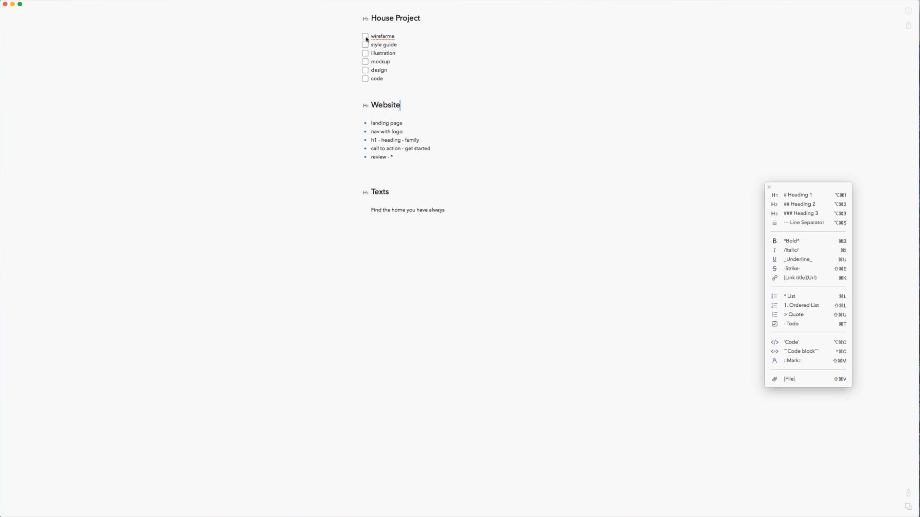
click(365, 44)
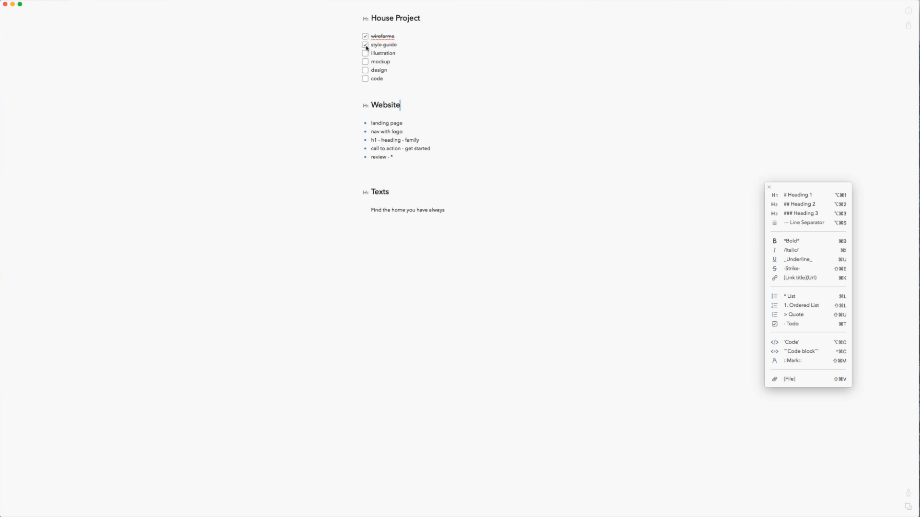